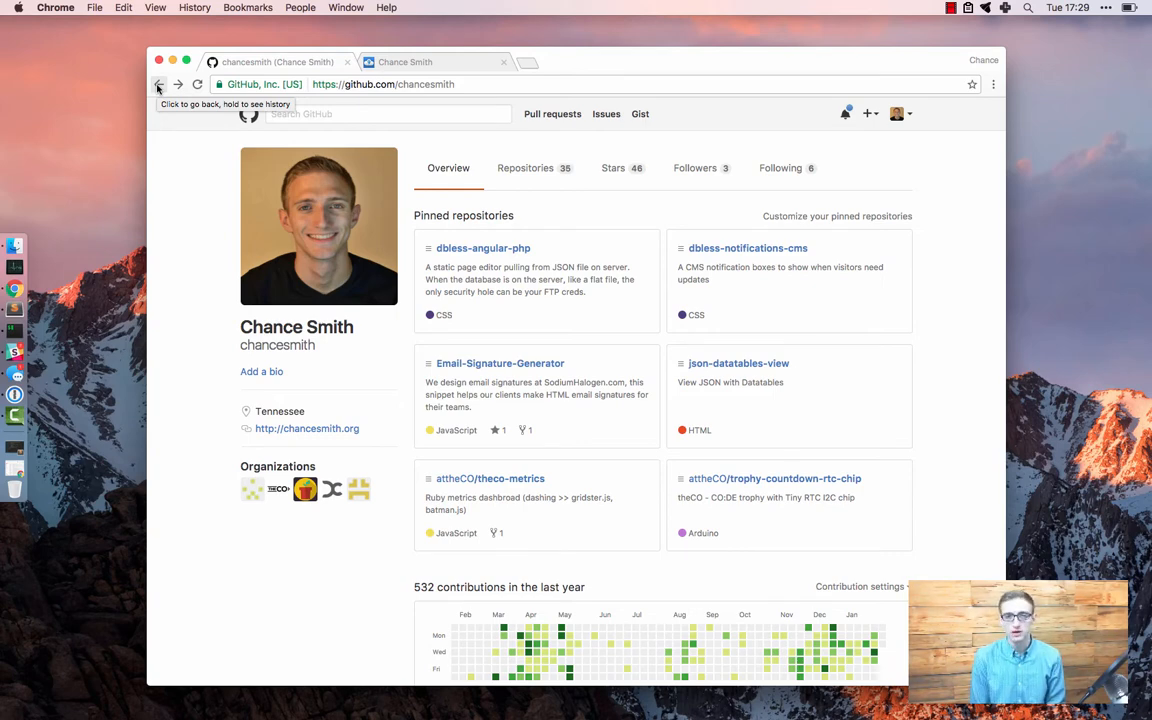
mouse_move(158, 84)
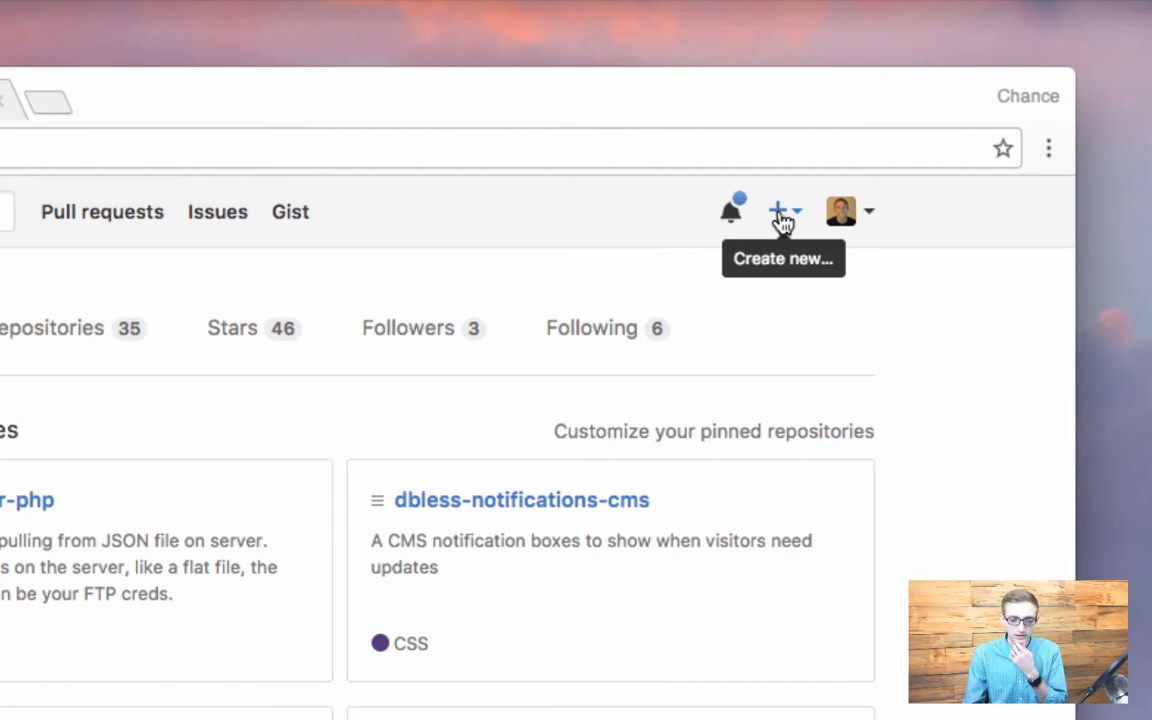
Start a new repository named candy-shop described as "Website for local candy shop.".
click(780, 212)
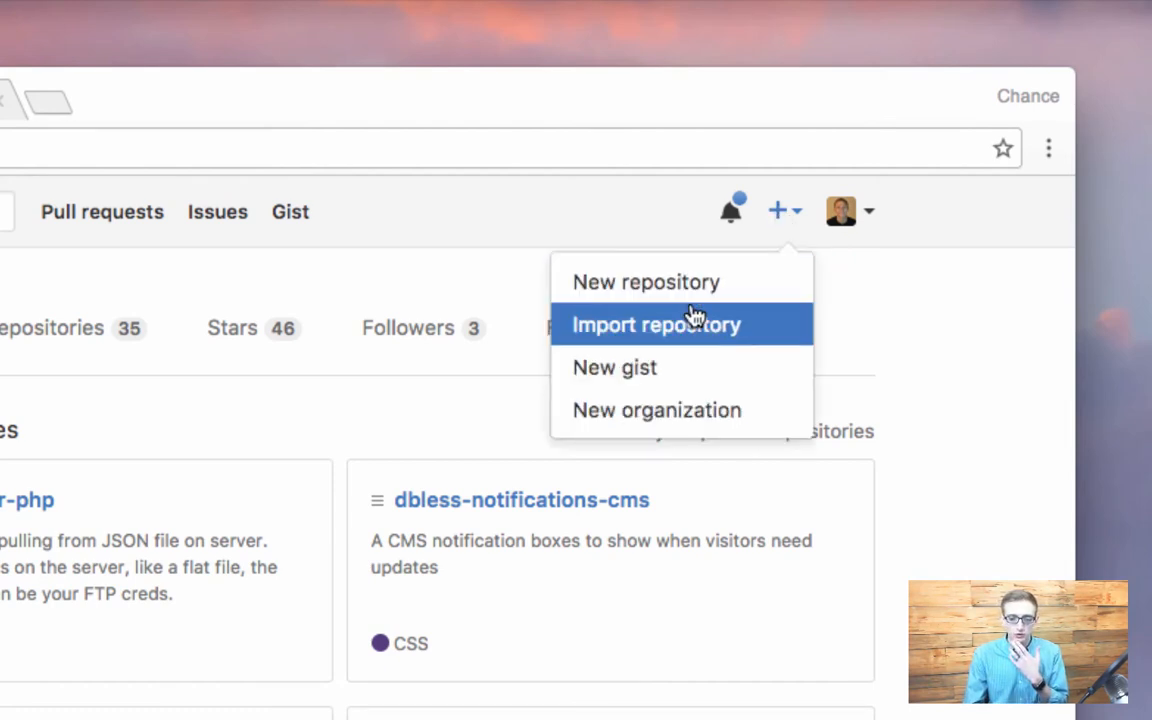
click(644, 280)
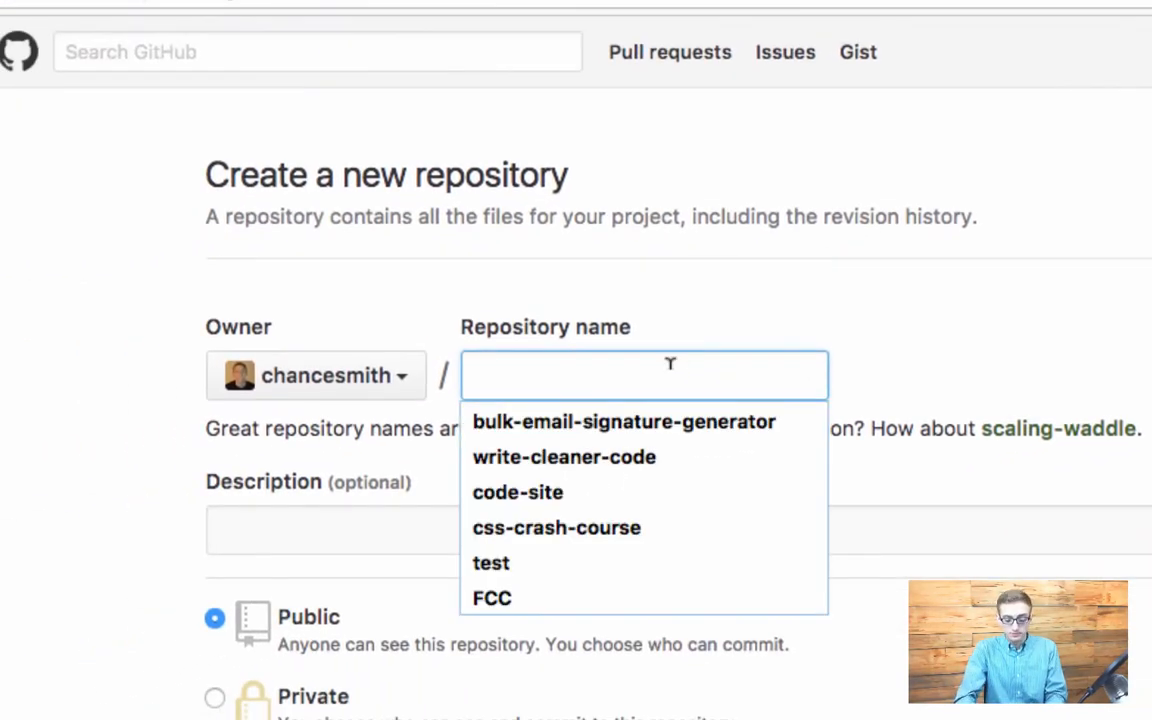
text(candy-shop)
click(678, 530)
text(Website for)
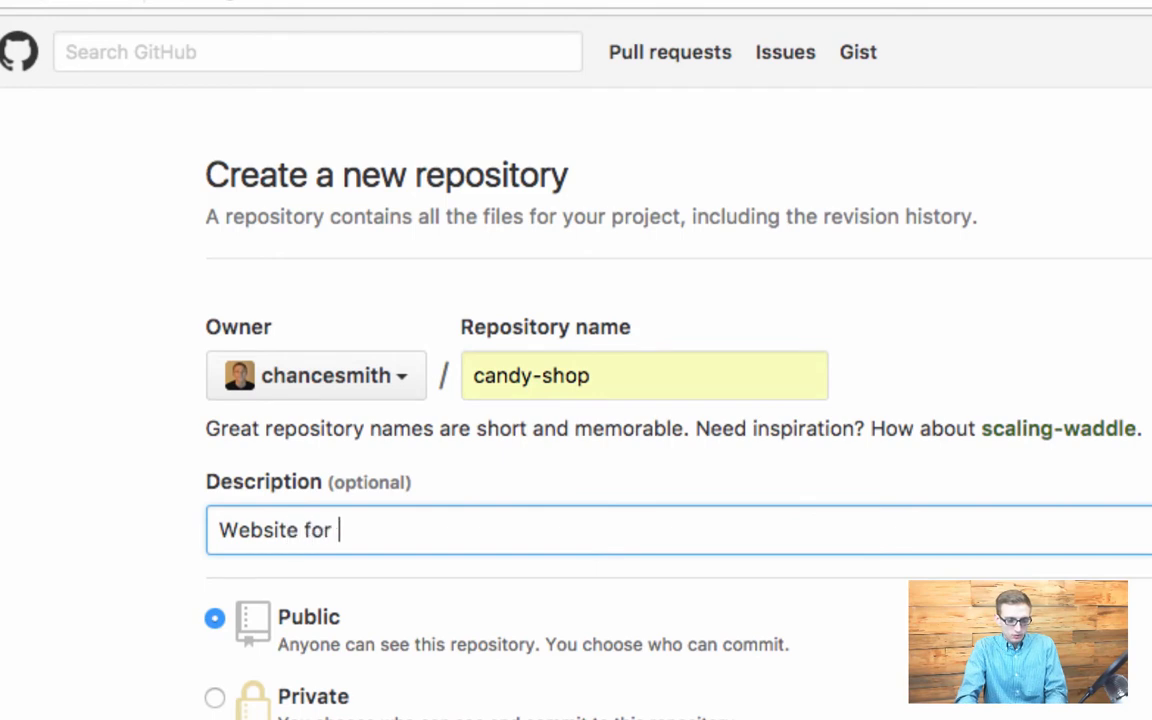
text(loca)
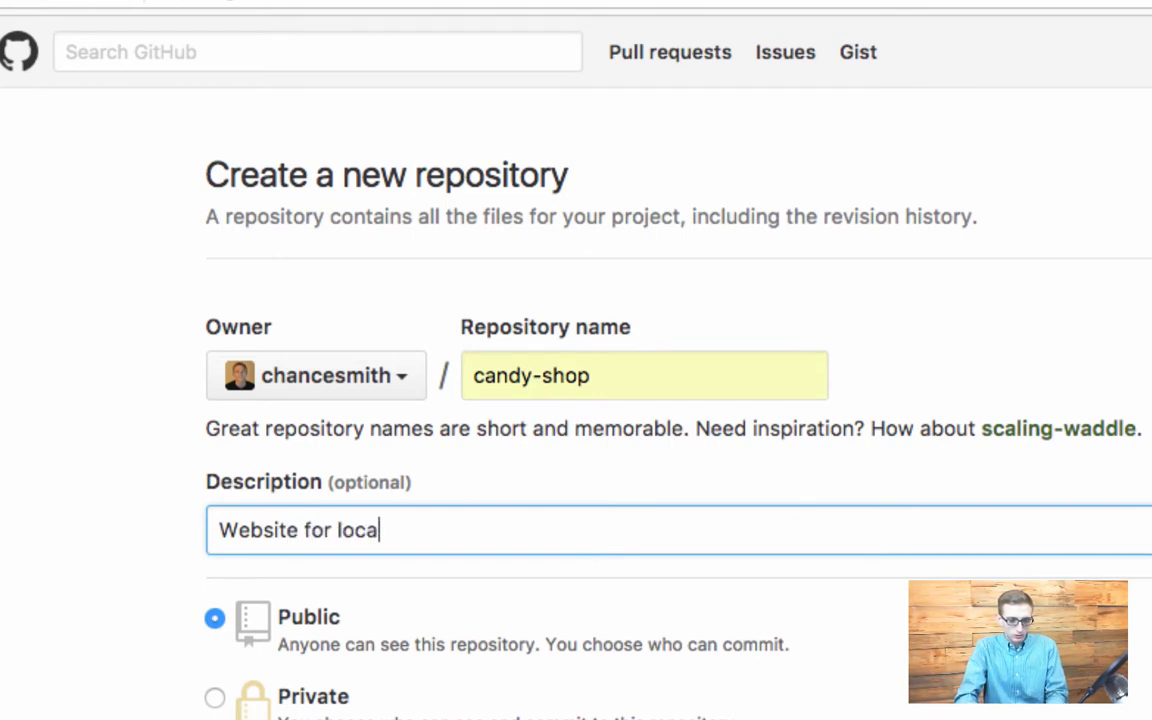
text(candy)
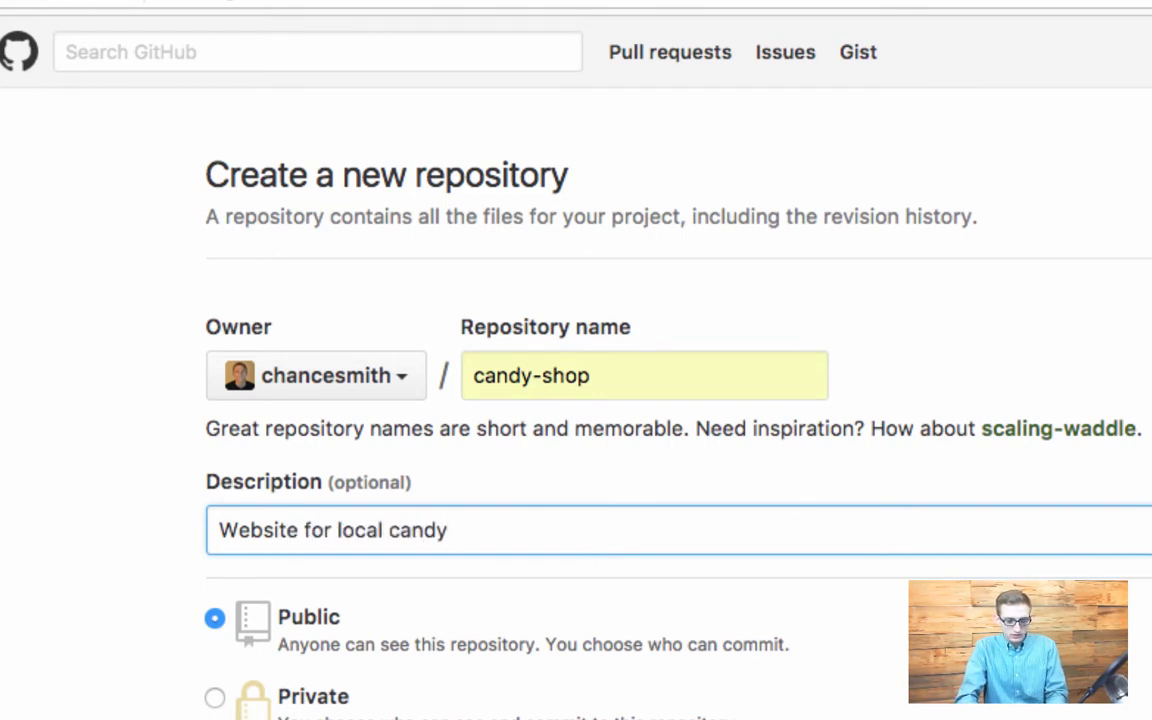
text(shop.)
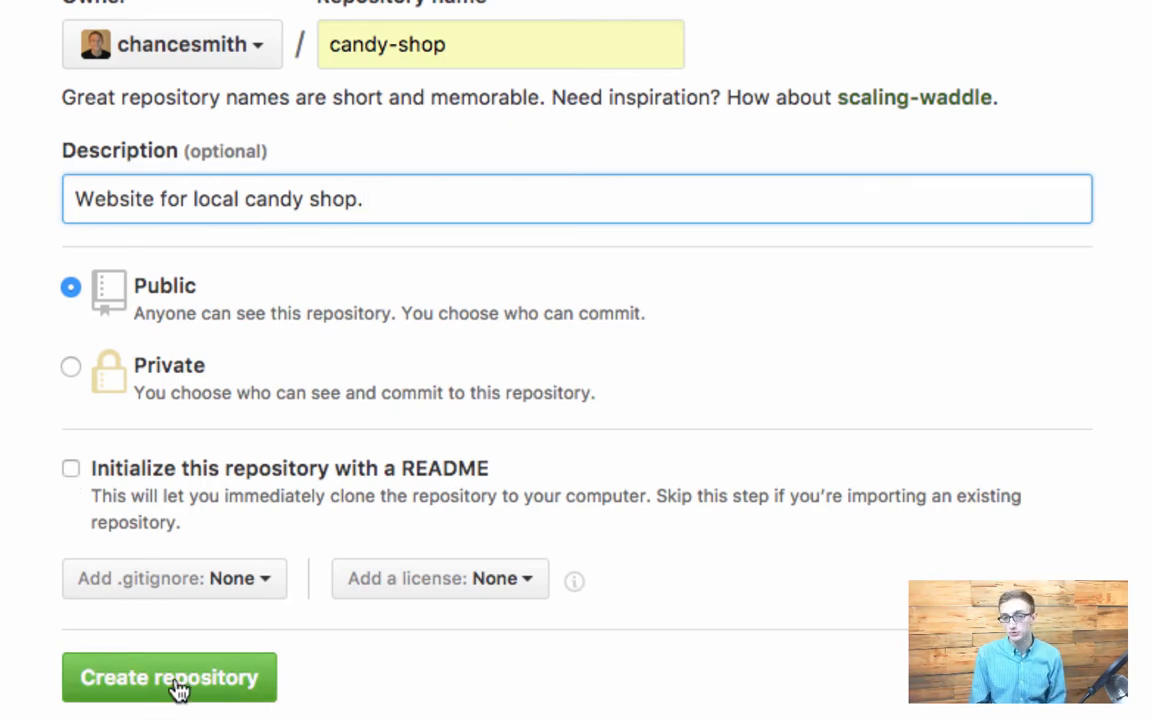
Create the public candy-shop repository.
click(168, 676)
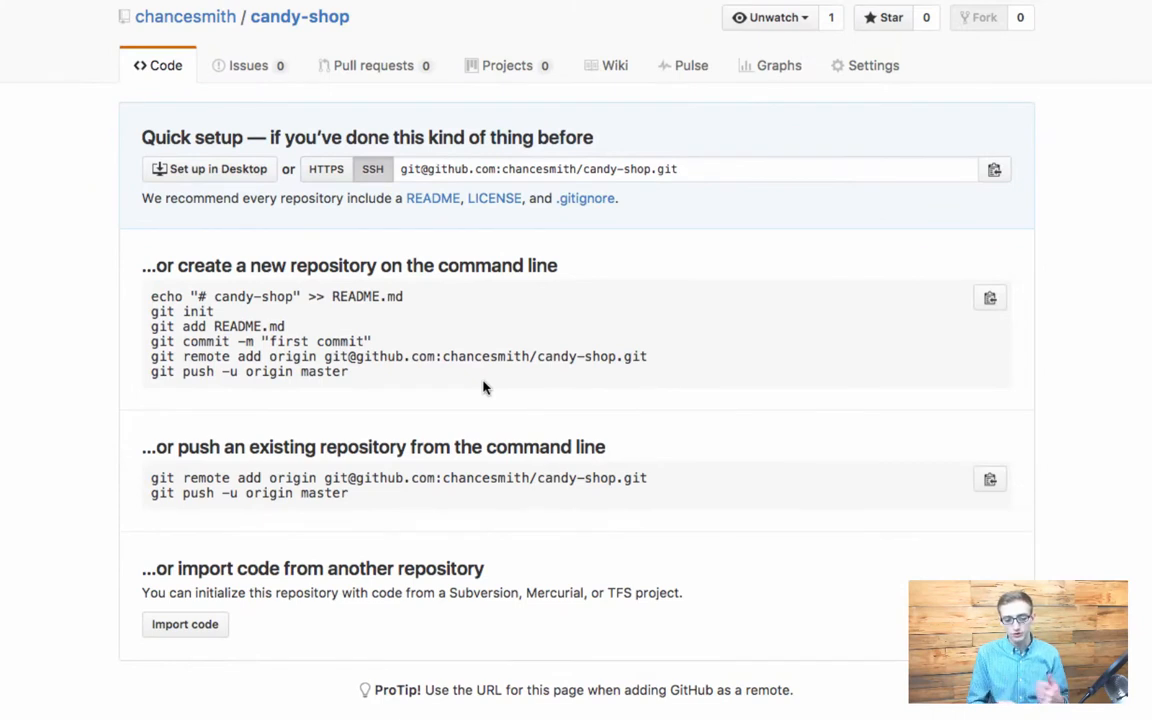
mouse_move(312, 482)
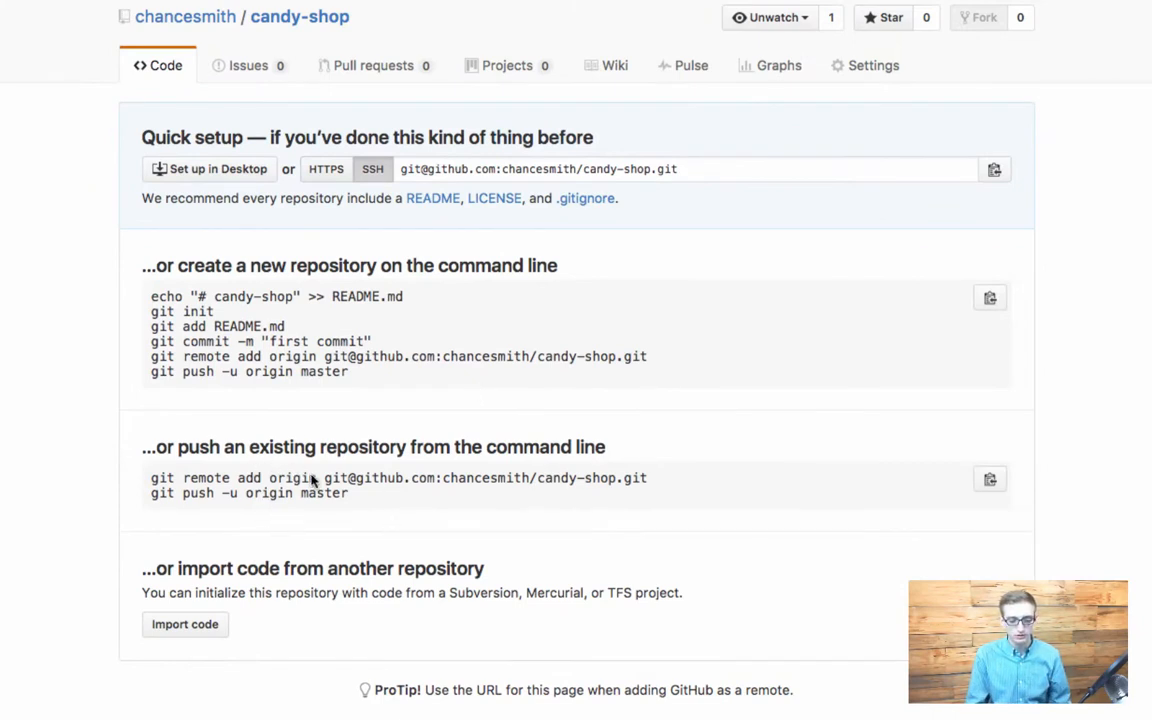
mouse_move(324, 512)
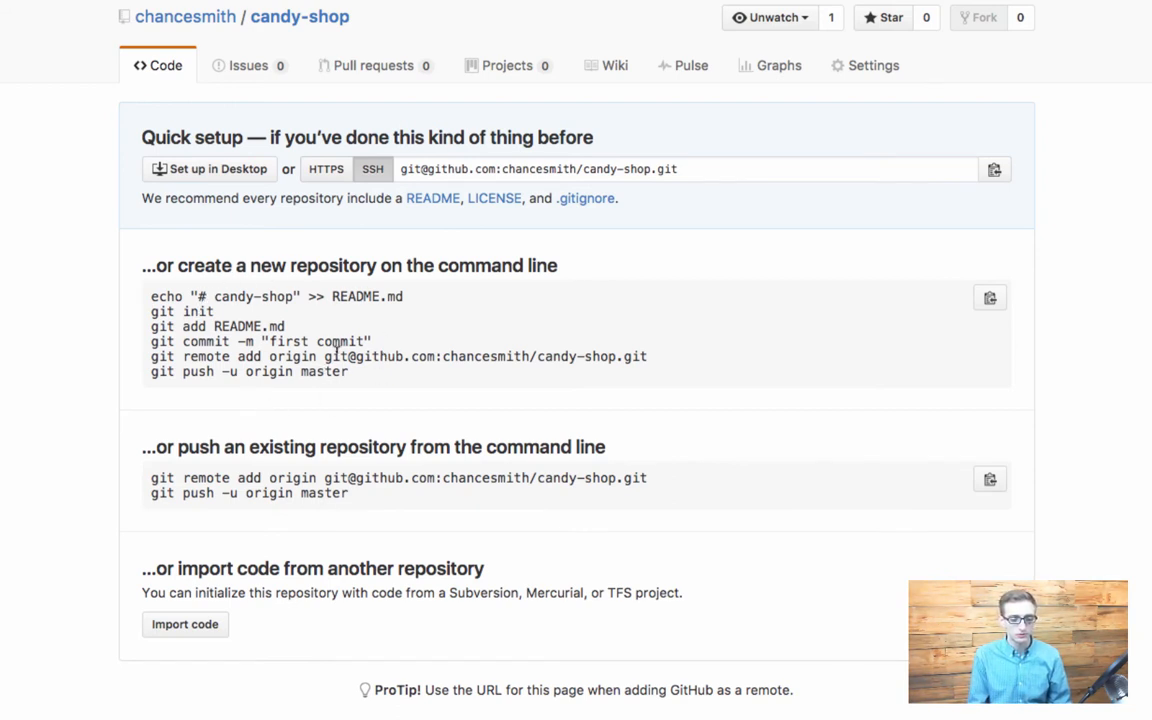
mouse_move(324, 396)
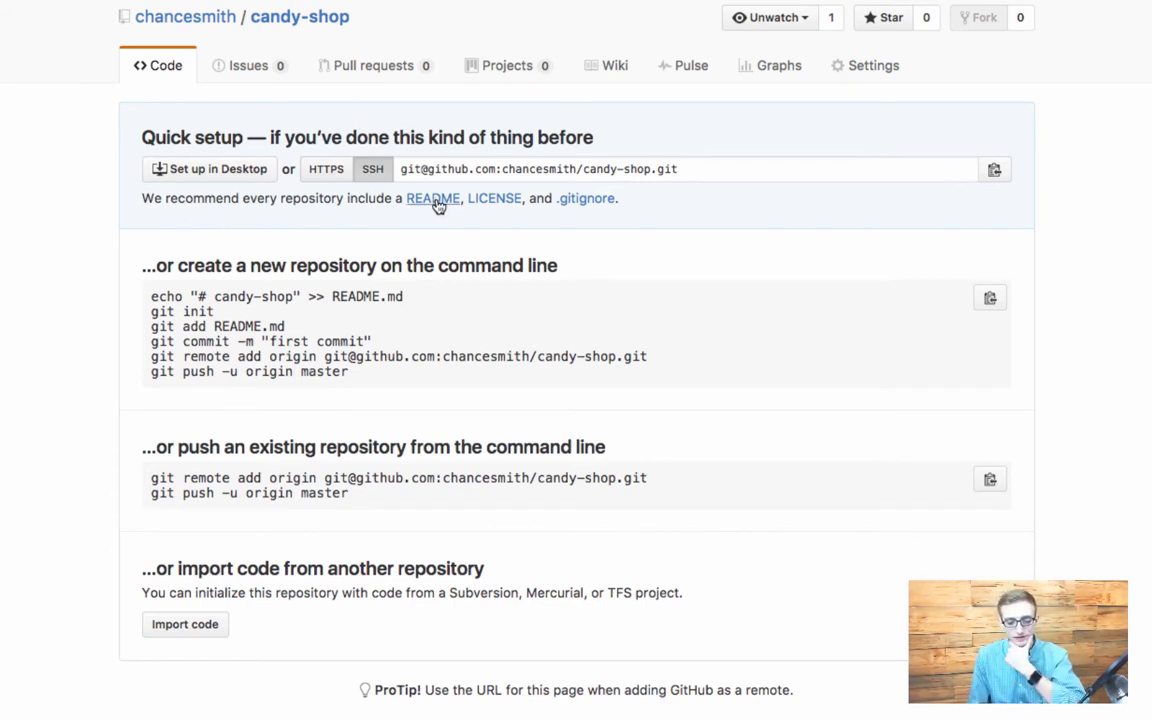
Commit a README.md with the "# candy-shop" heading and the shop description.
click(432, 198)
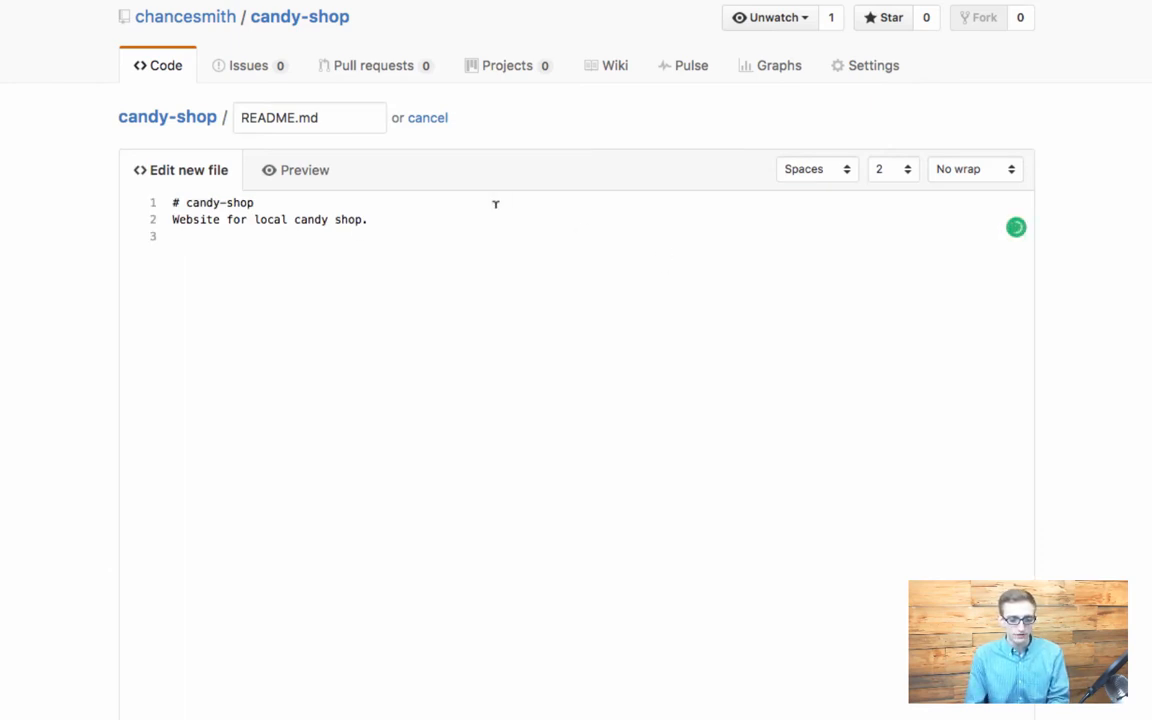
scroll(down, 3)
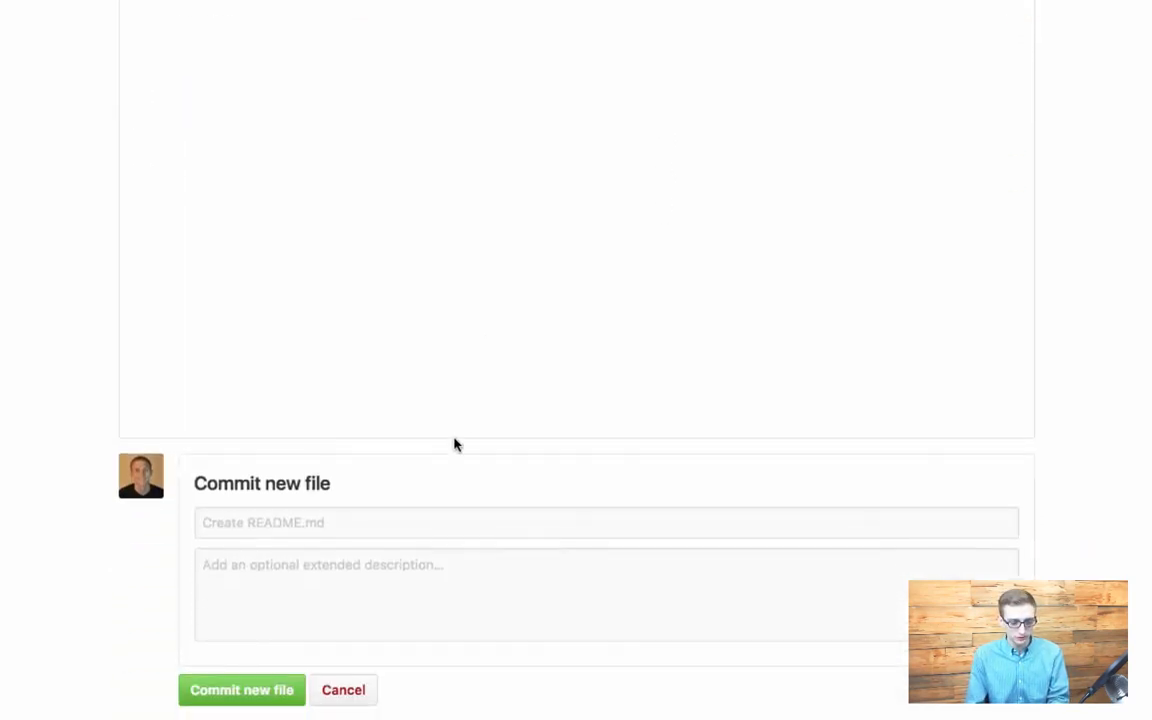
mouse_move(696, 492)
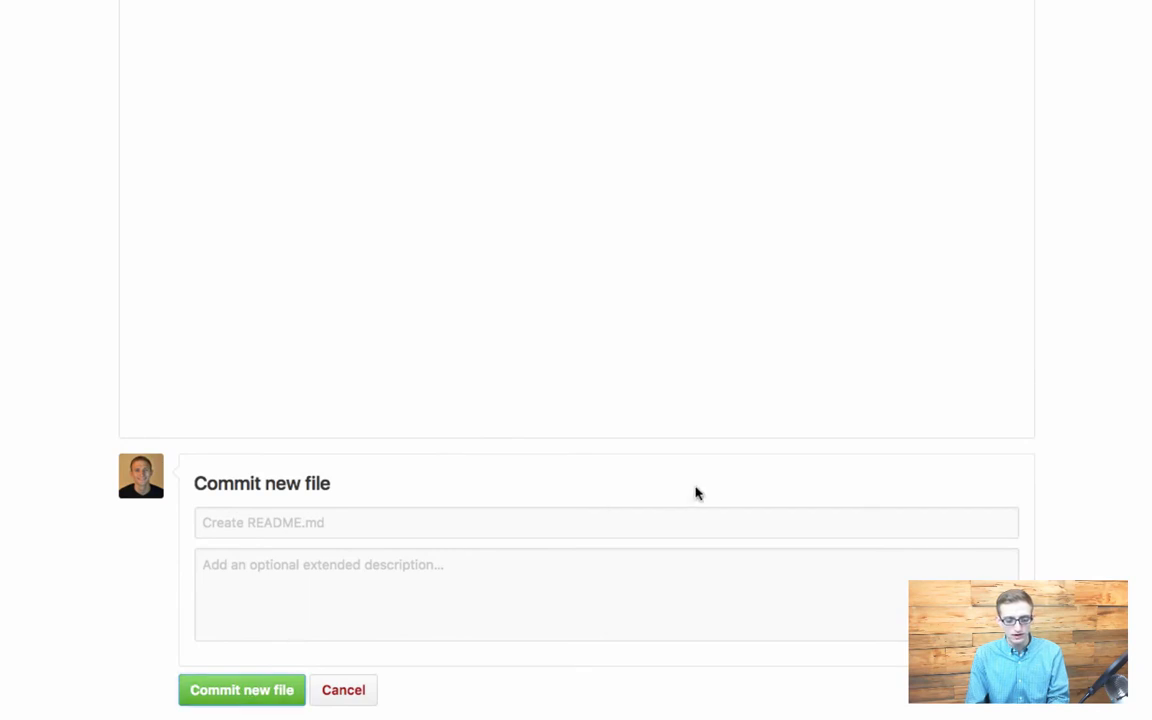
click(240, 688)
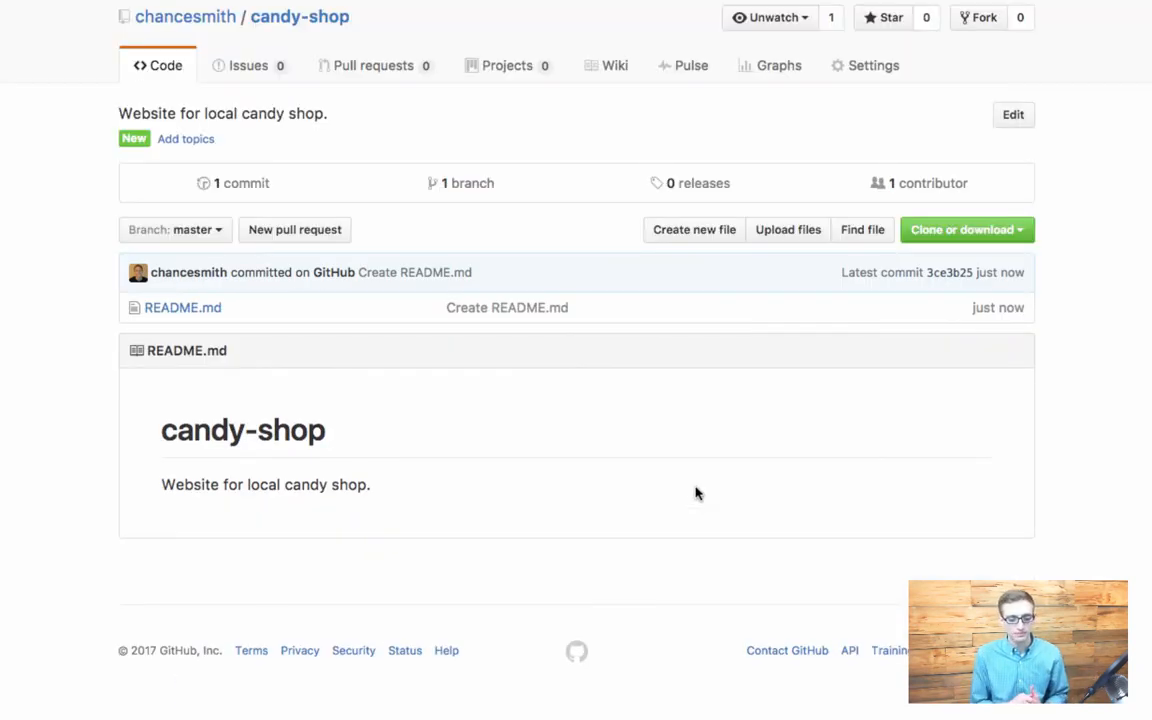
mouse_move(480, 362)
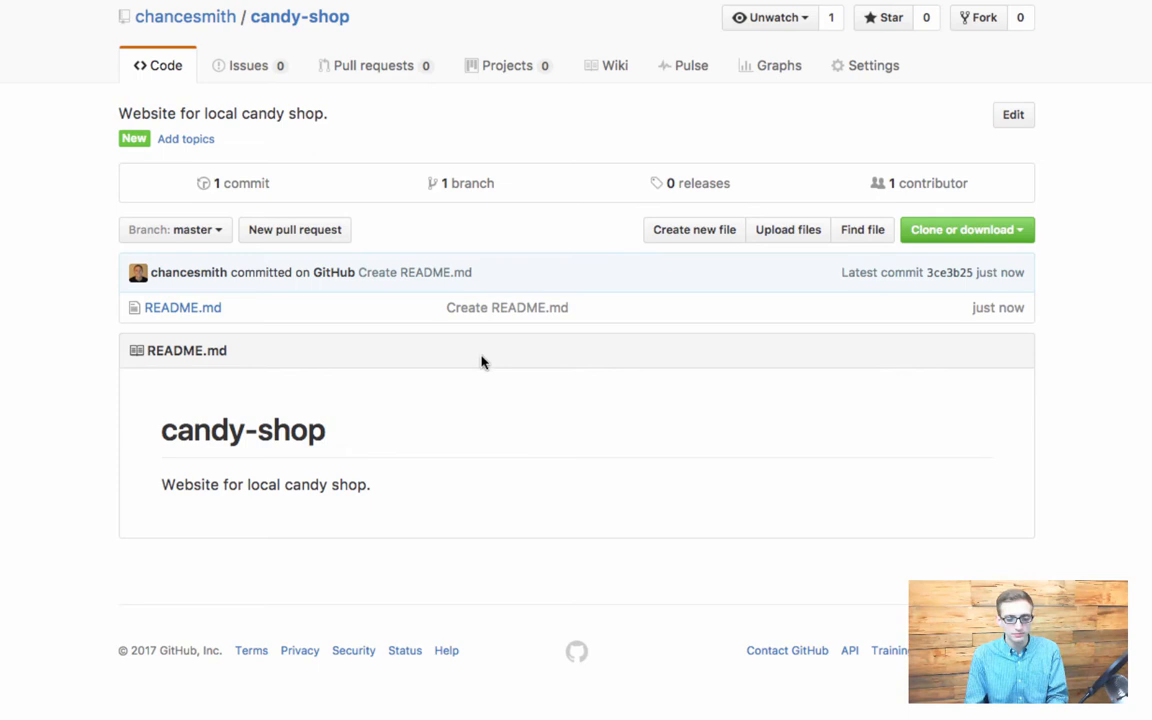
mouse_move(950, 272)
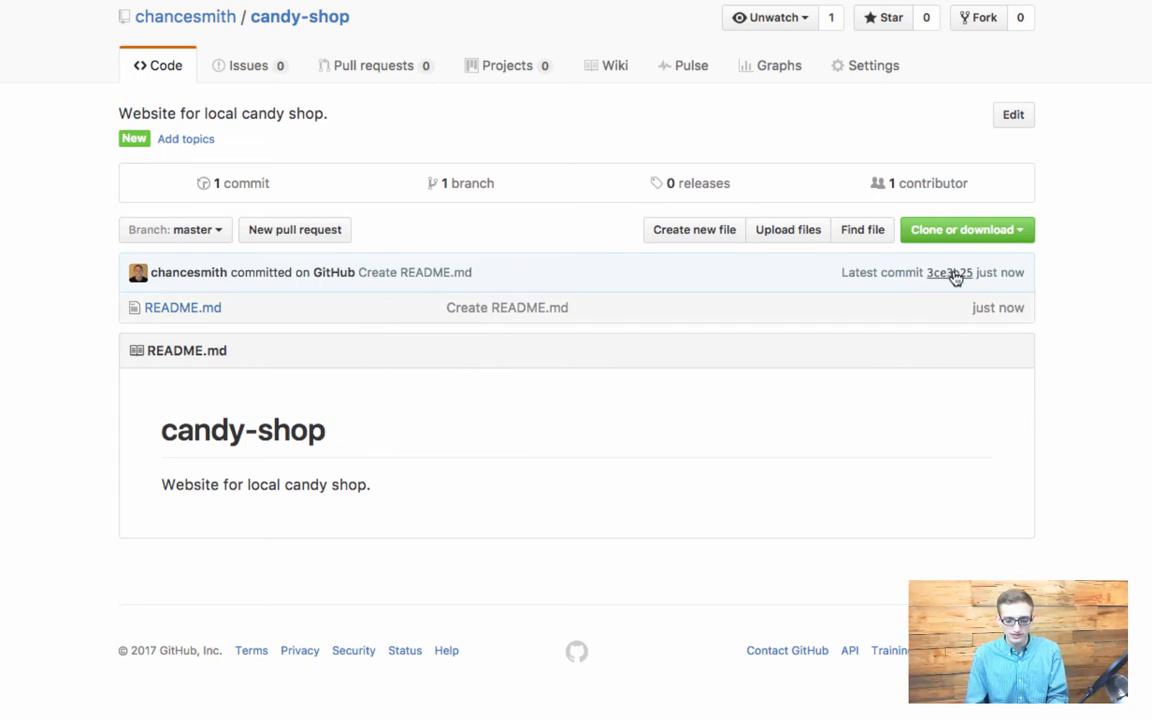
mouse_move(496, 84)
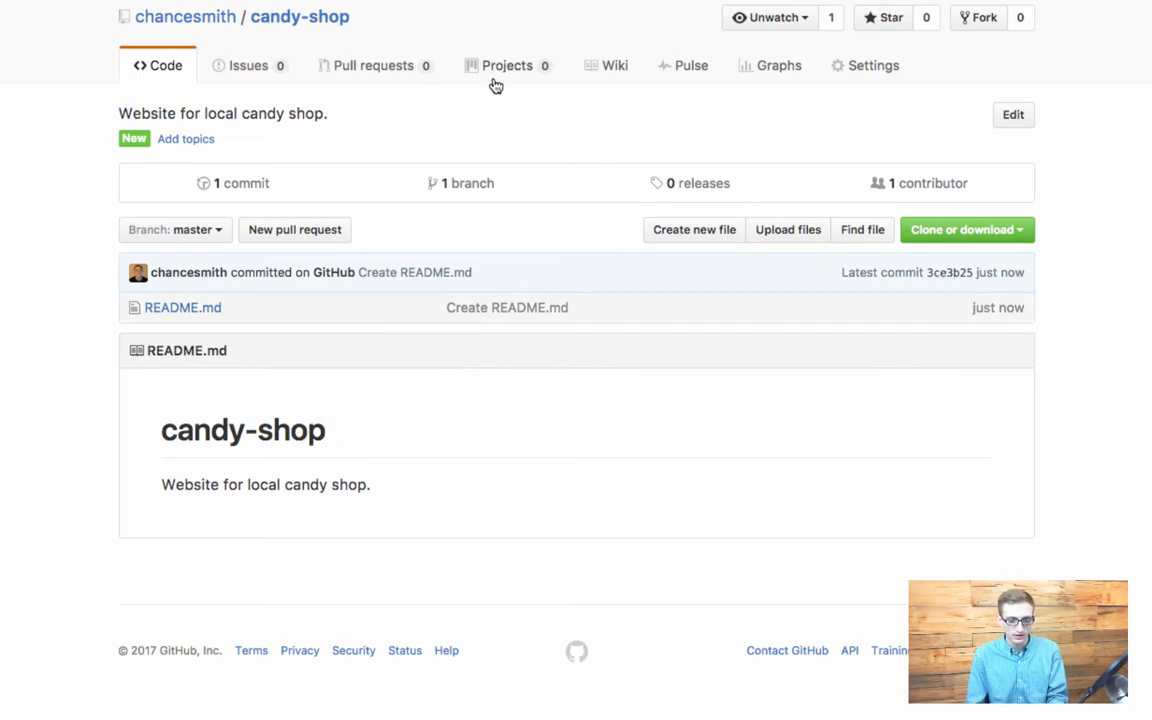
View the commit history and the details of the Create README.md commit 3ce3b25.
click(240, 184)
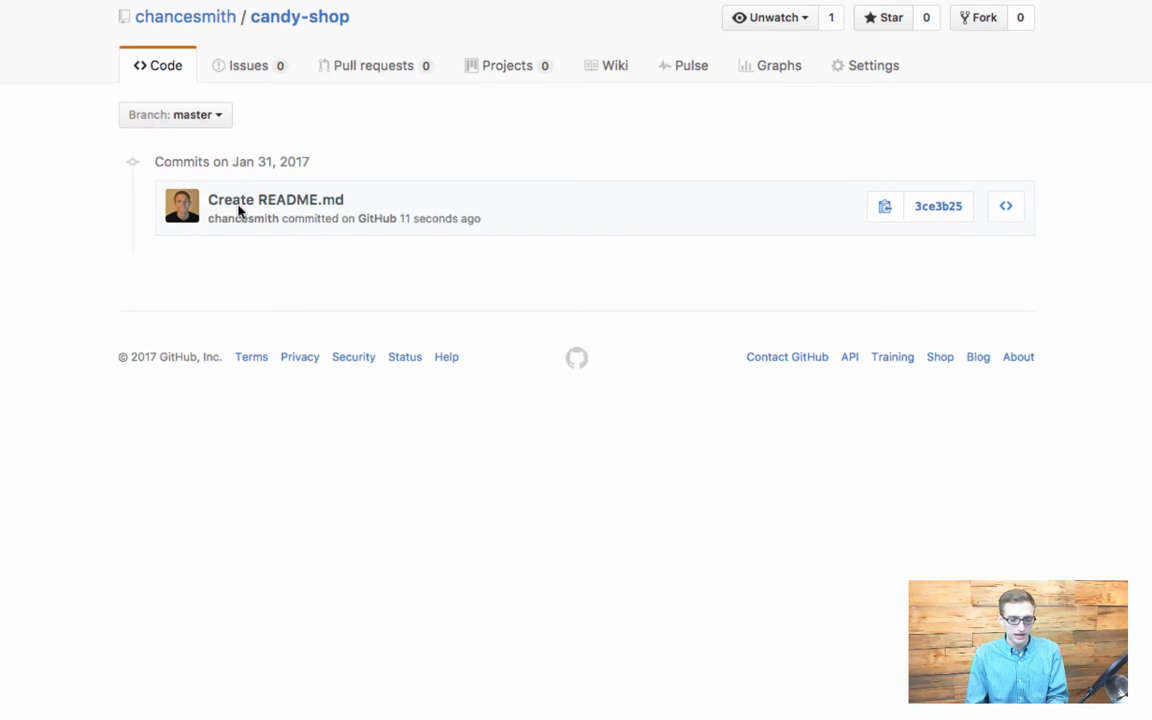
click(936, 206)
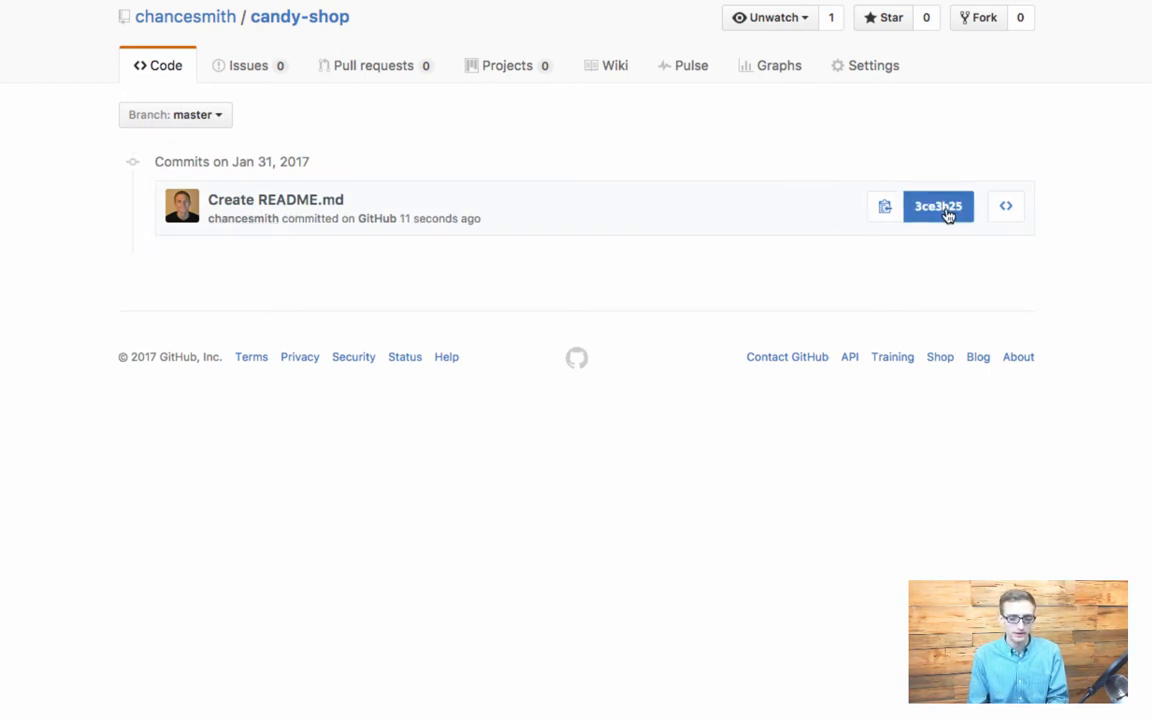
click(936, 206)
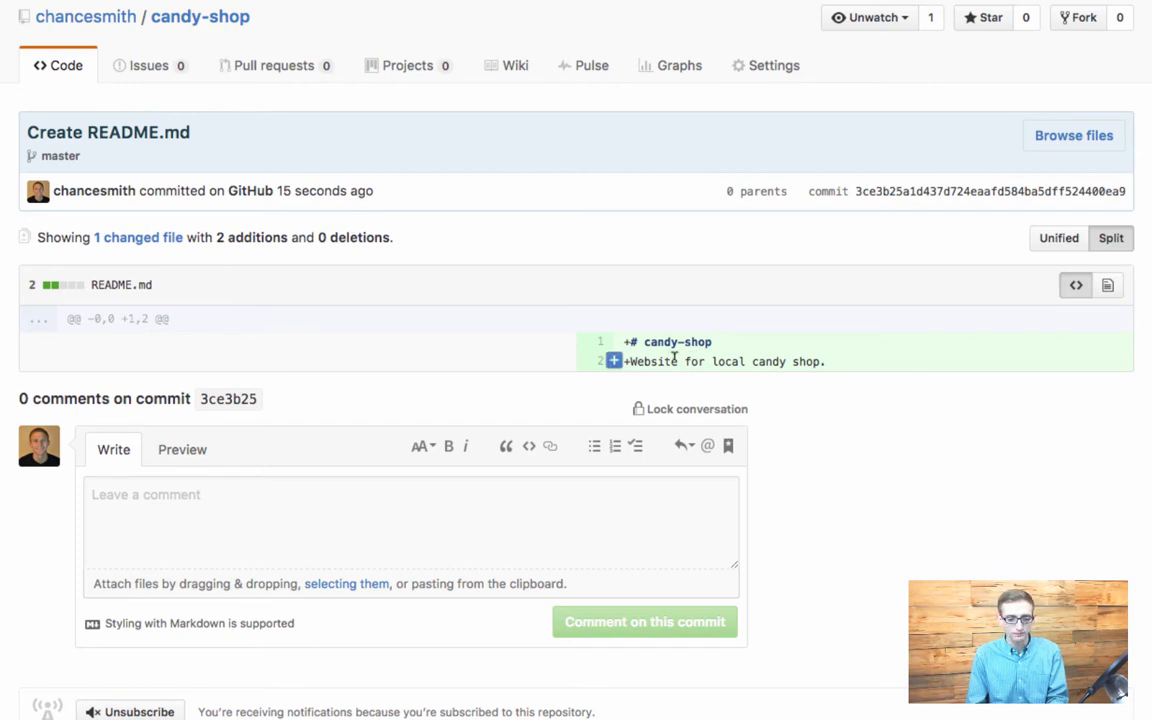
mouse_move(570, 20)
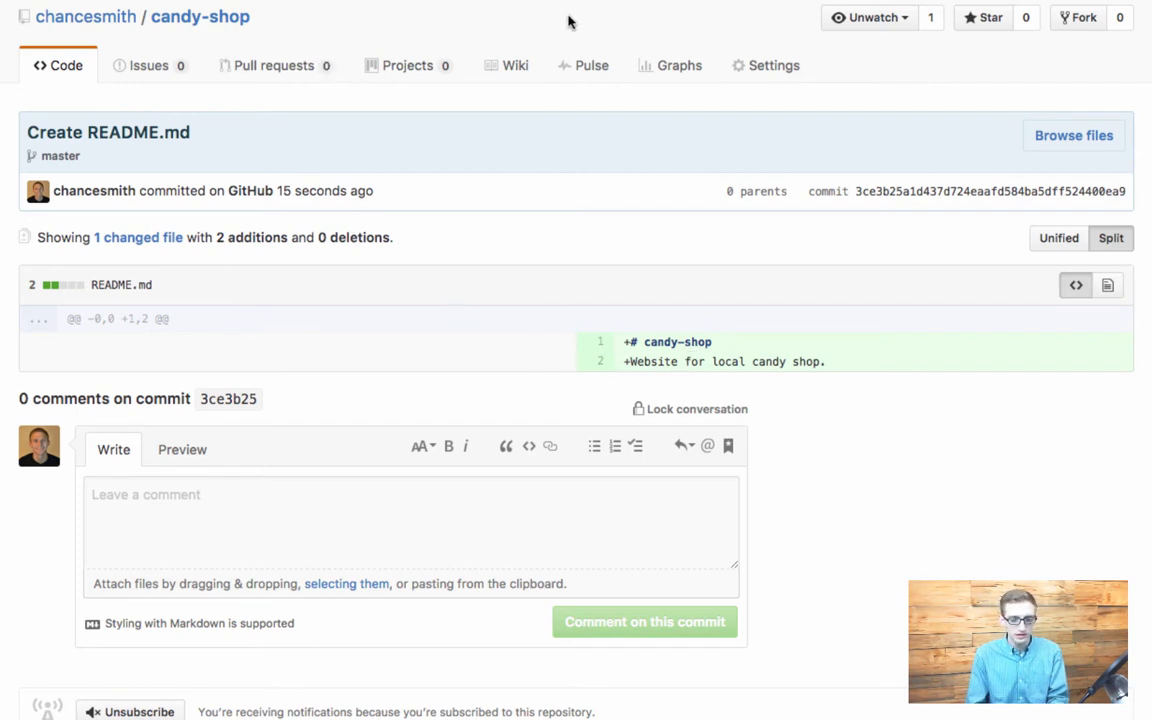
mouse_move(768, 72)
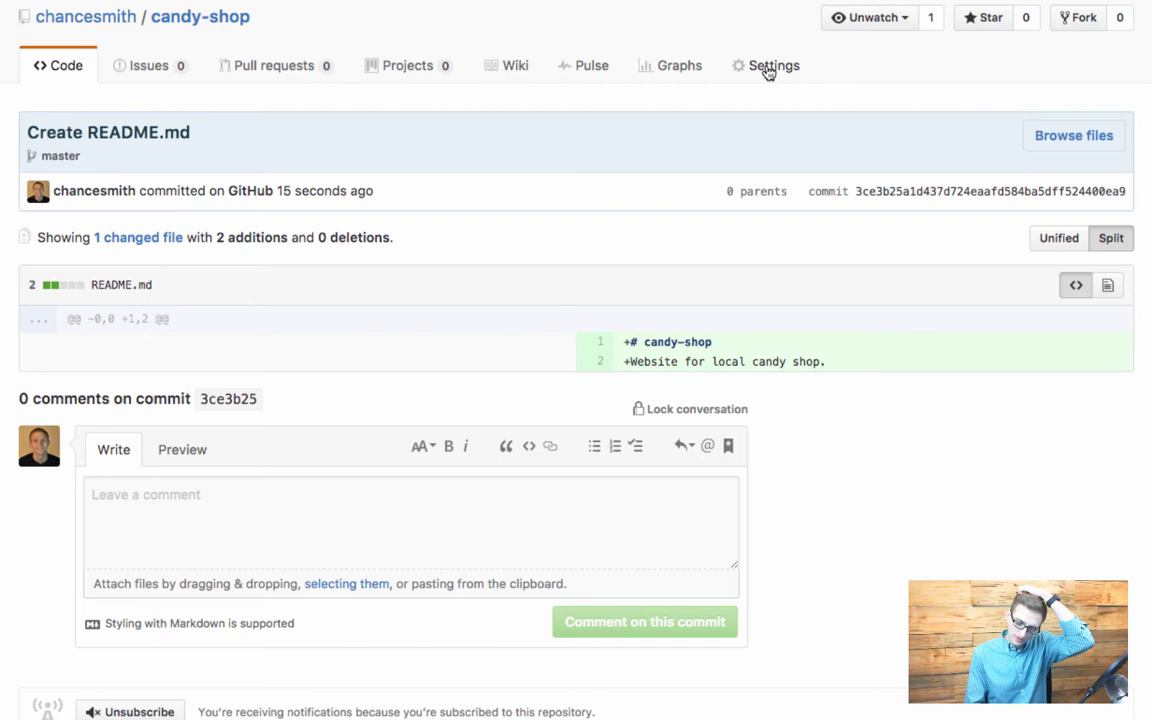
In Settings, enable GitHub Pages from the master branch and open the published site address.
click(774, 64)
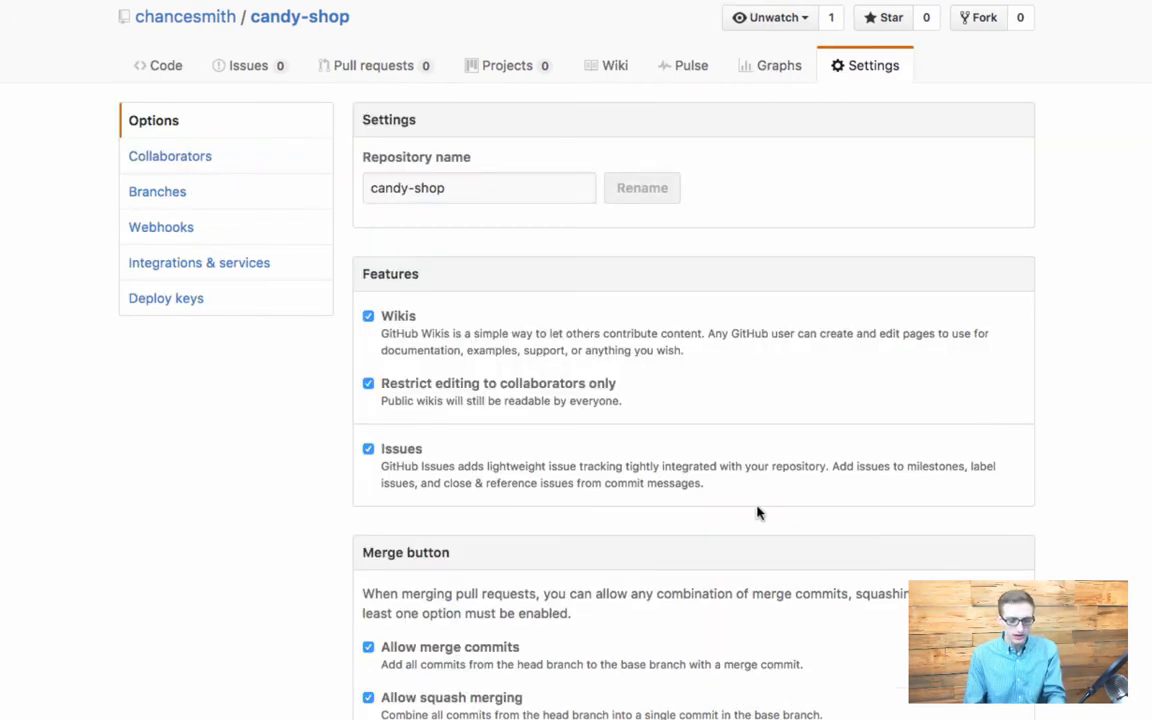
mouse_move(792, 332)
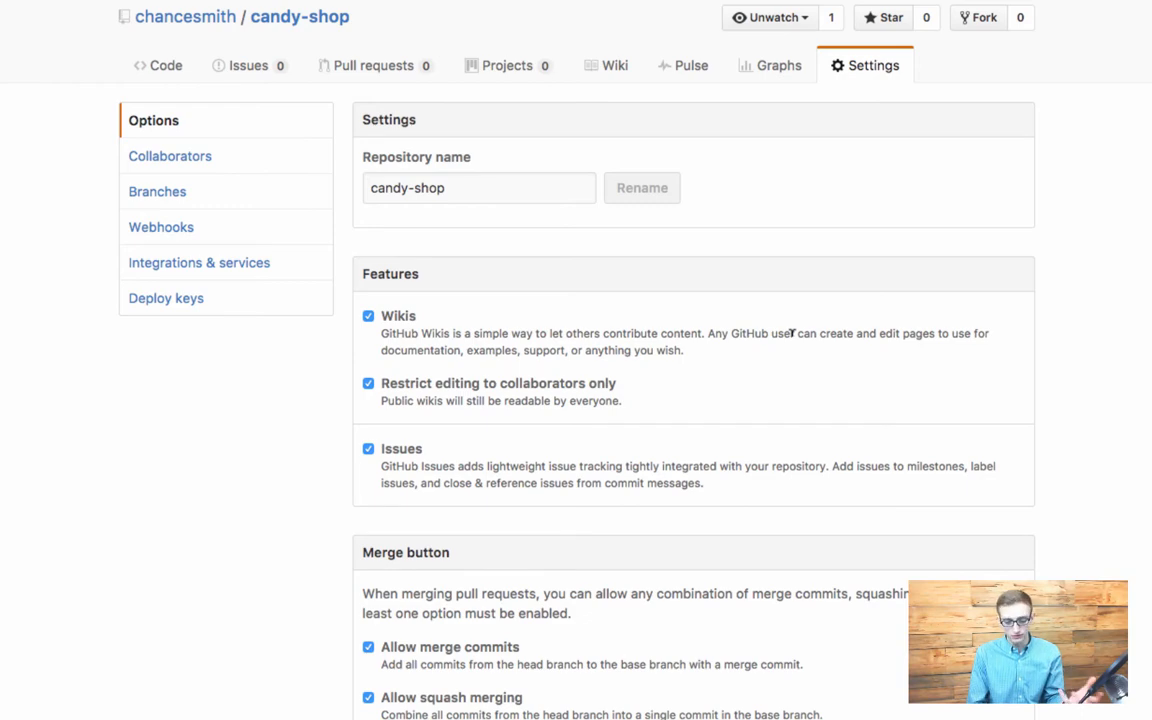
scroll(down, 3)
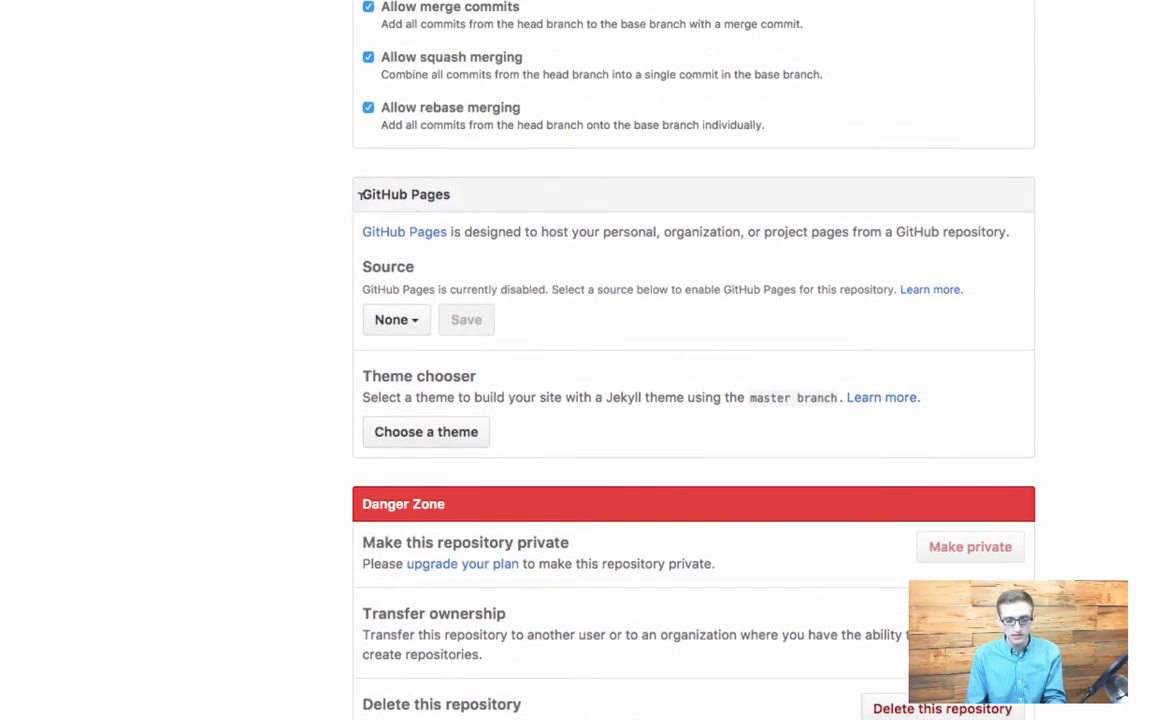
click(396, 320)
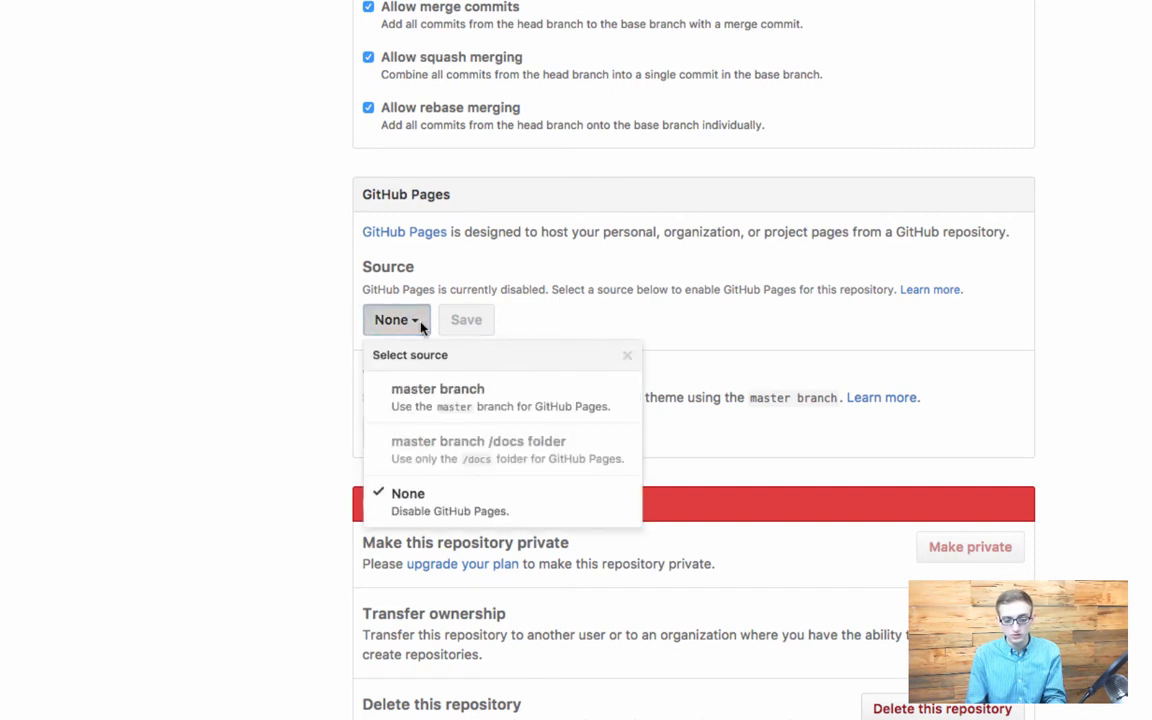
click(436, 388)
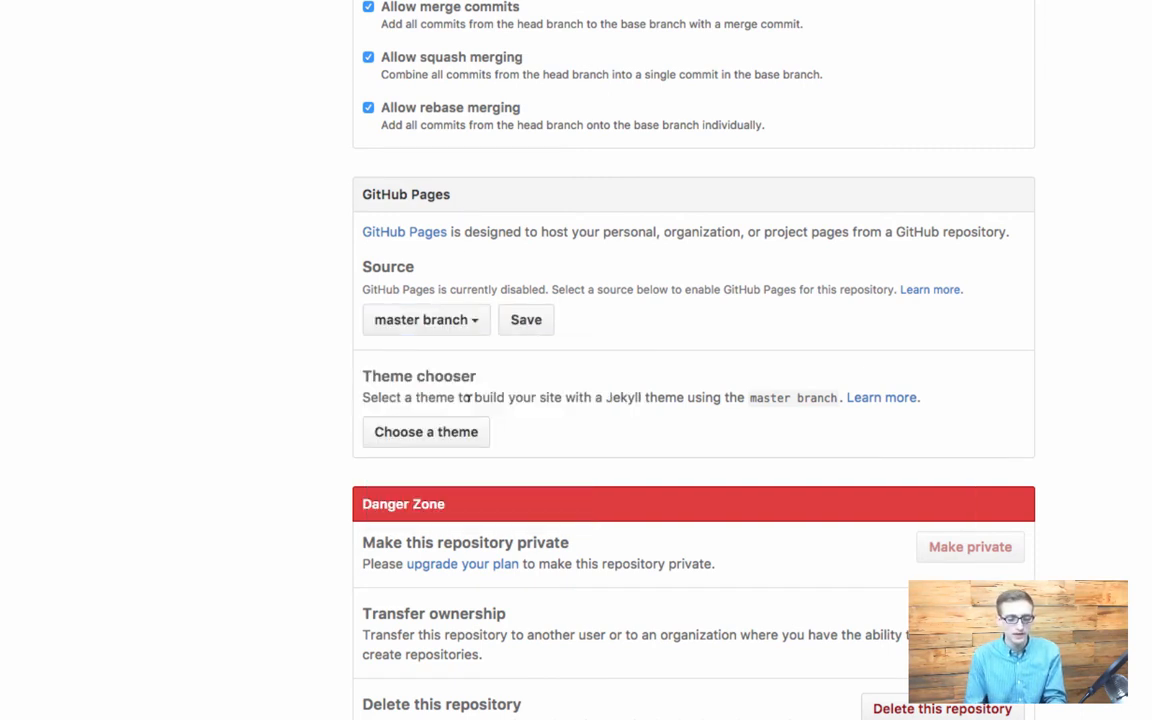
click(526, 320)
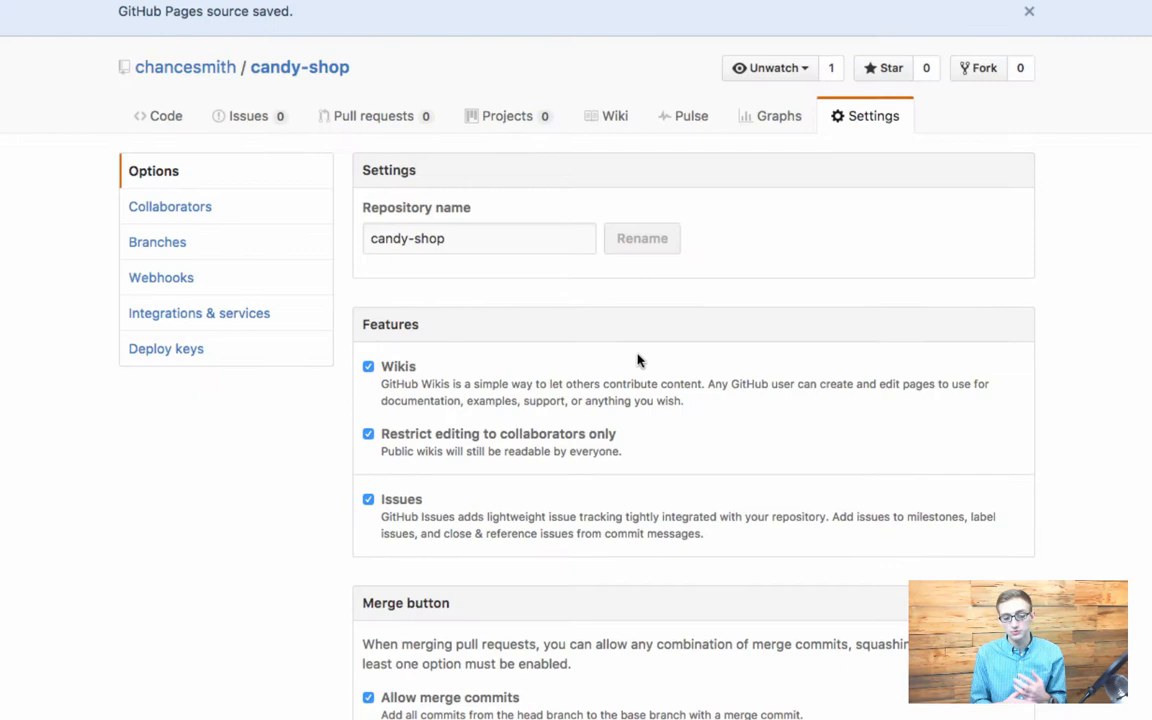
scroll(down, 3)
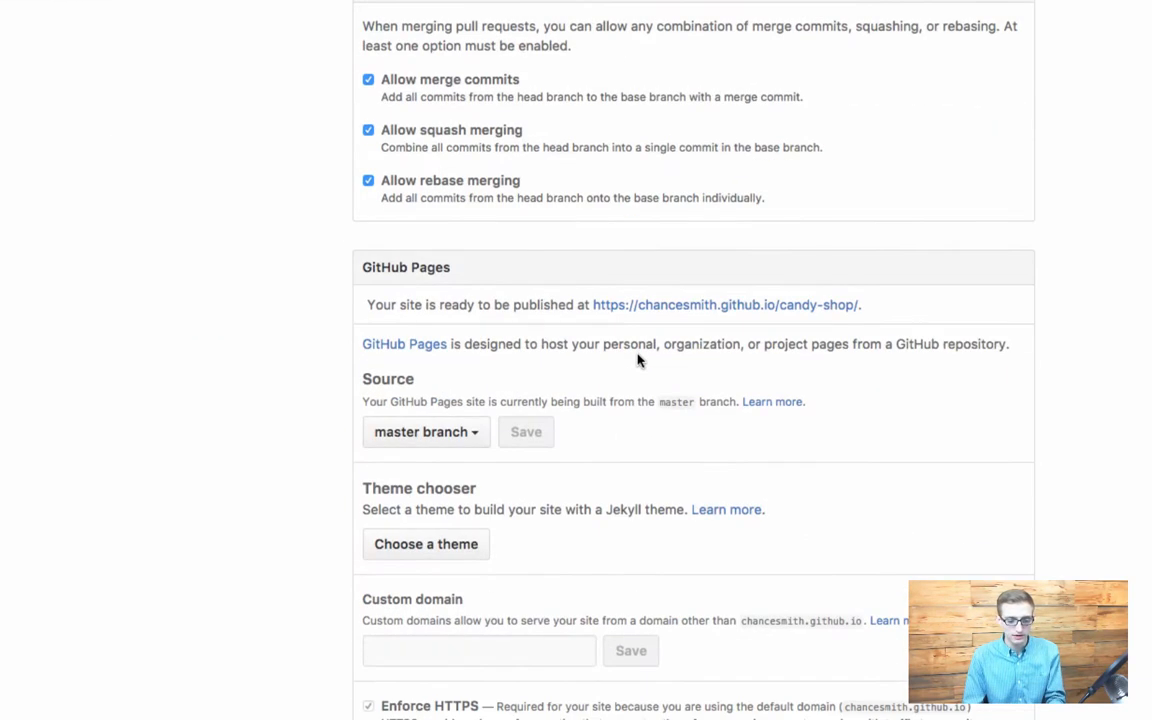
right_click(728, 304)
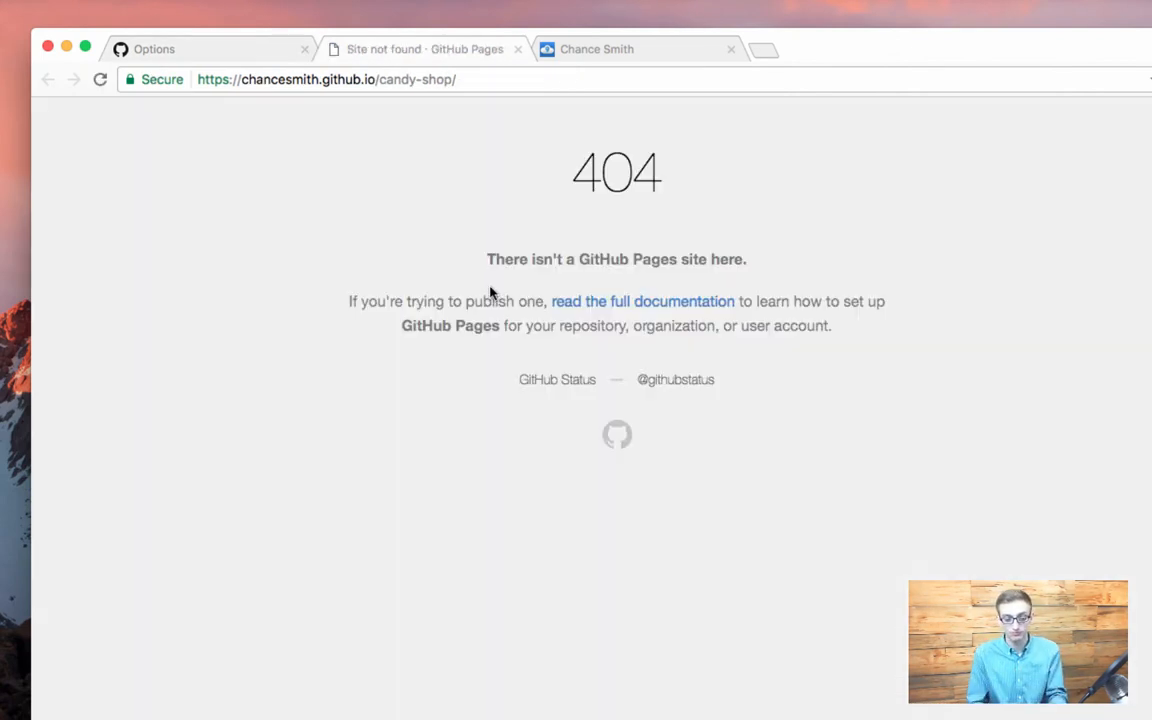
mouse_move(380, 136)
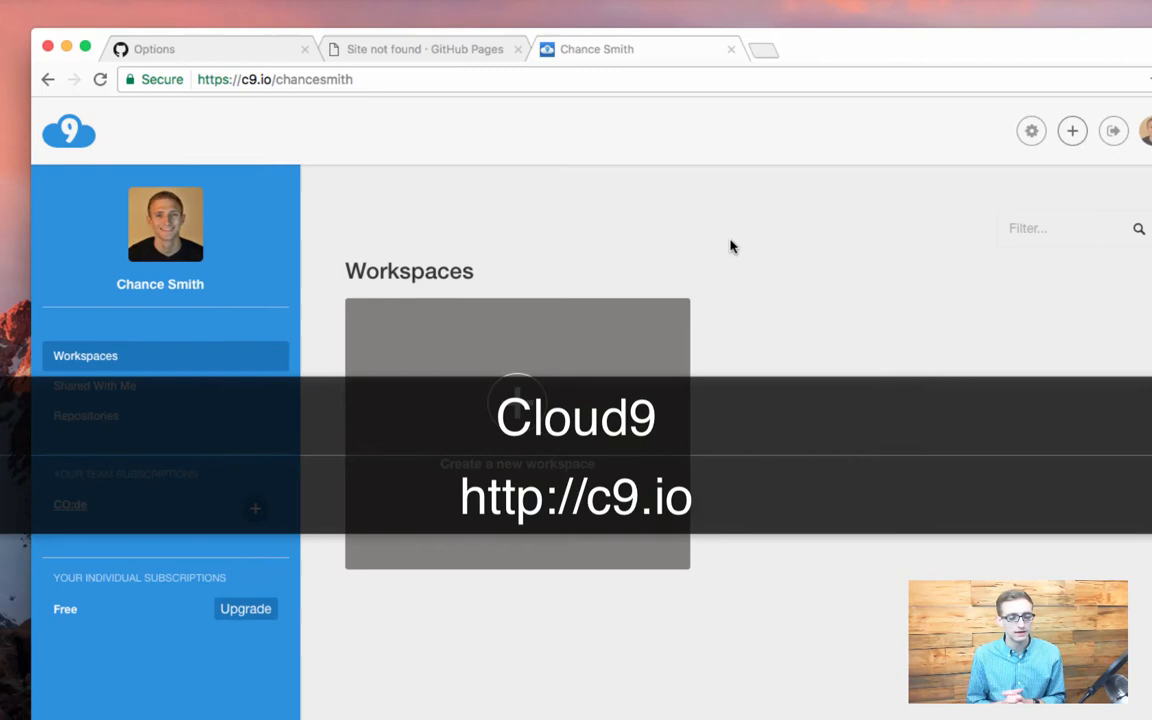
mouse_move(588, 364)
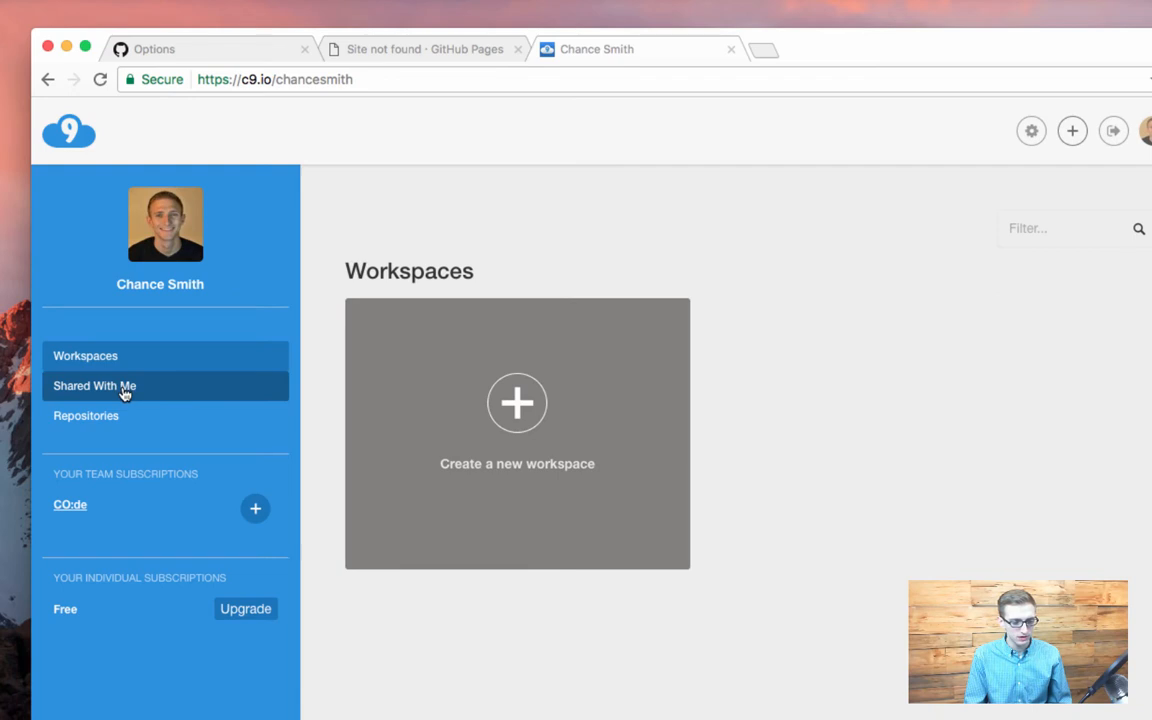
mouse_move(118, 420)
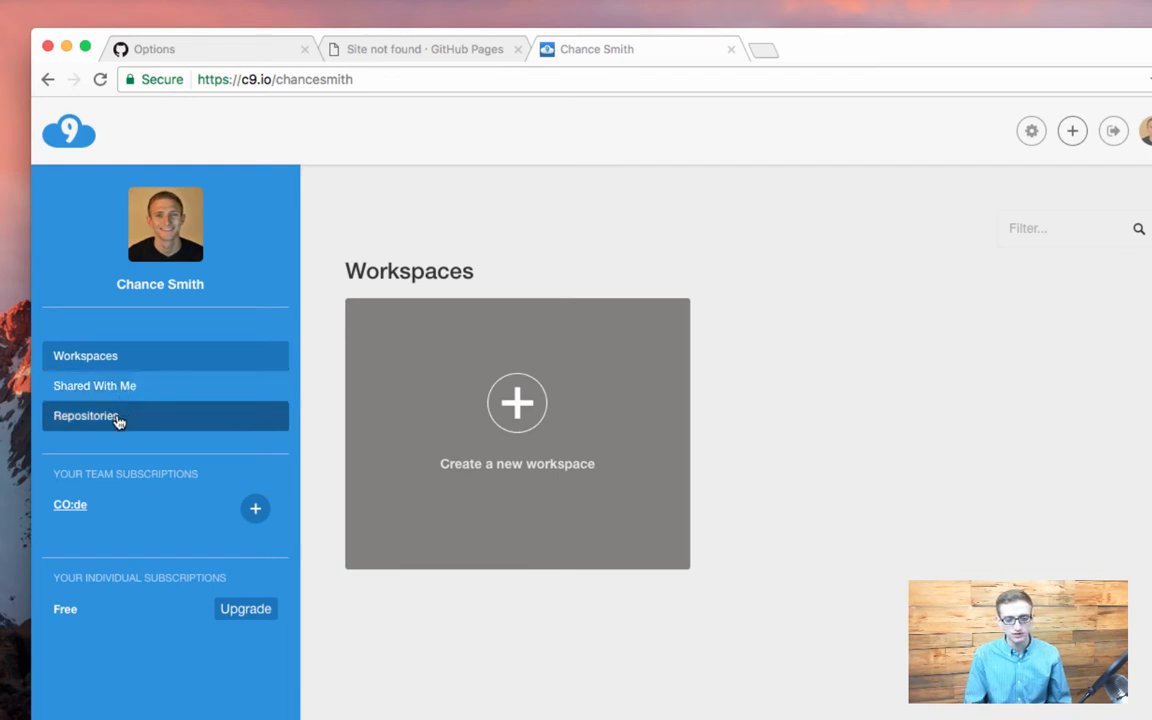
List the linked GitHub repositories and filter them by 'candy'.
click(86, 414)
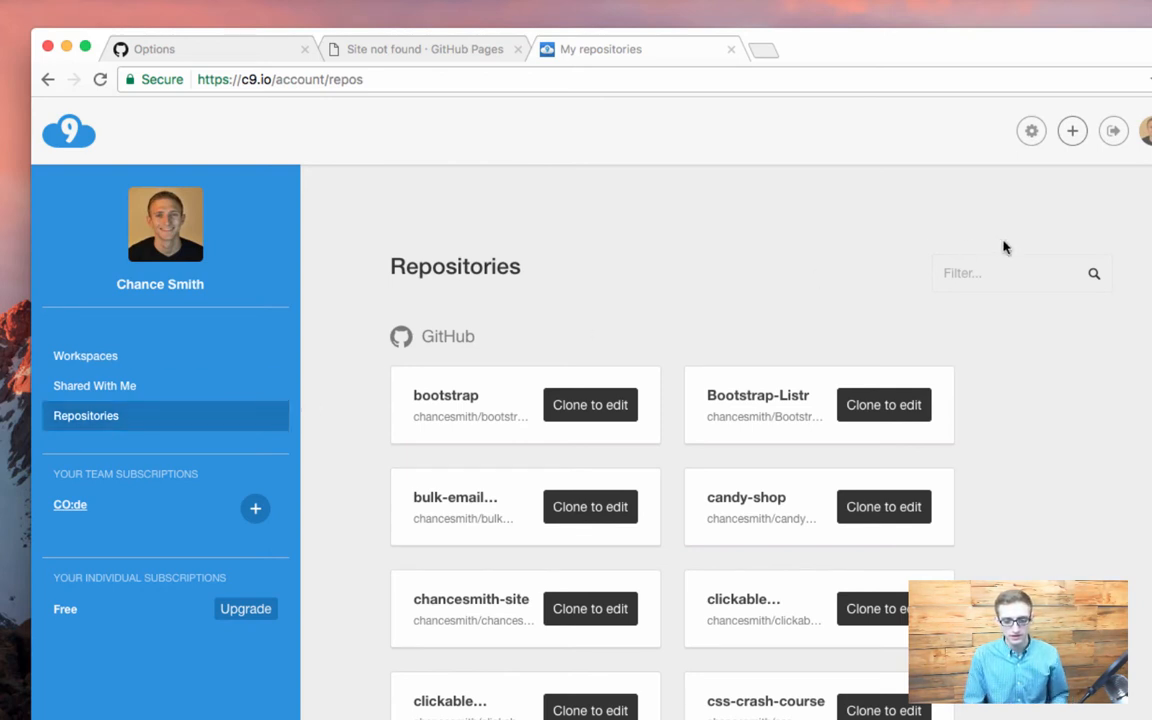
text(candy)
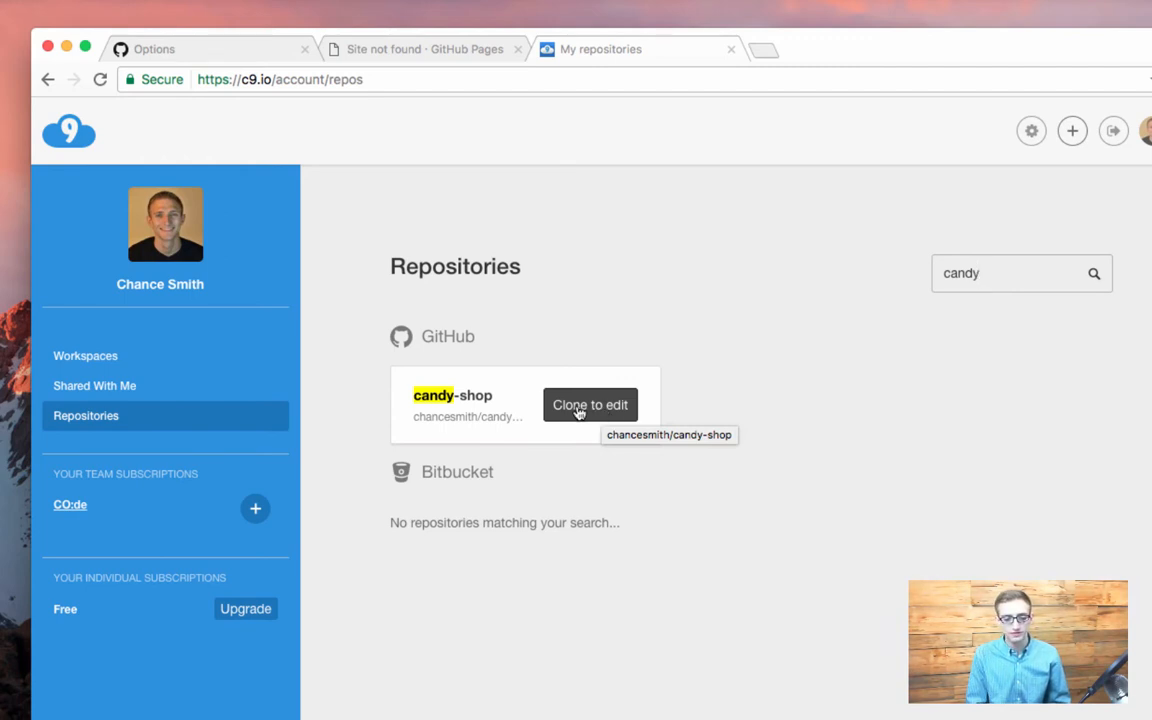
Clone candy-shop into a new workspace, entering its name and a school project description.
click(588, 404)
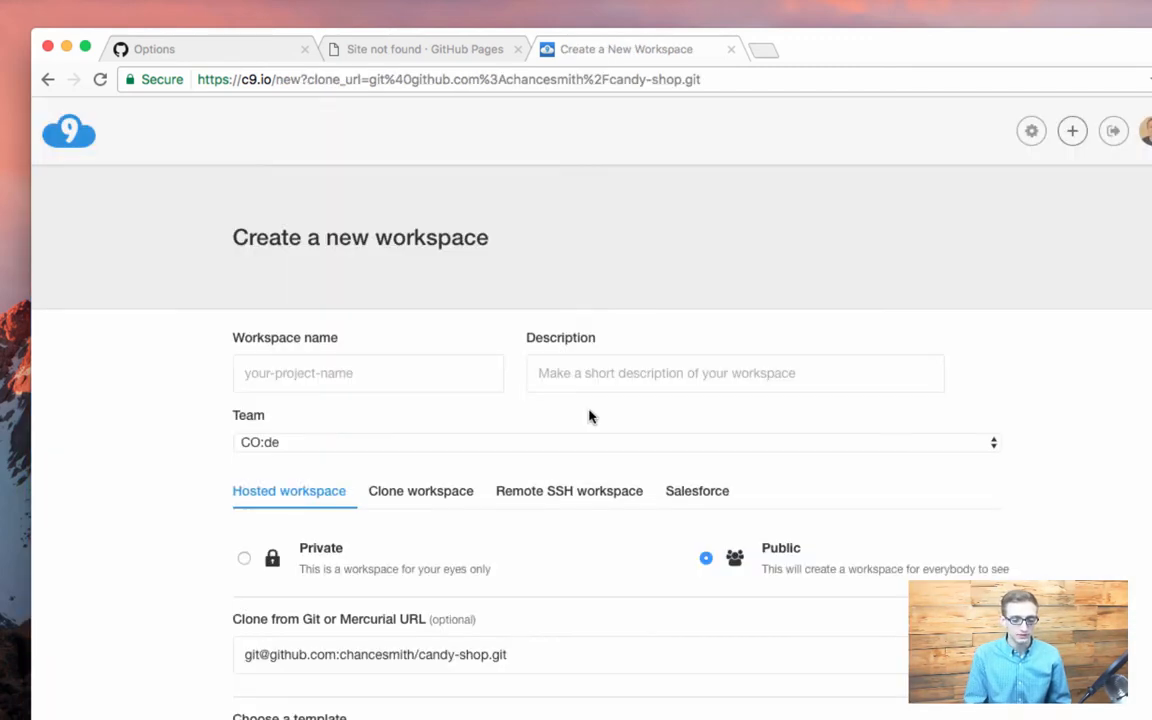
text(Con)
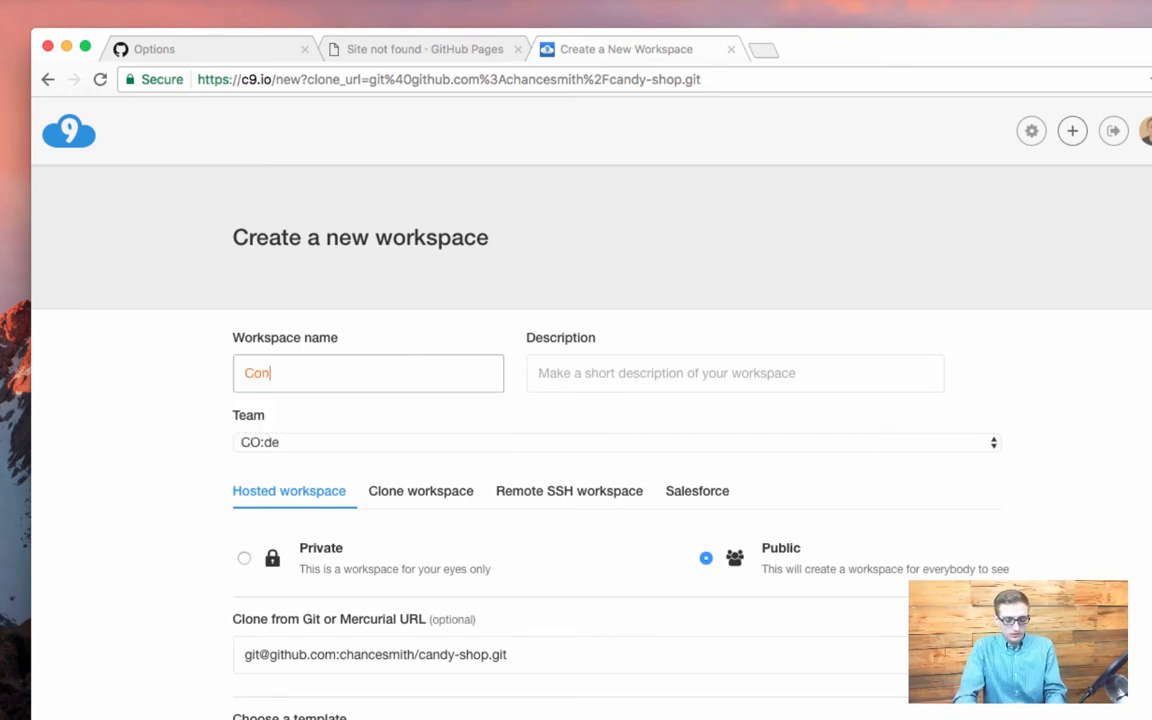
text(Candy SH)
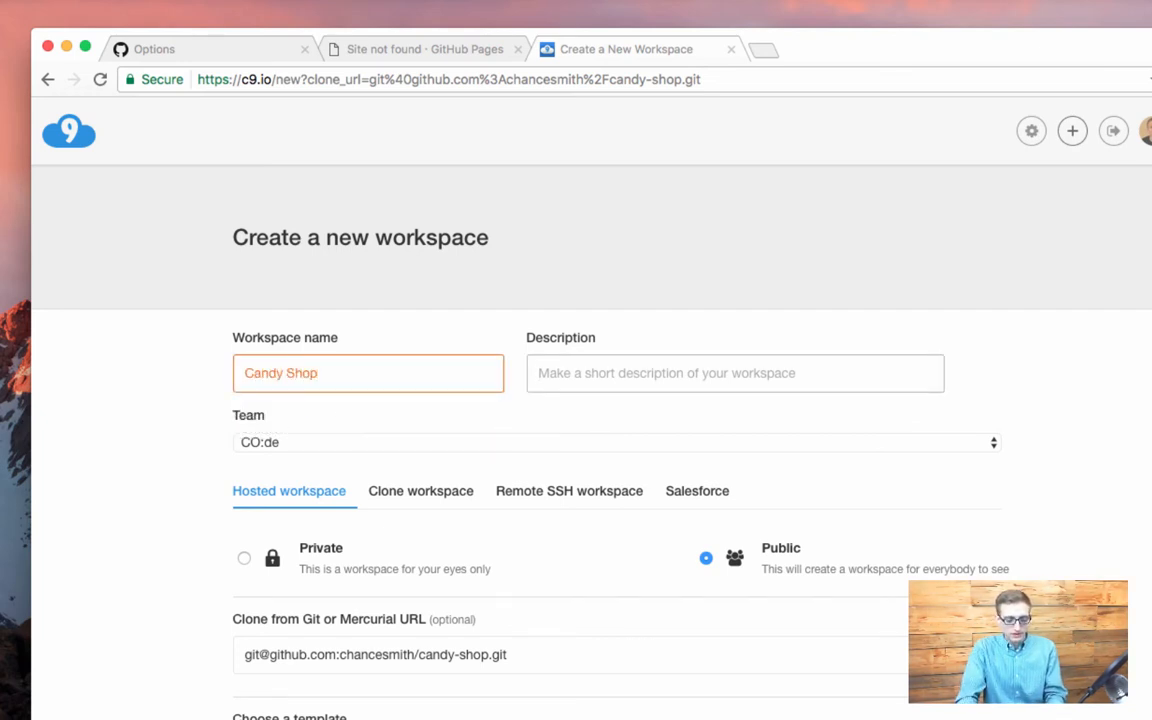
text(school)
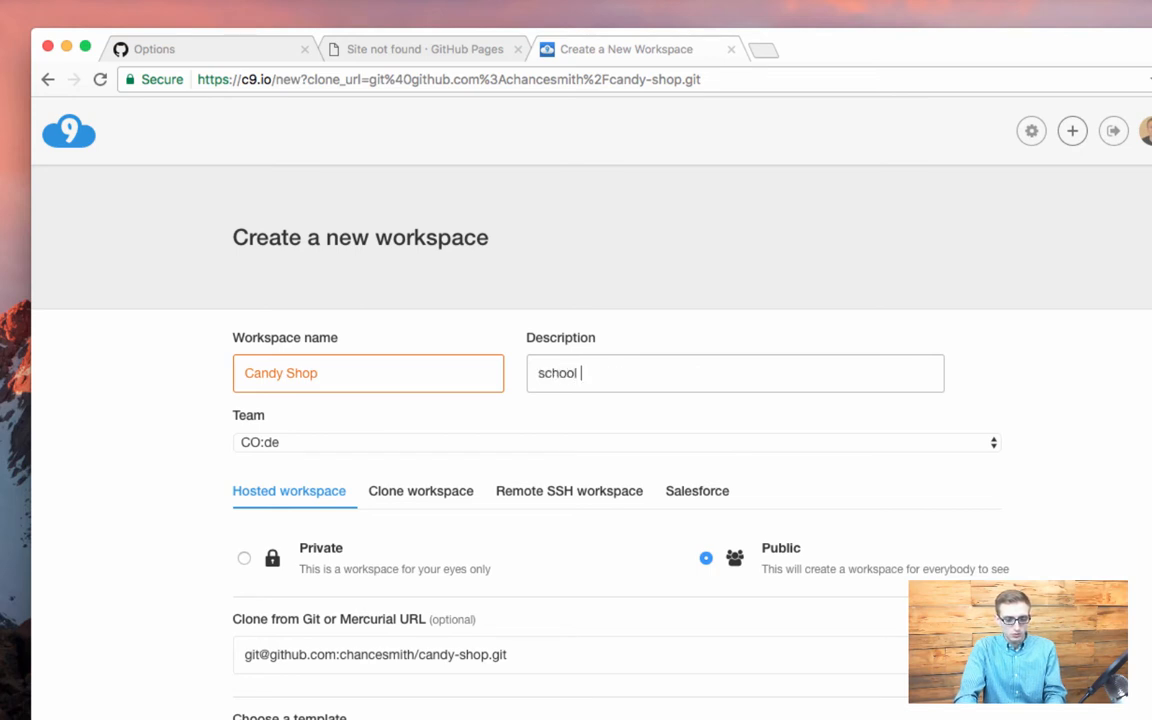
text(project)
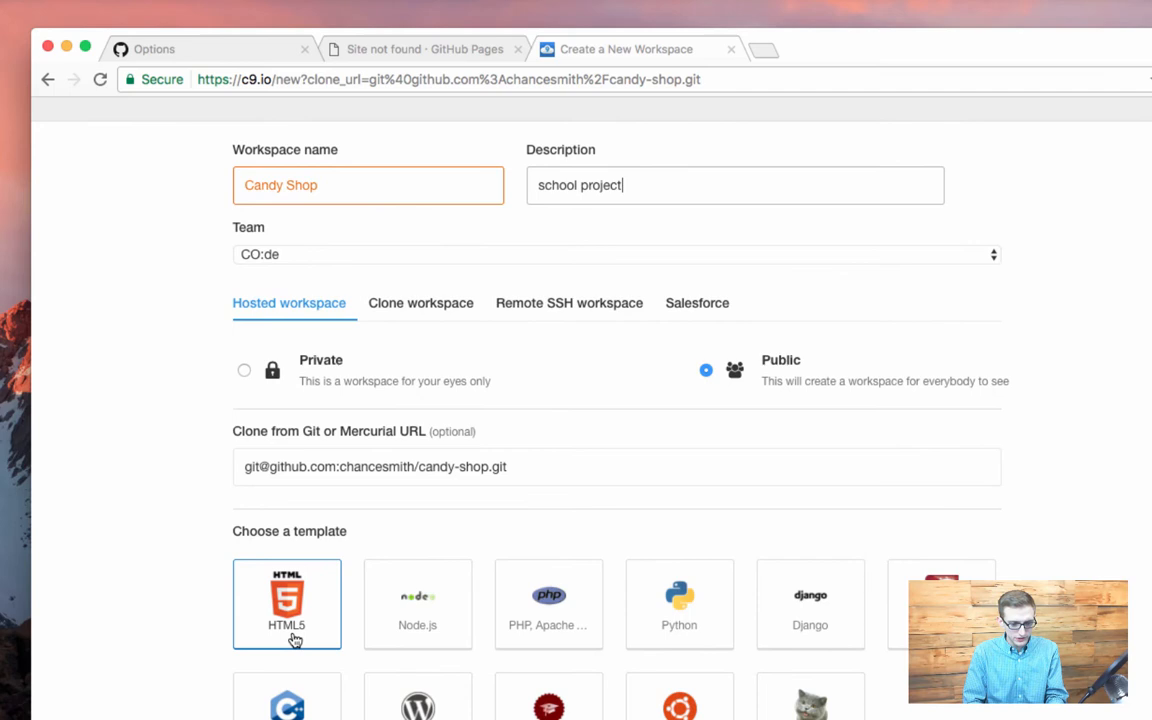
mouse_move(300, 616)
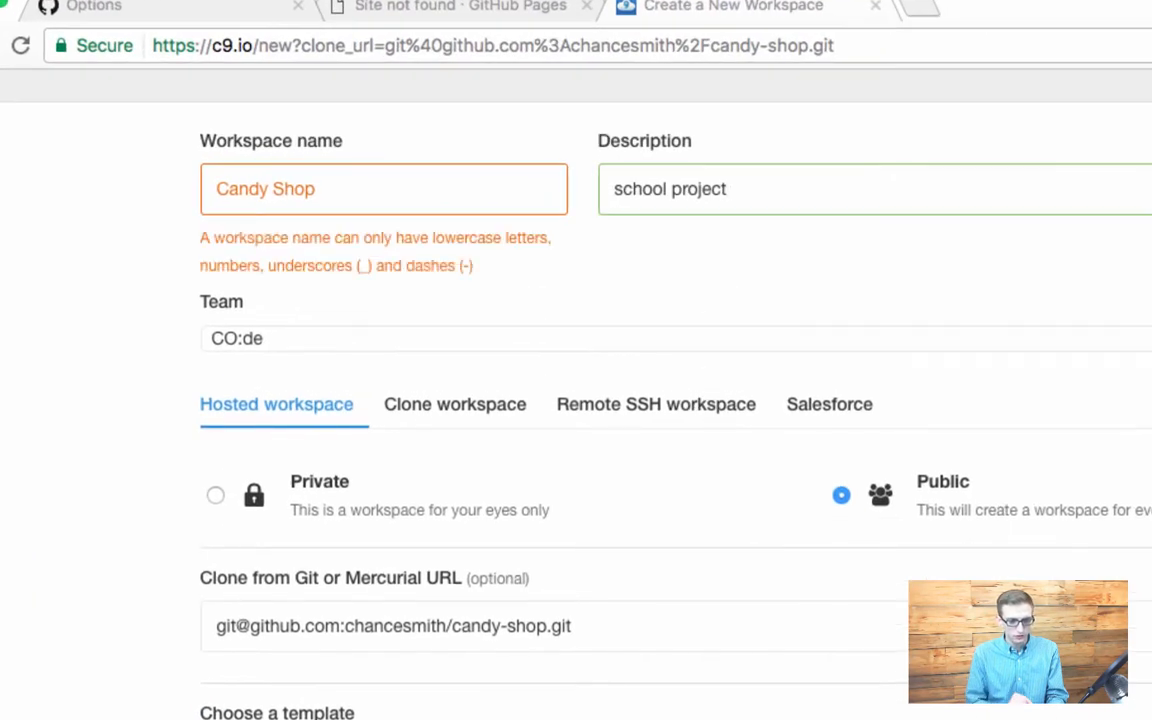
Correct the rejected workspace name to candy-shop and create the workspace.
click(284, 188)
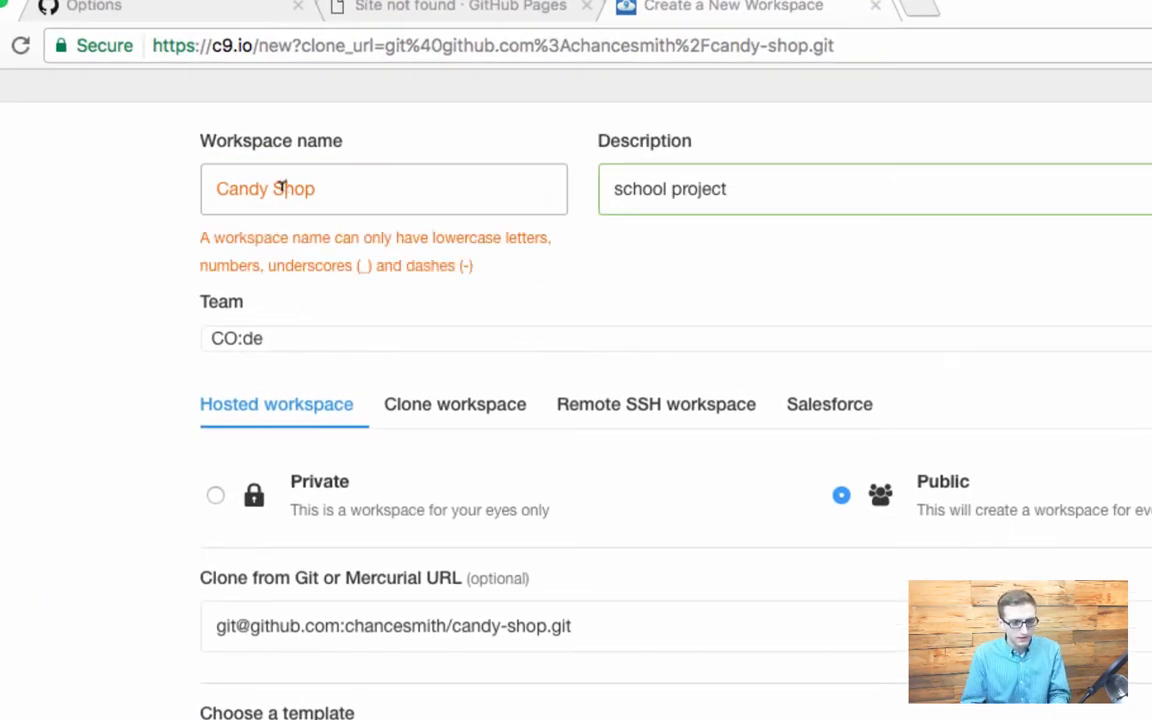
text(candyhop)
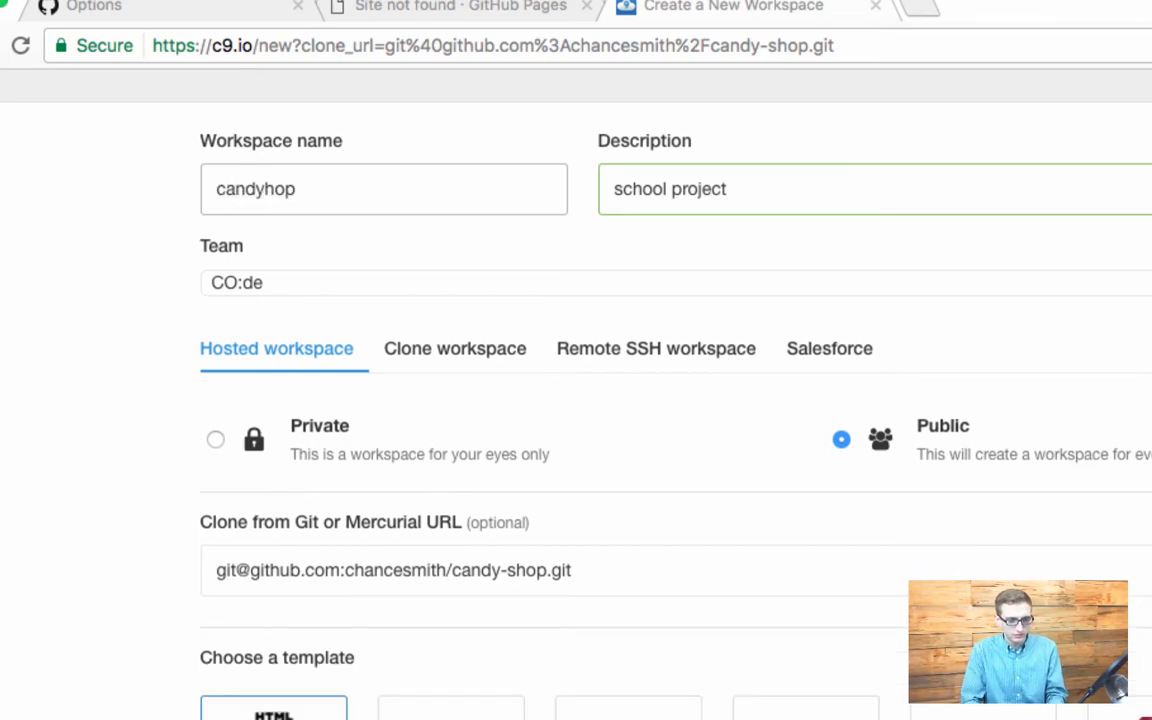
text(candy-shop)
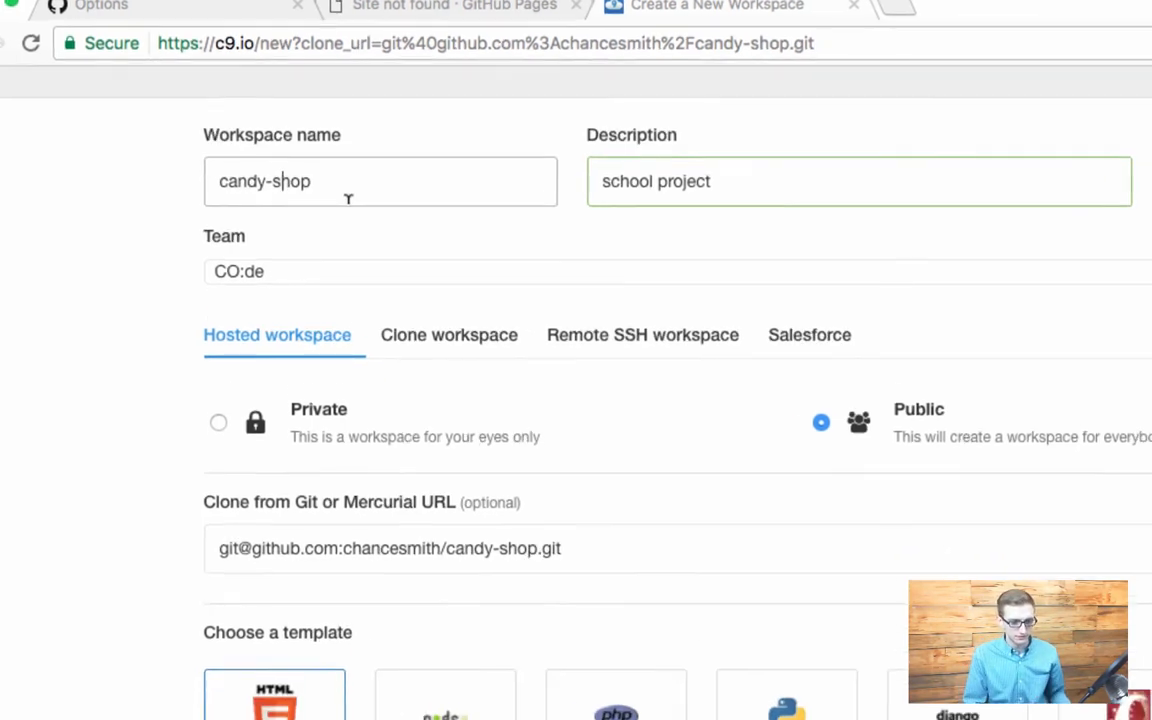
click(310, 670)
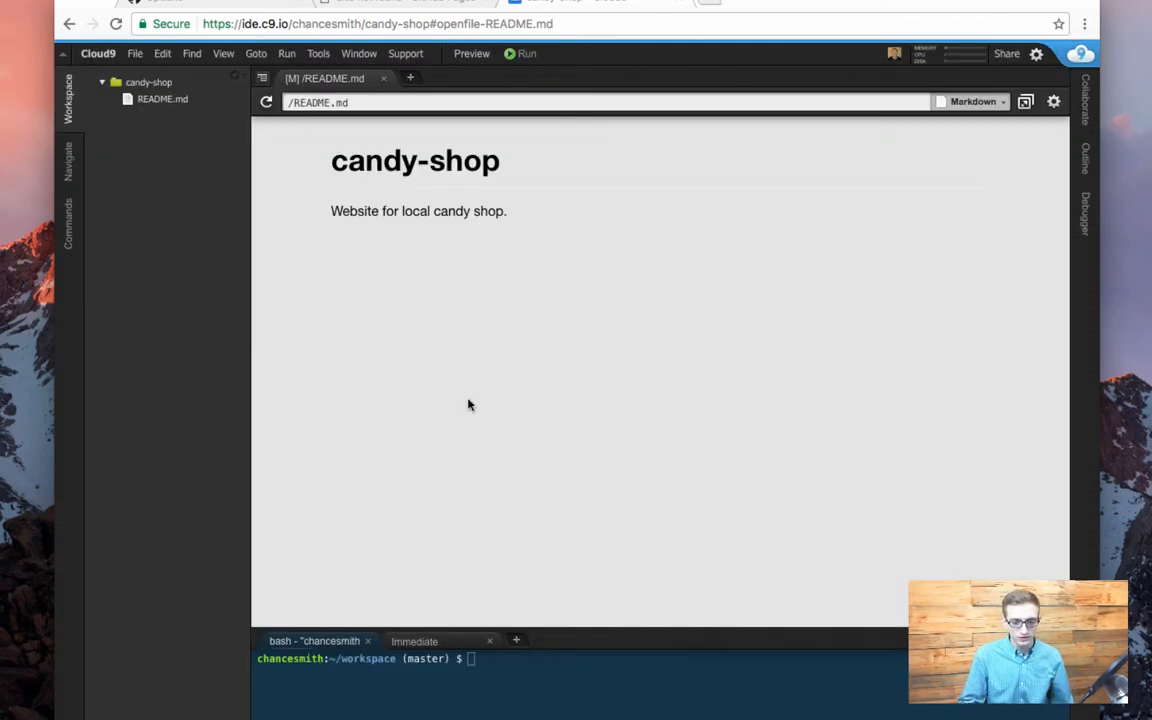
mouse_move(494, 324)
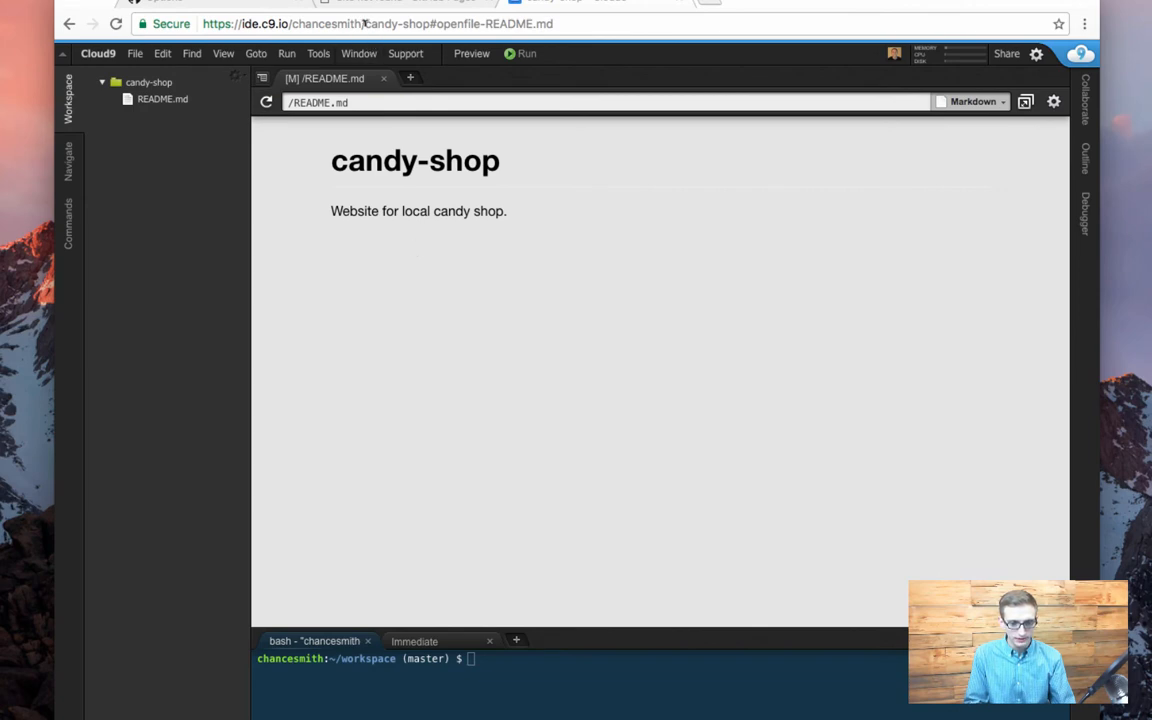
Maximize the browser window and open a new terminal via the Window menu.
double_click(396, 24)
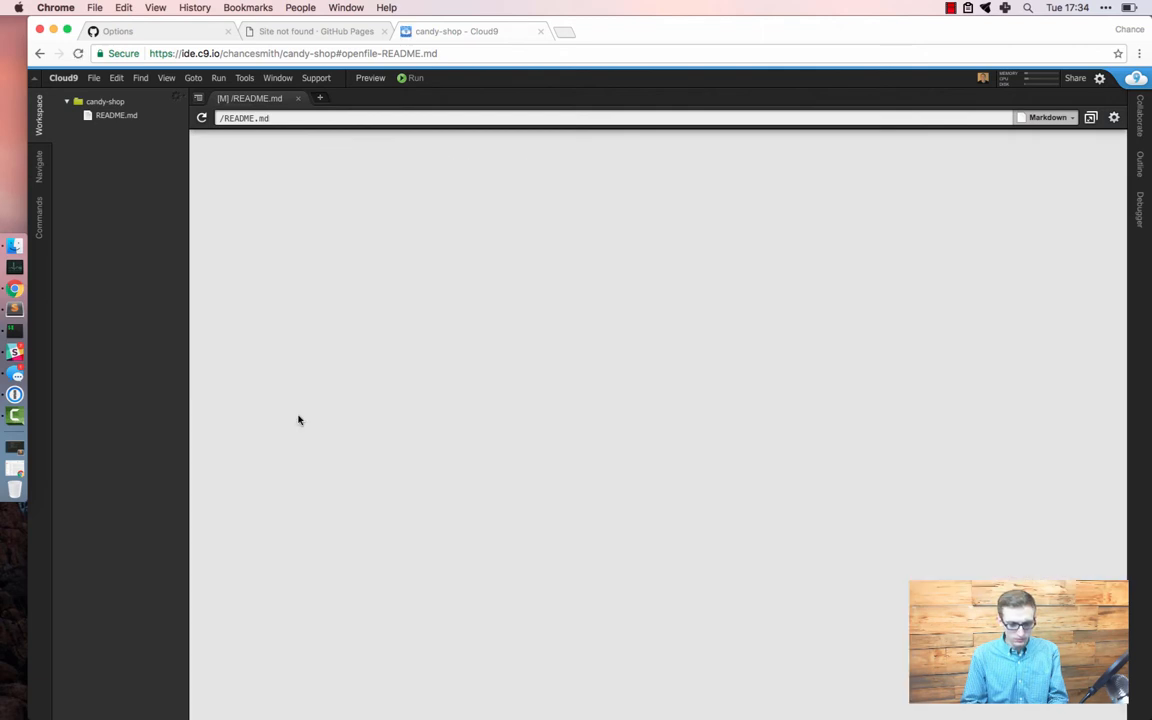
click(278, 78)
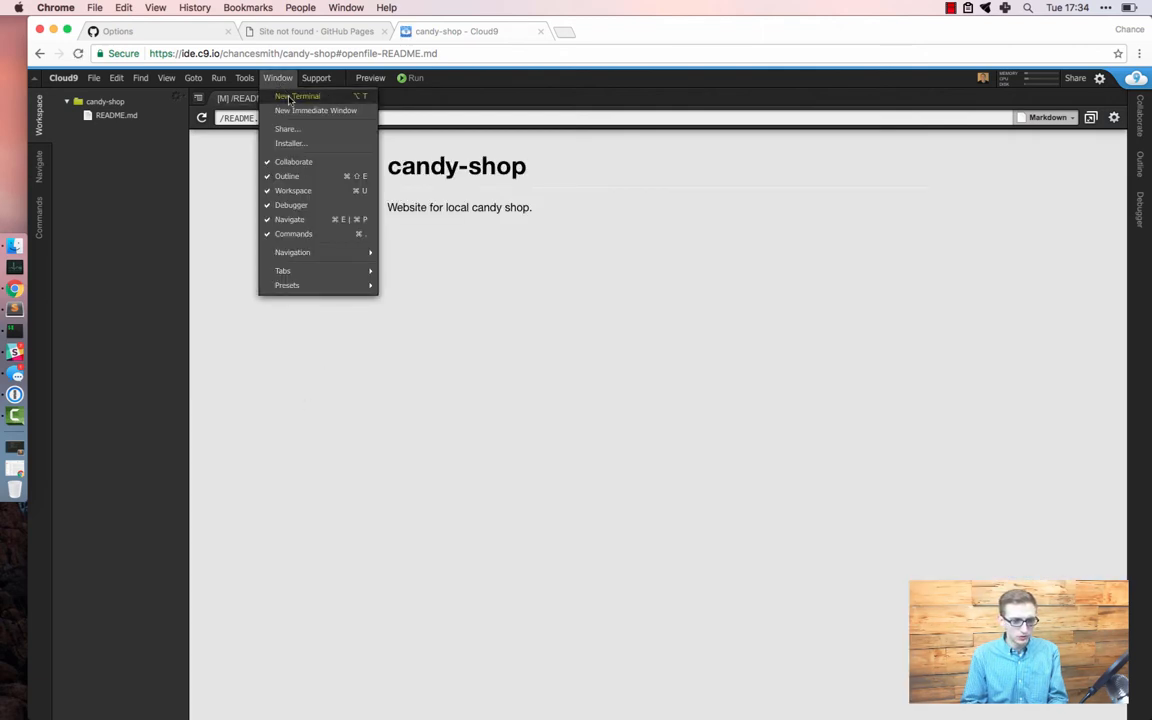
click(296, 96)
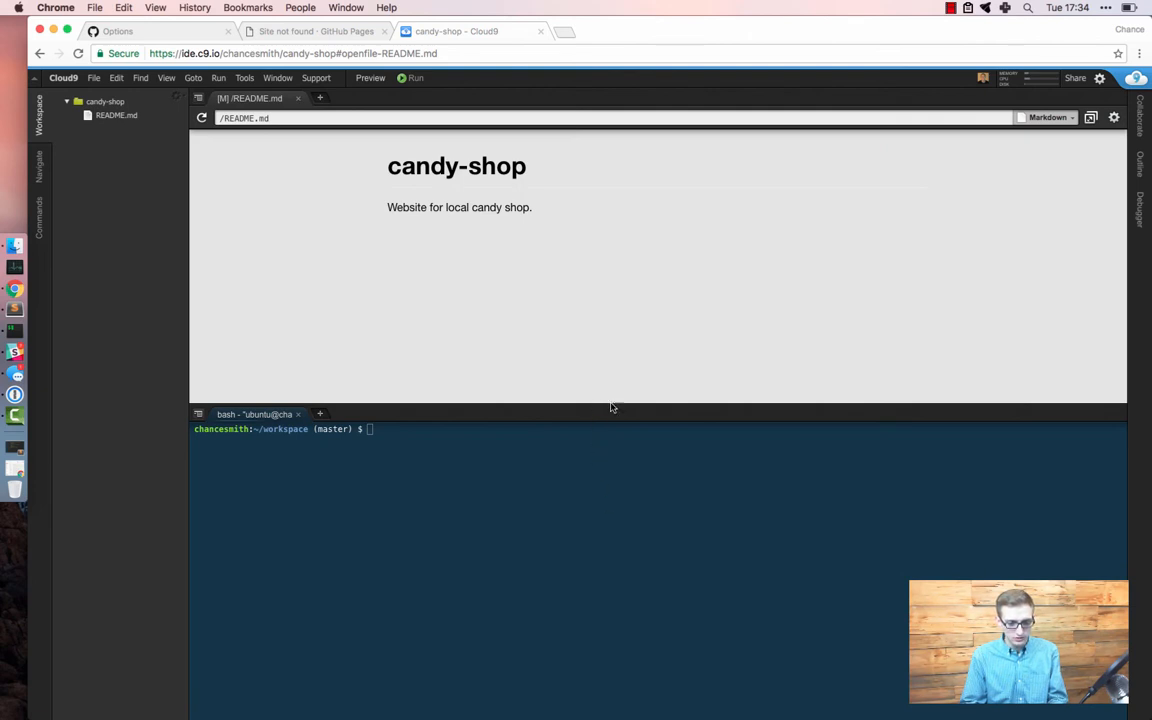
mouse_move(604, 404)
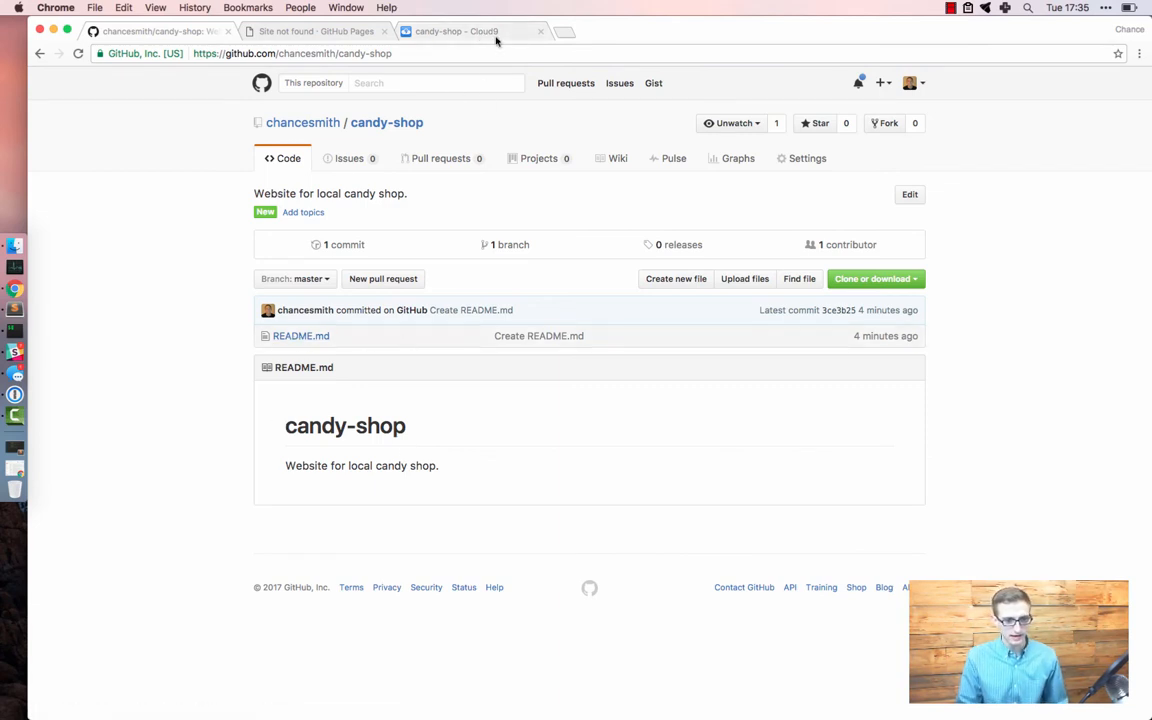
Add an assets folder inside the candy-shop project.
click(456, 32)
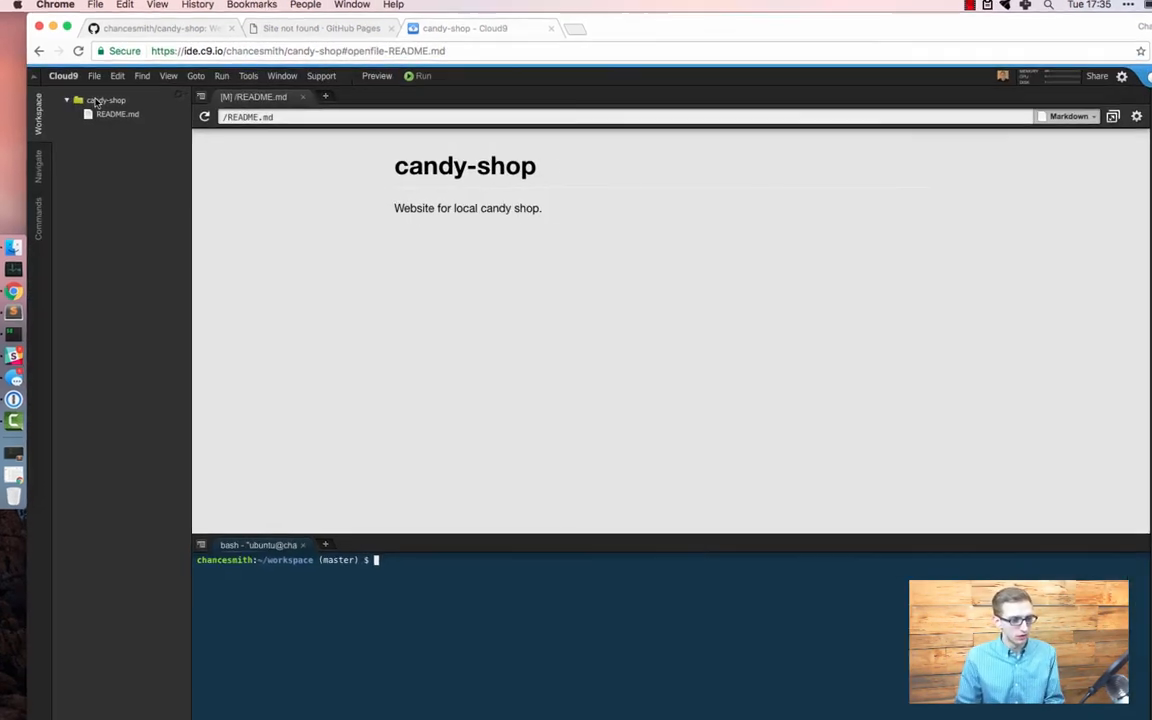
right_click(108, 100)
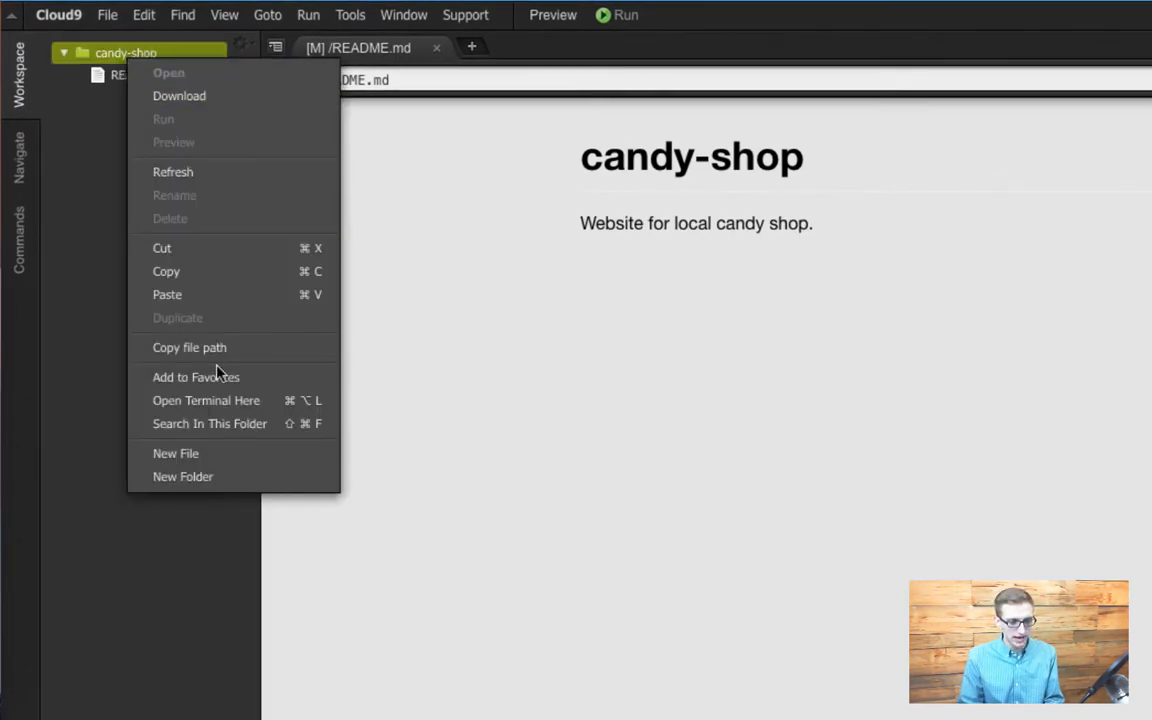
click(184, 476)
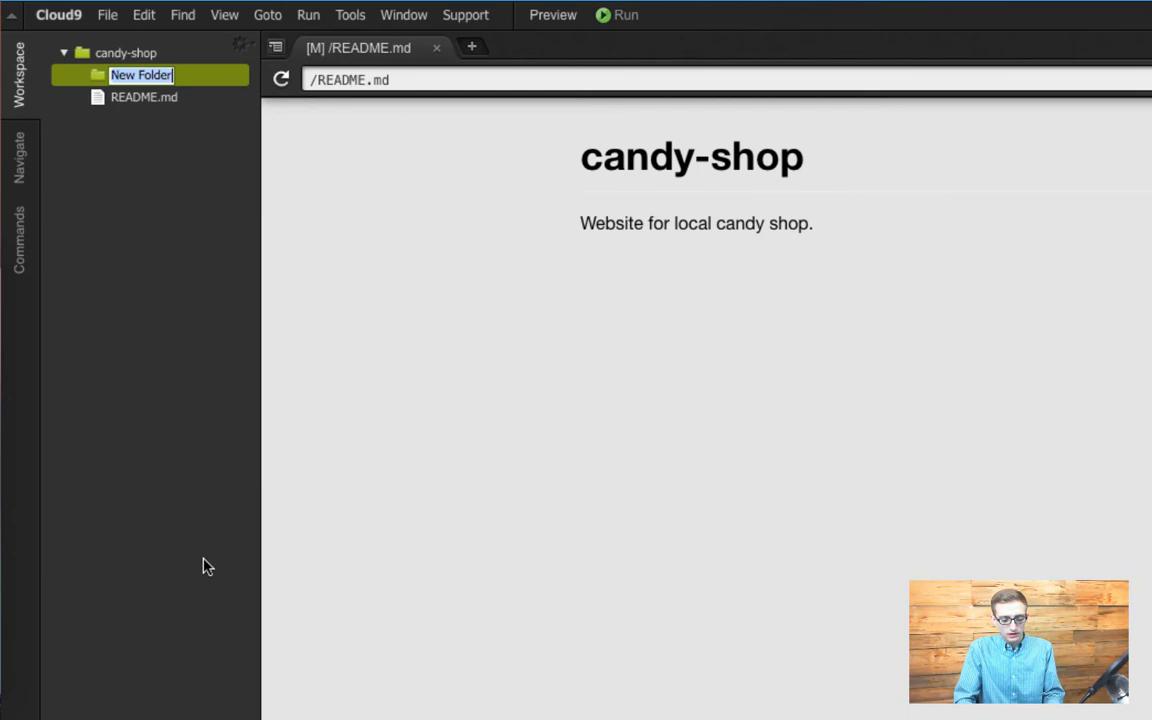
text(assets)
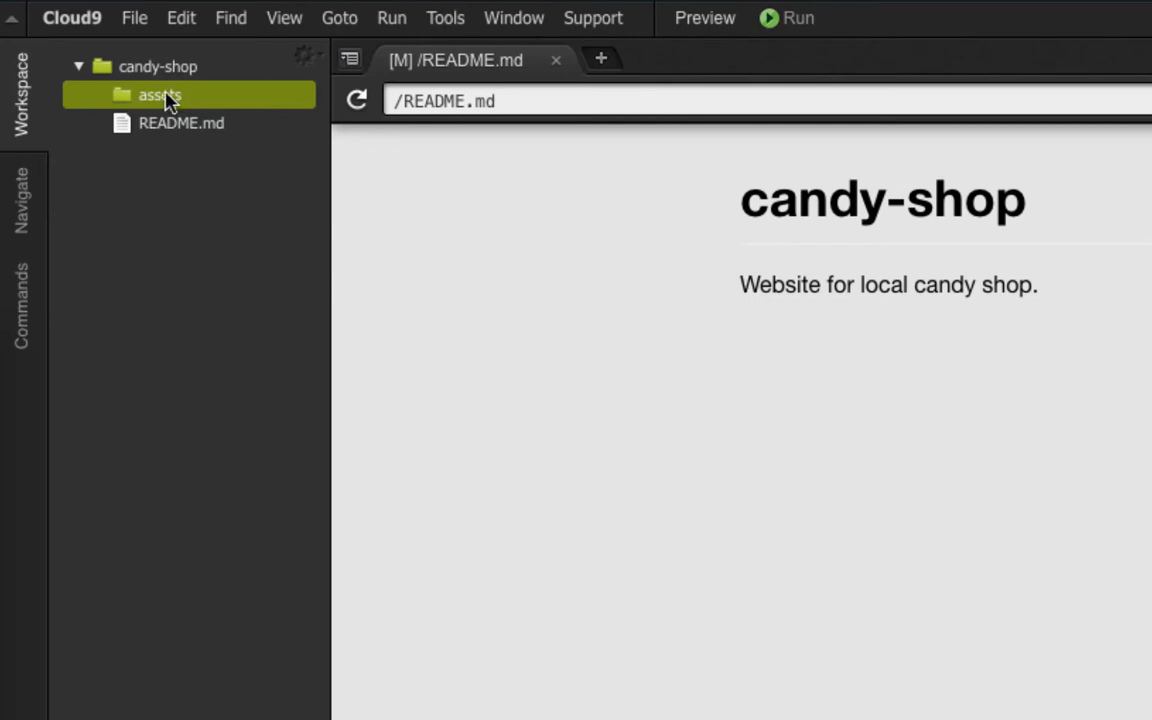
Add js, css and images subfolders inside assets.
right_click(158, 96)
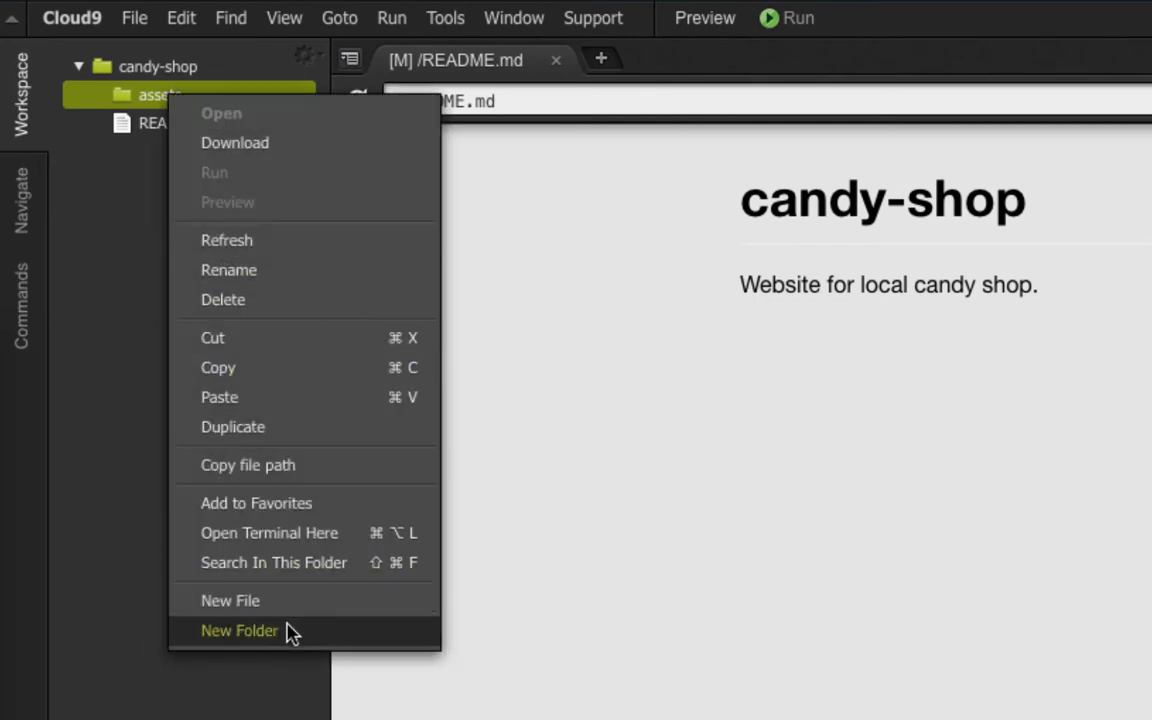
click(240, 630)
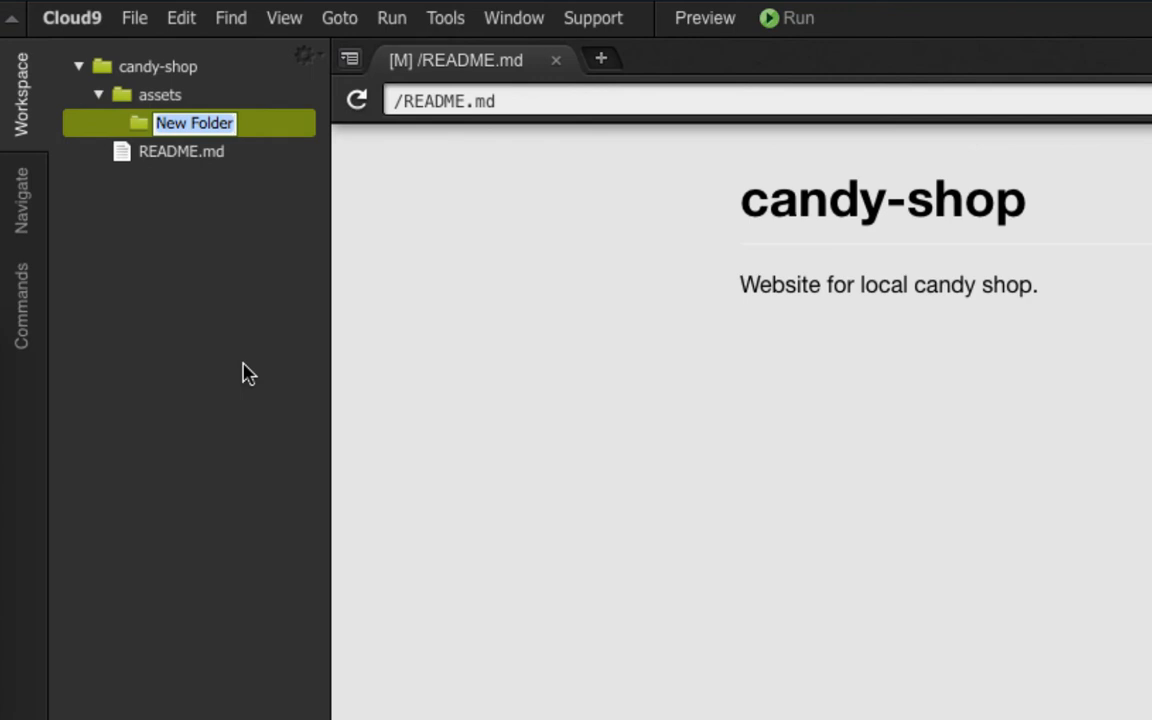
text(js)
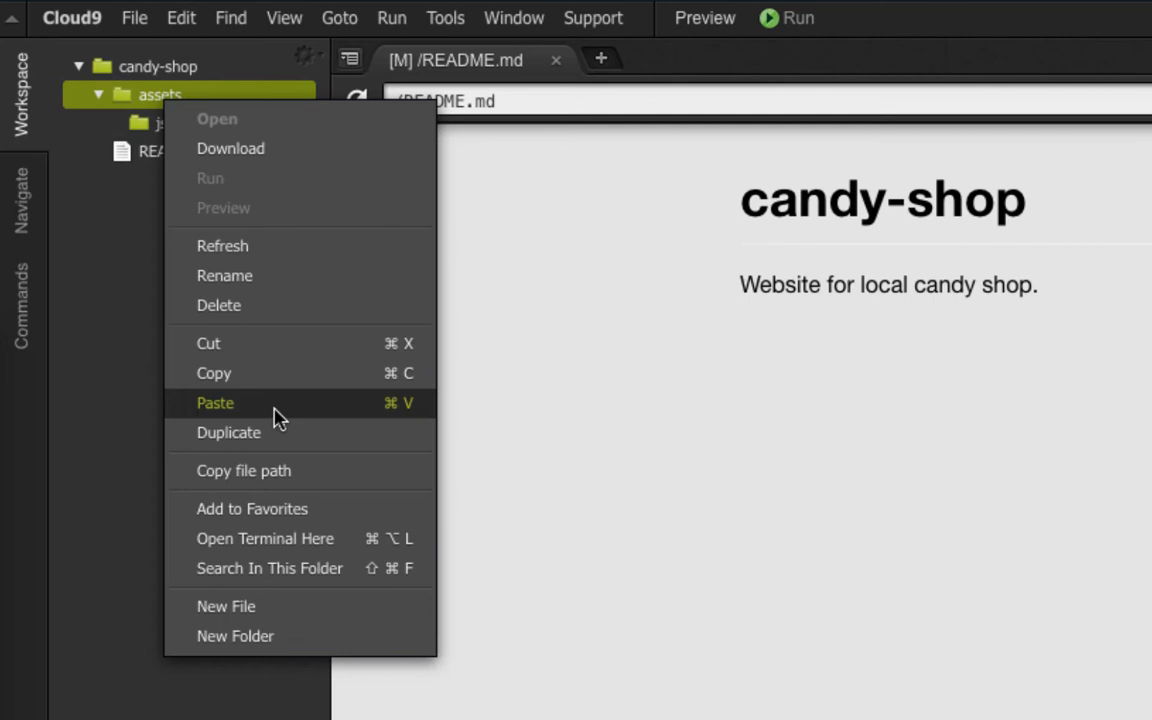
click(236, 636)
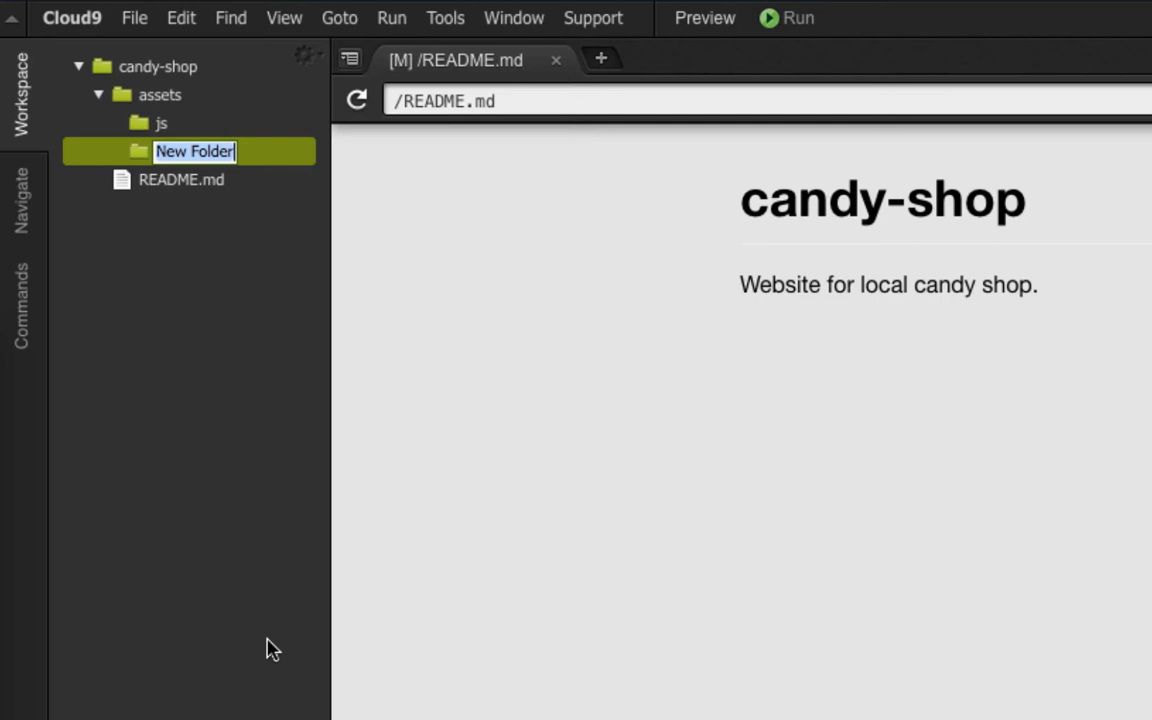
right_click(160, 94)
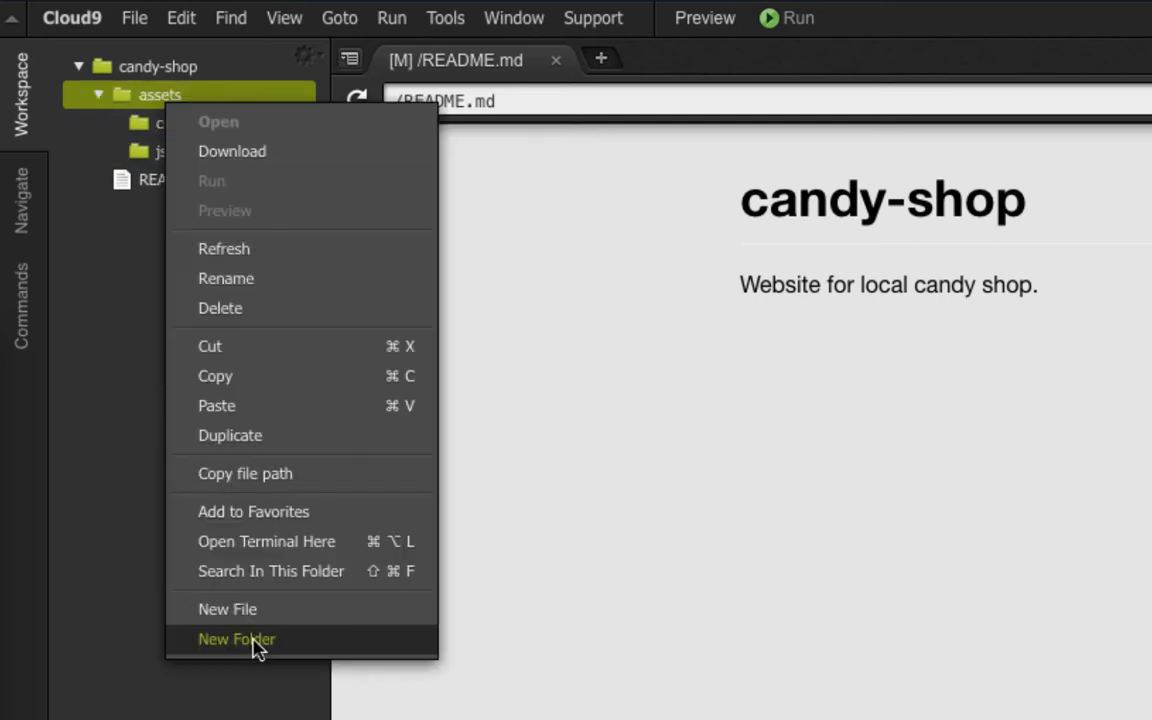
click(236, 640)
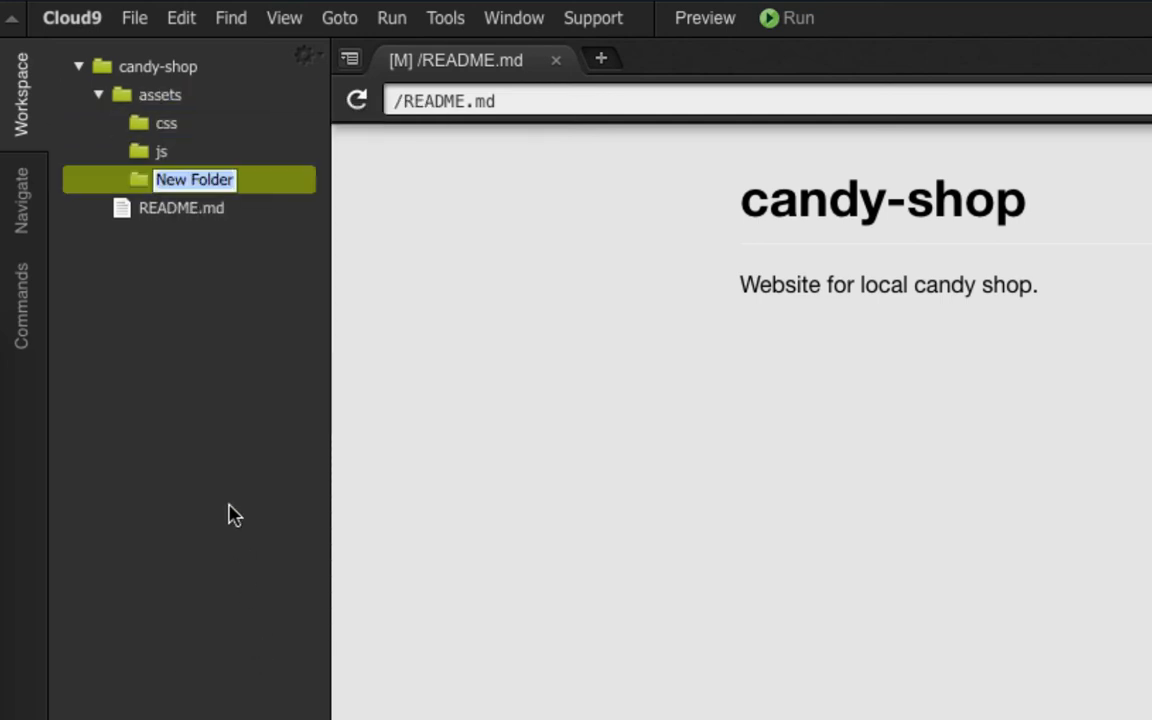
text(images)
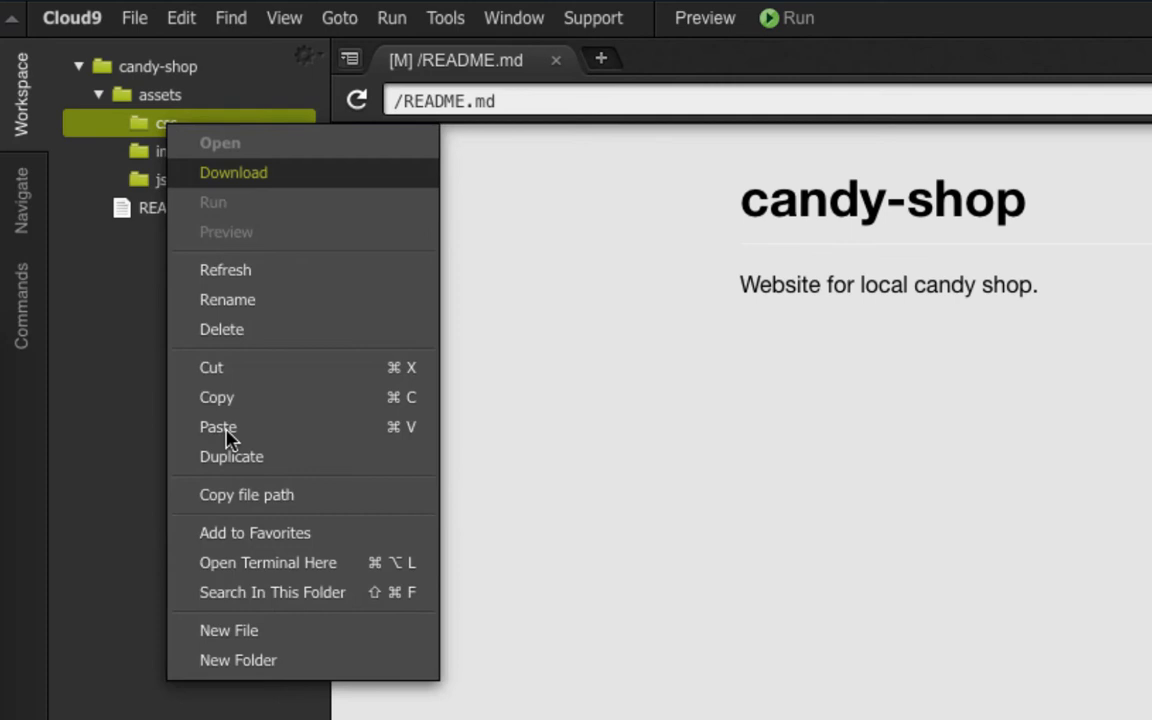
Add a styles.css file inside the css folder.
click(228, 630)
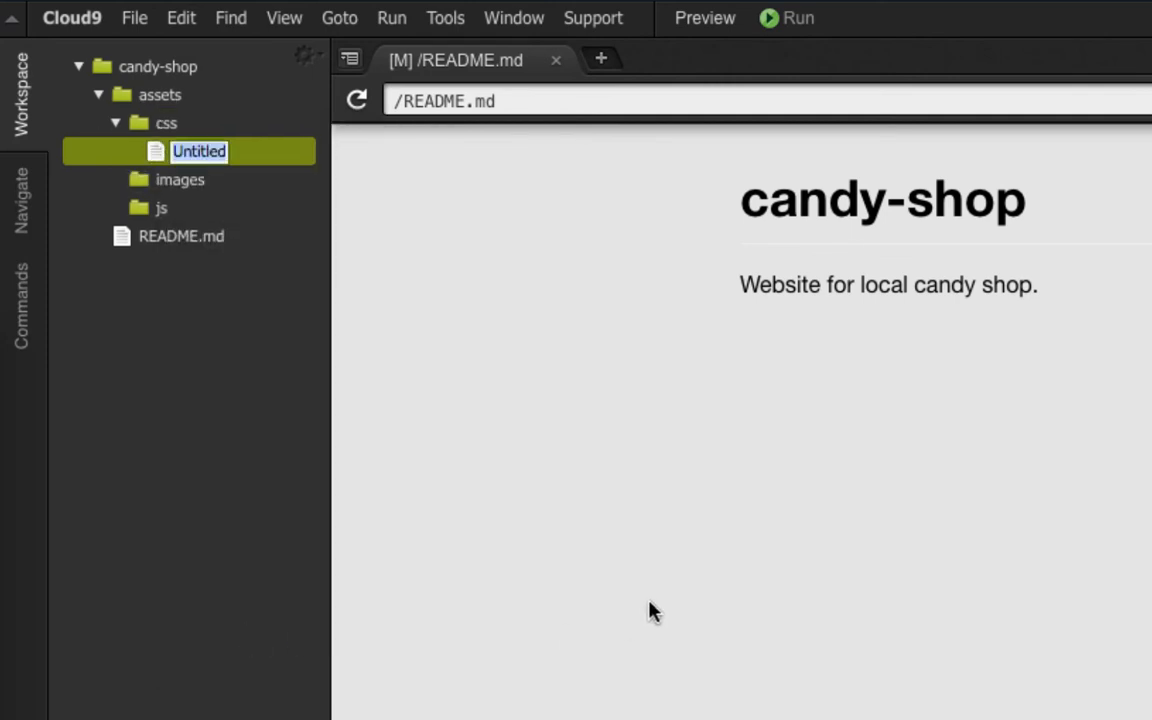
text(styles)
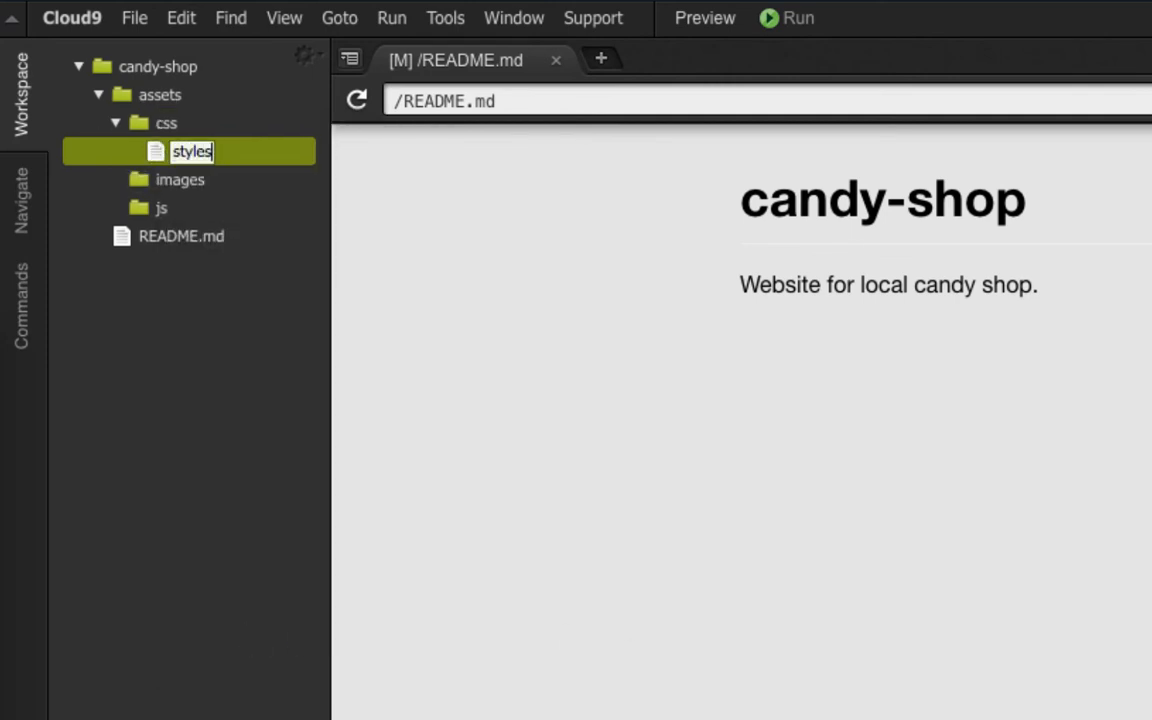
text(.css)
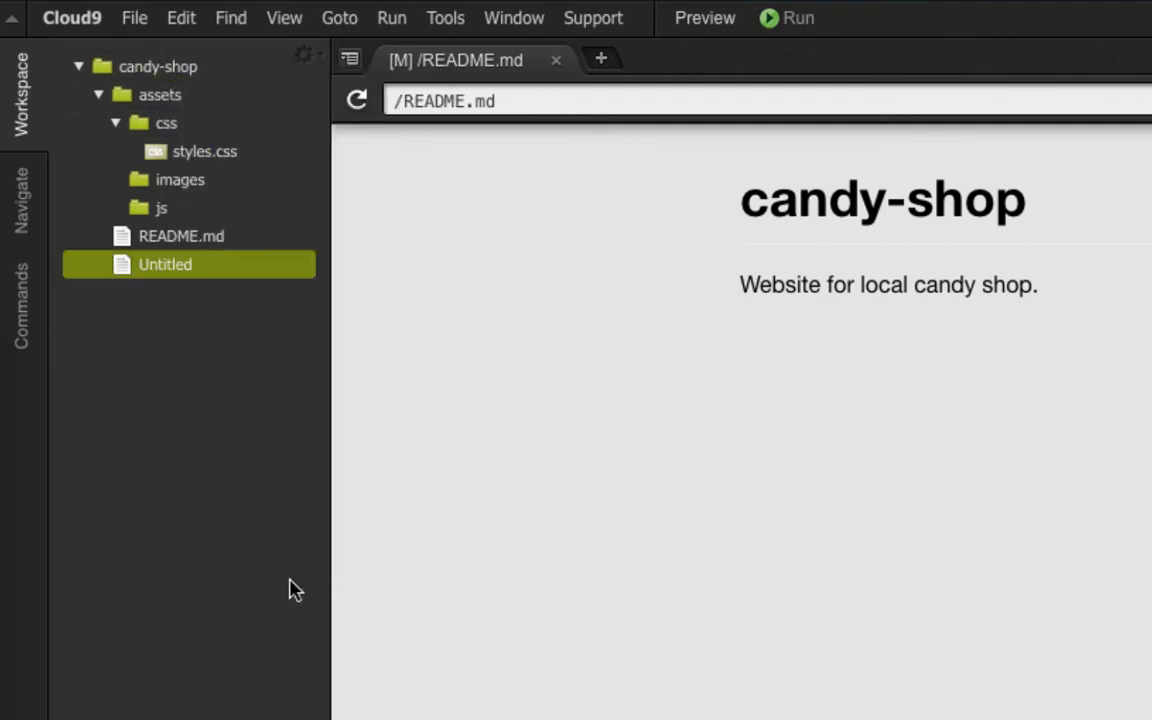
Add index.html and products.html at the project root and close the README and terminal tabs.
text(index.html)
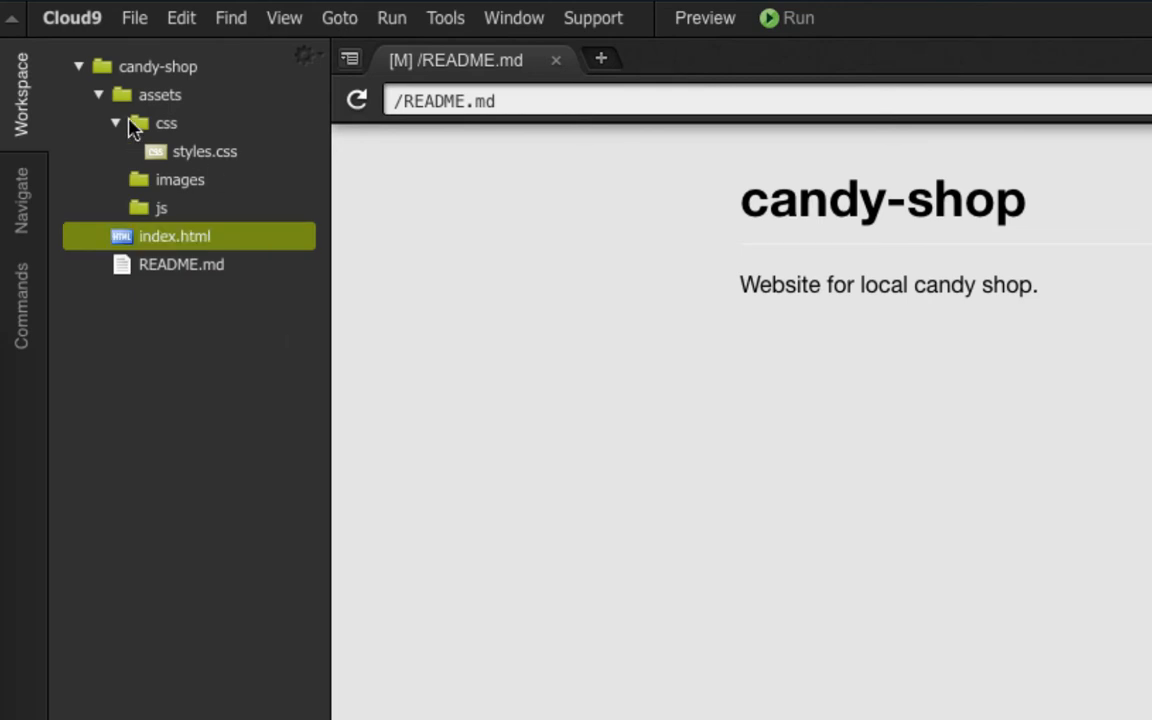
right_click(156, 66)
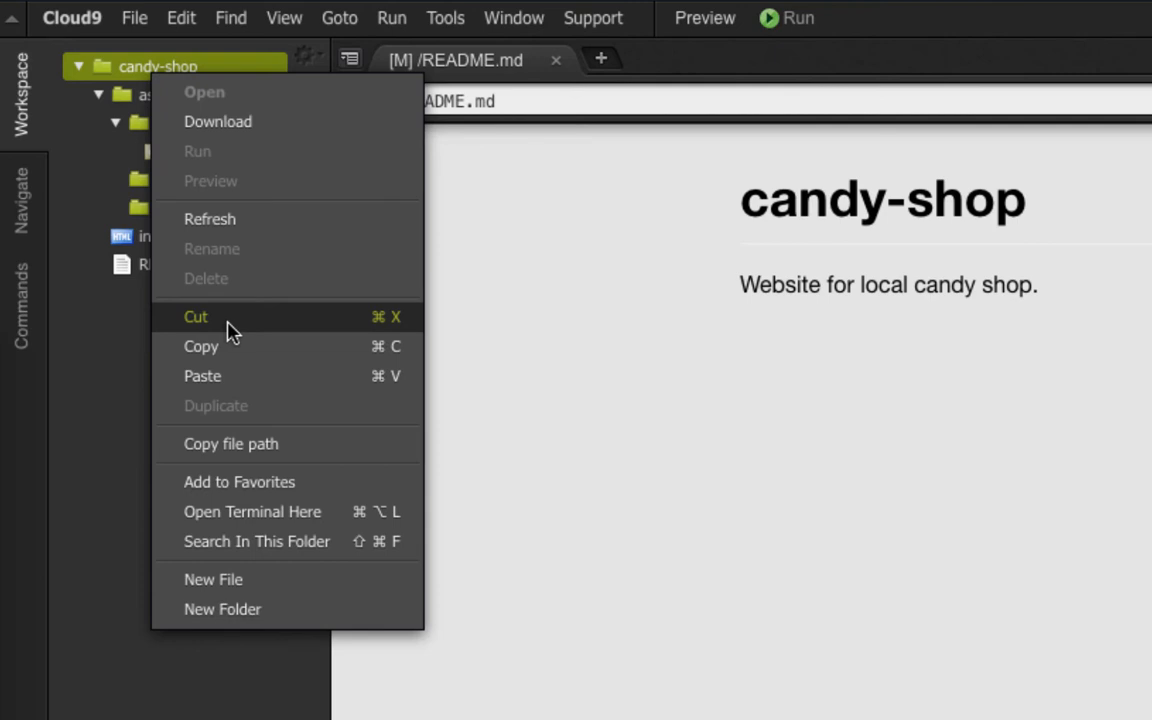
click(212, 580)
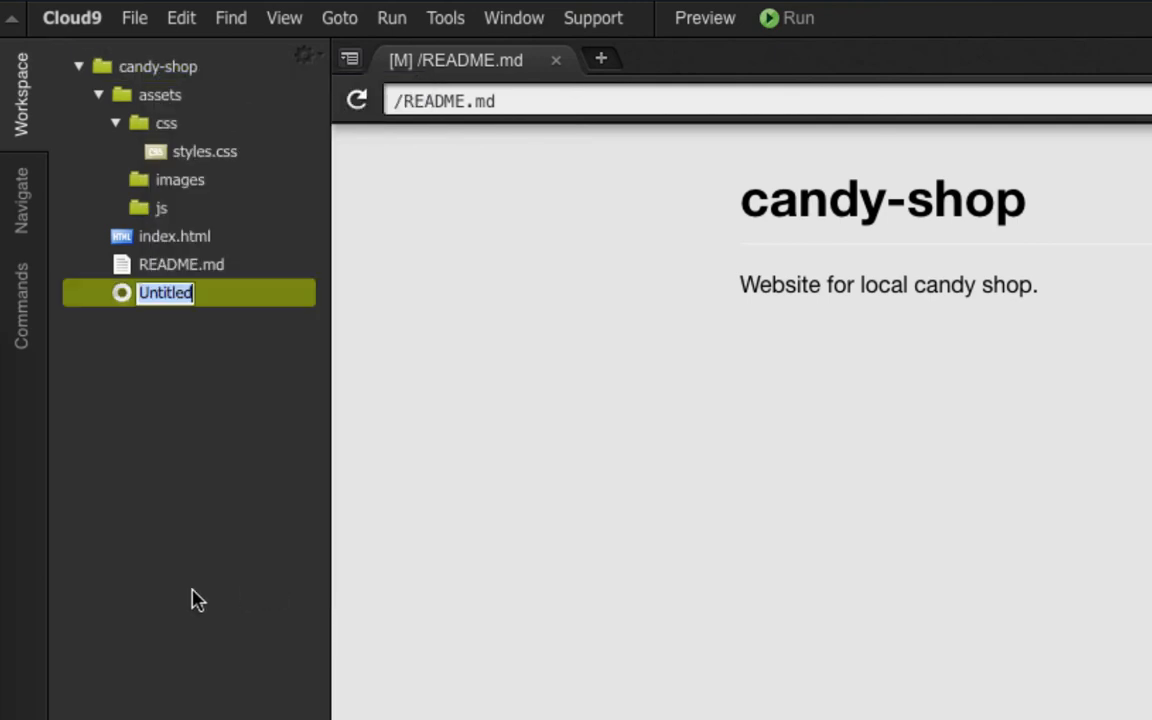
text(products.html)
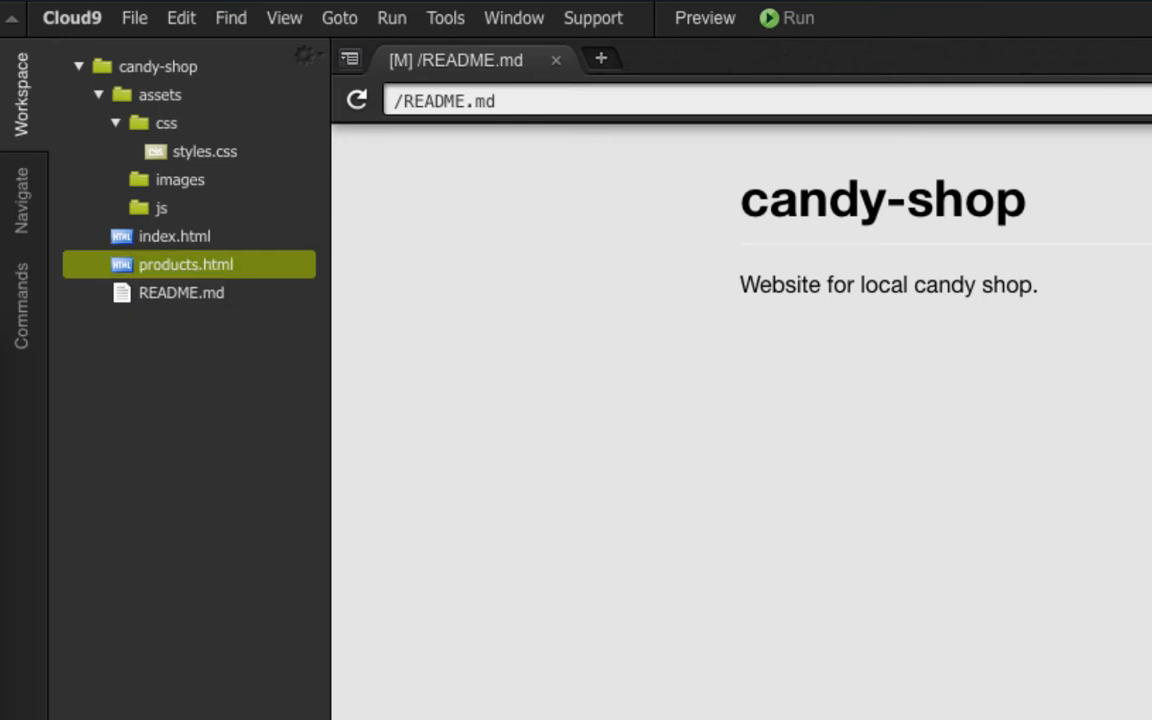
click(174, 236)
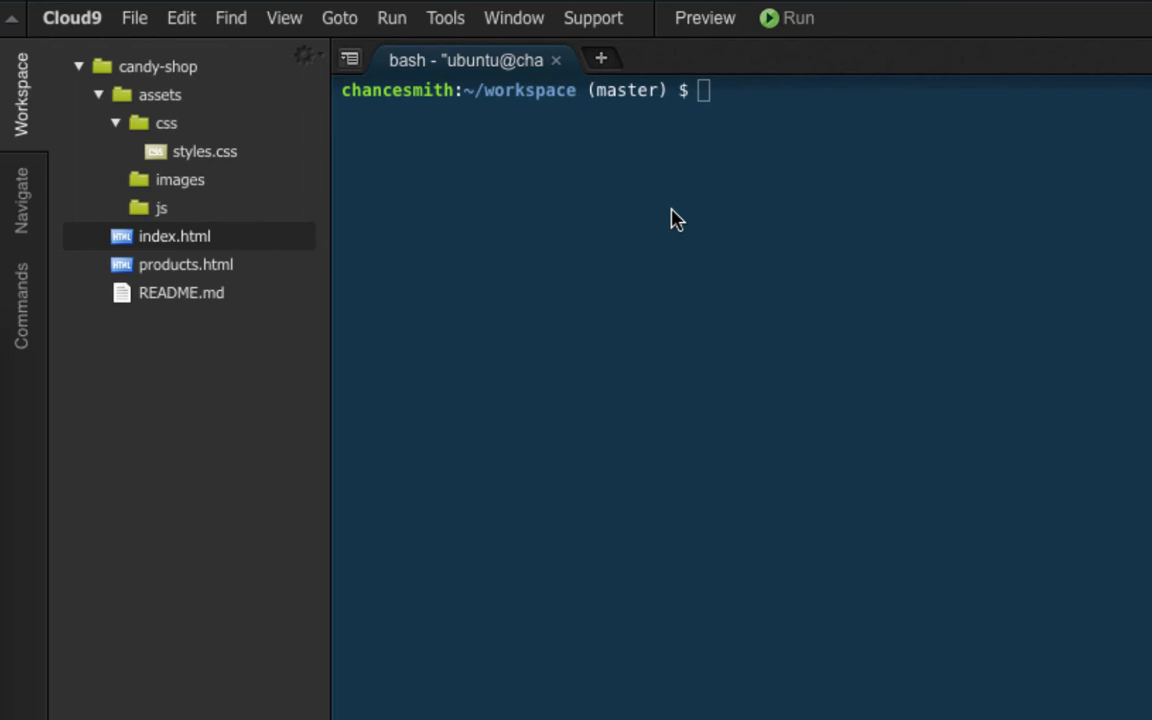
mouse_move(558, 60)
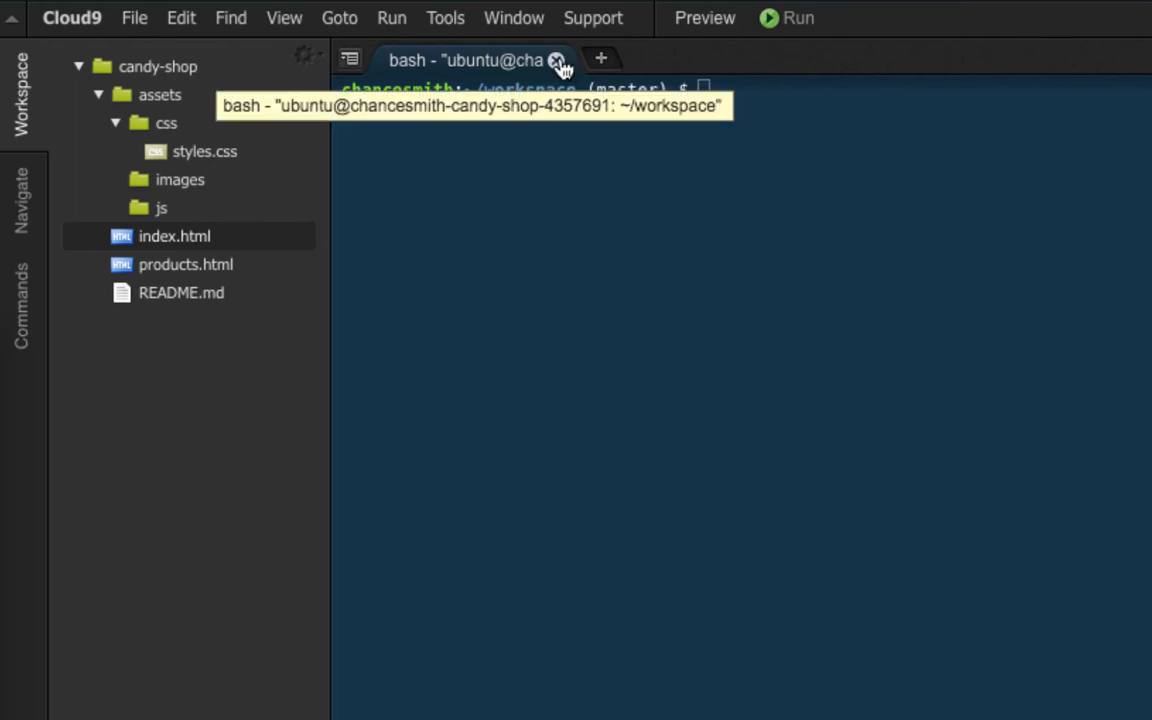
click(556, 60)
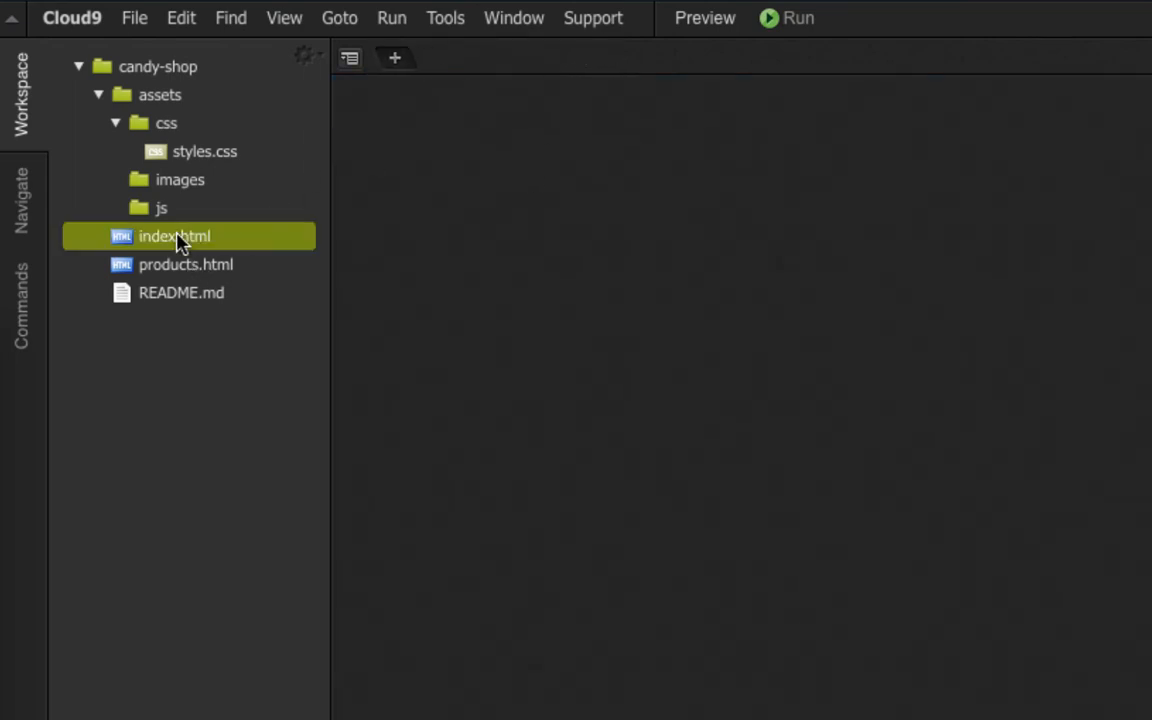
In index.html, expand the head snippet and start the page title text.
double_click(174, 236)
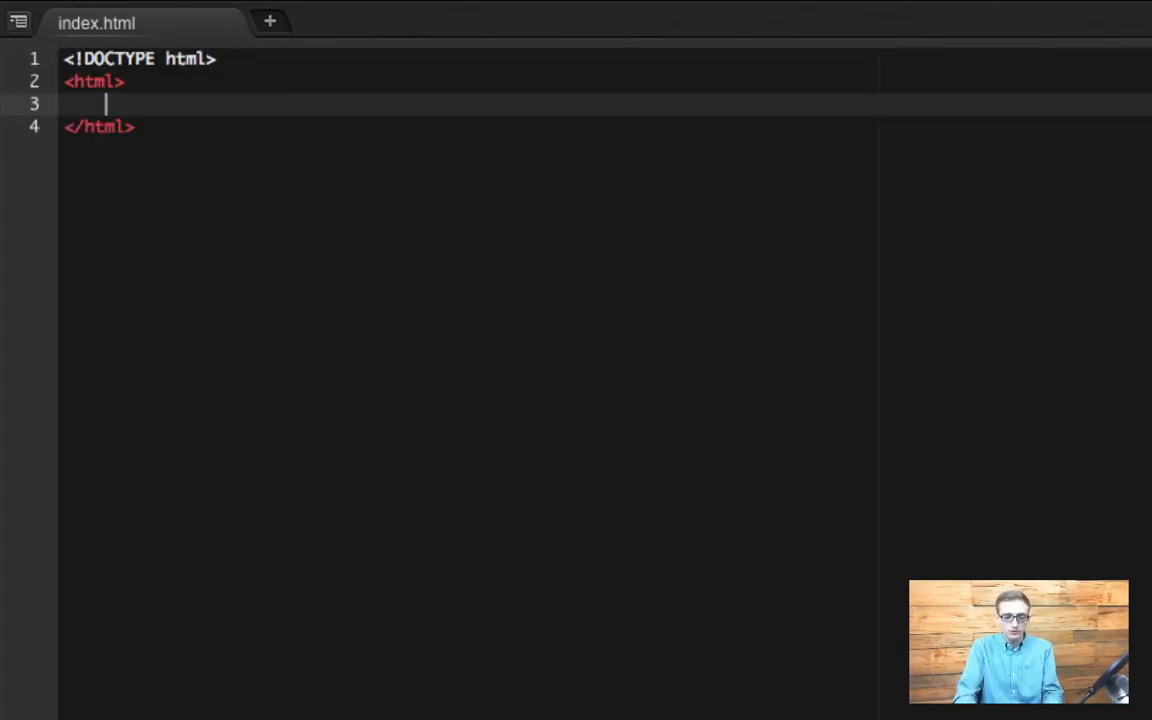
text(head)
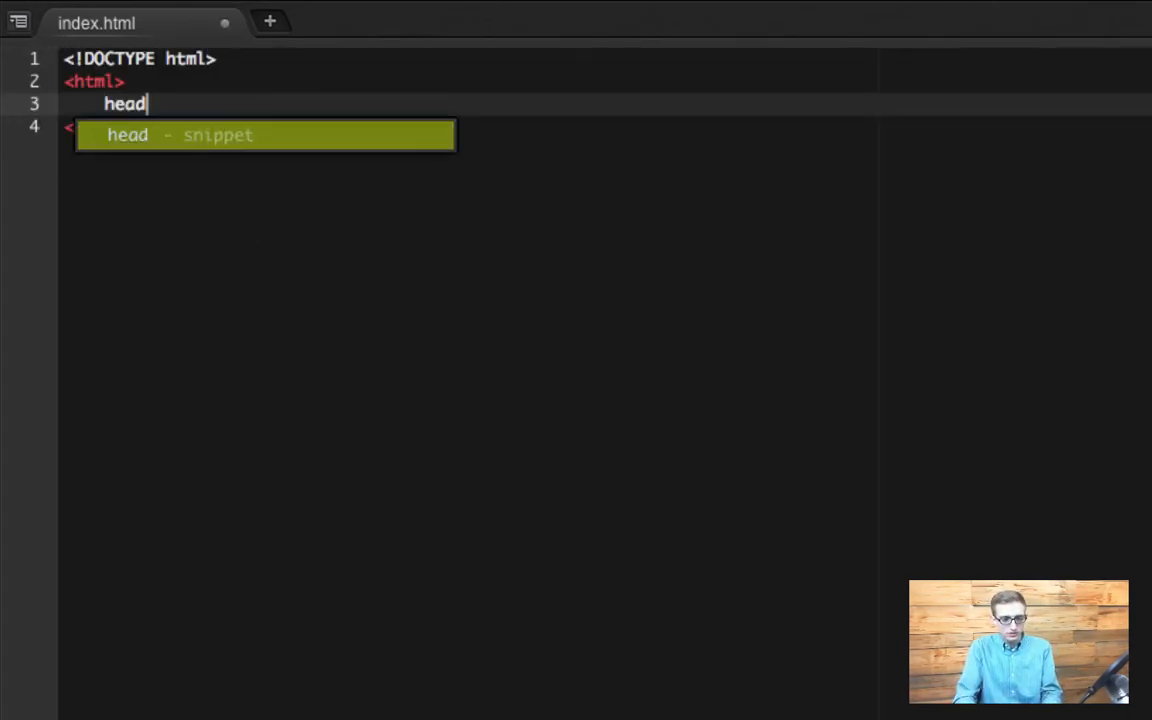
key(Tab)
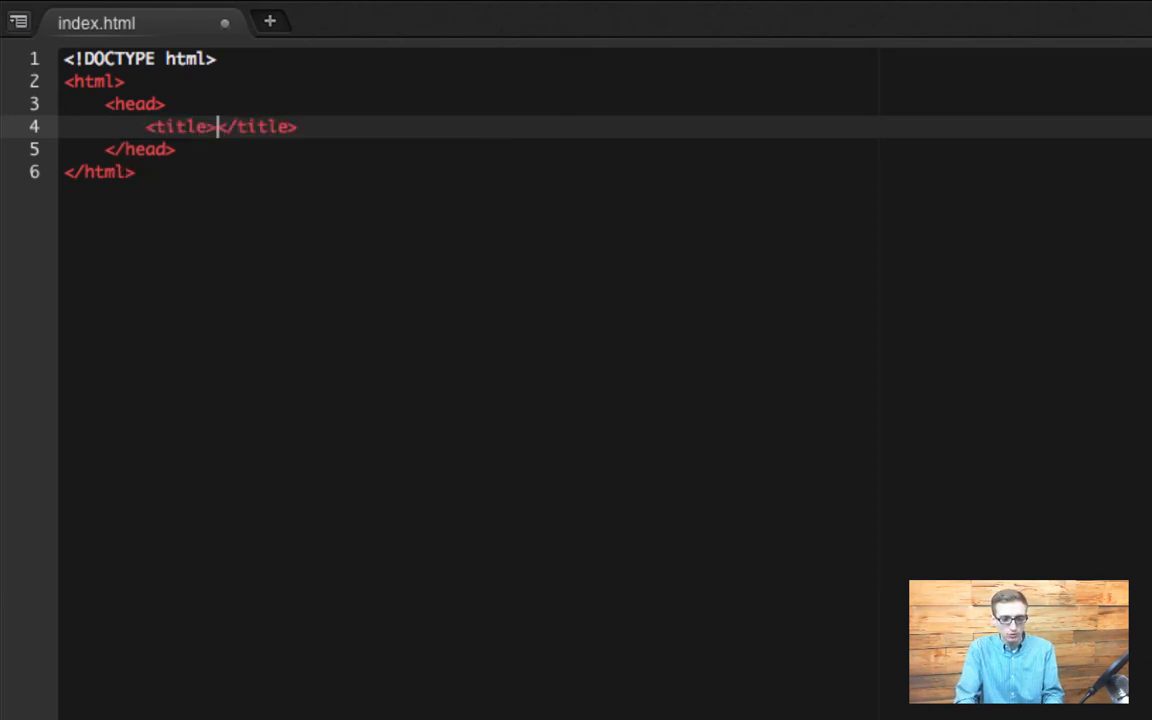
text(Con)
text(Candy Shop | )
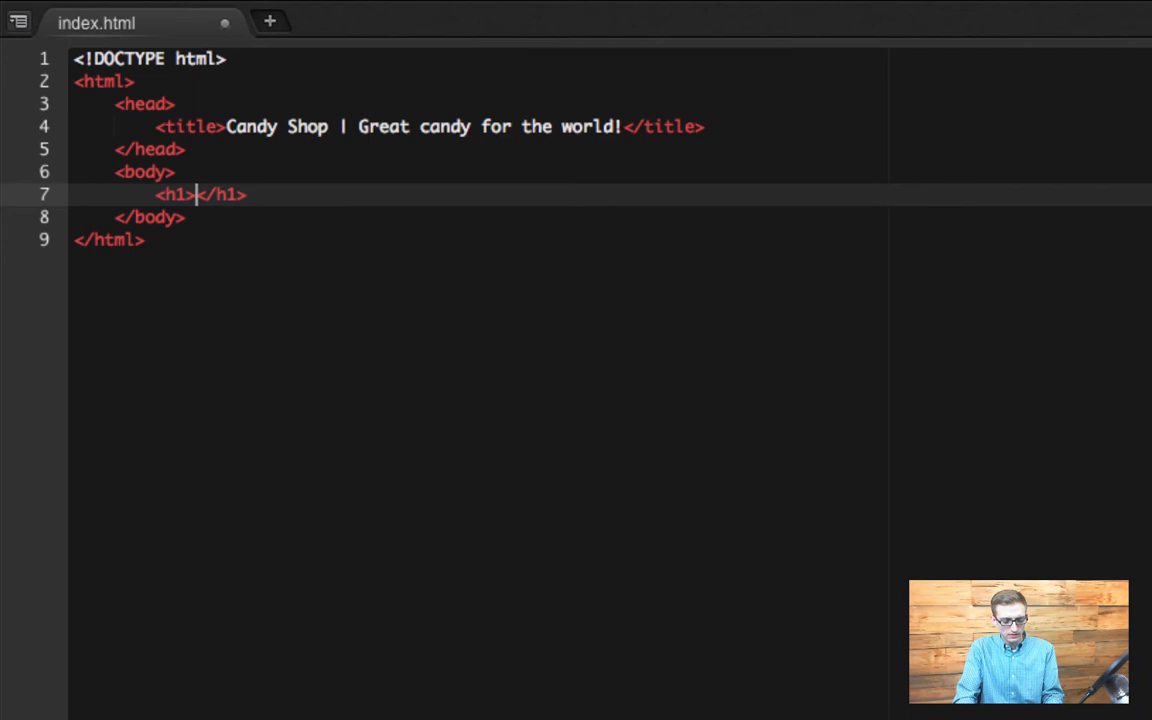
Write the 'Great candy for the world' heading and a <p> with the Lorem placeholder.
text(Great candy)
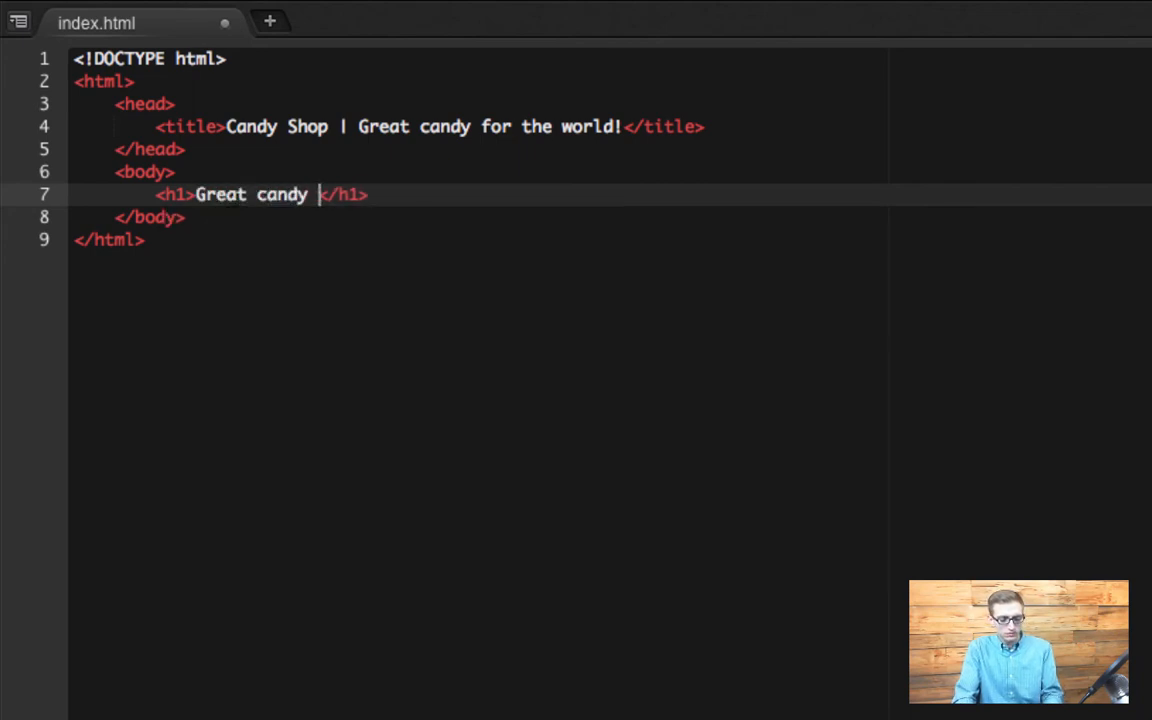
text(for the world to enjoy!)
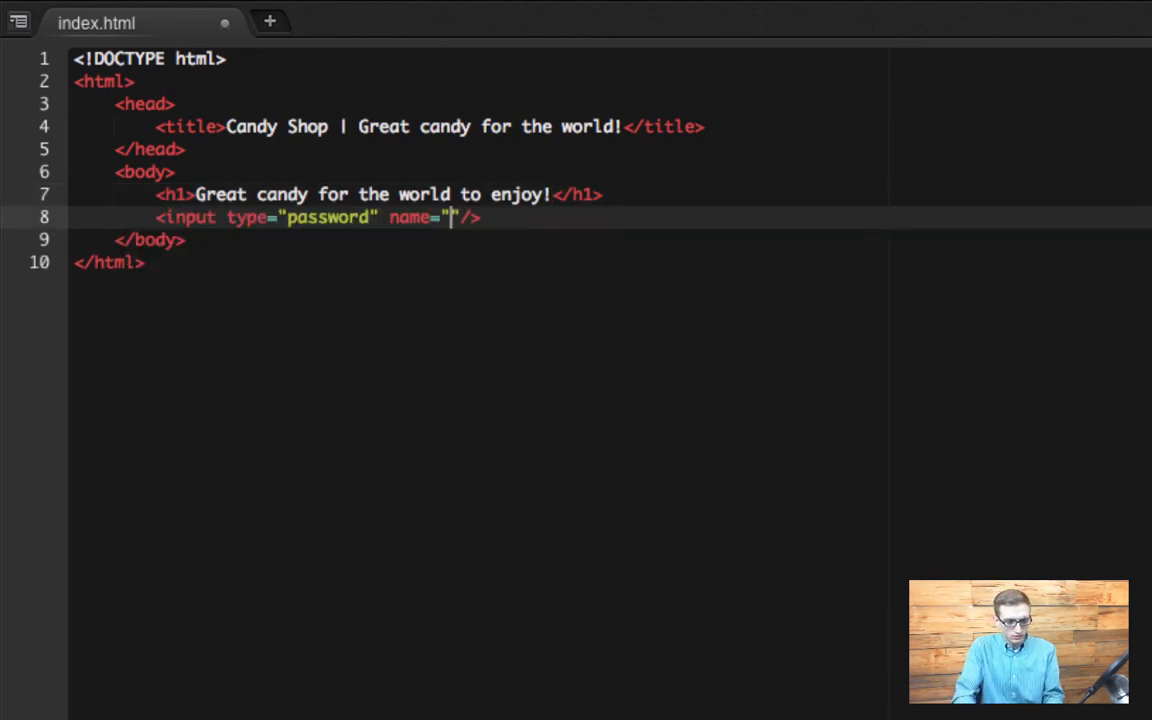
text(<)
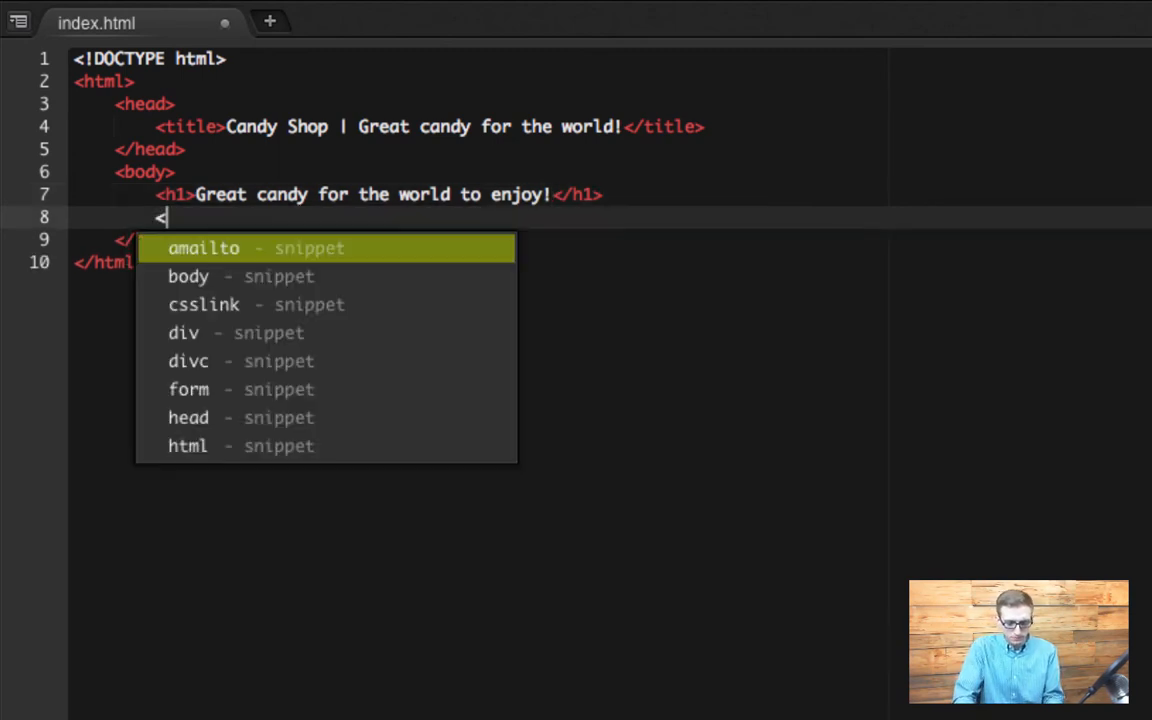
text(p></p>)
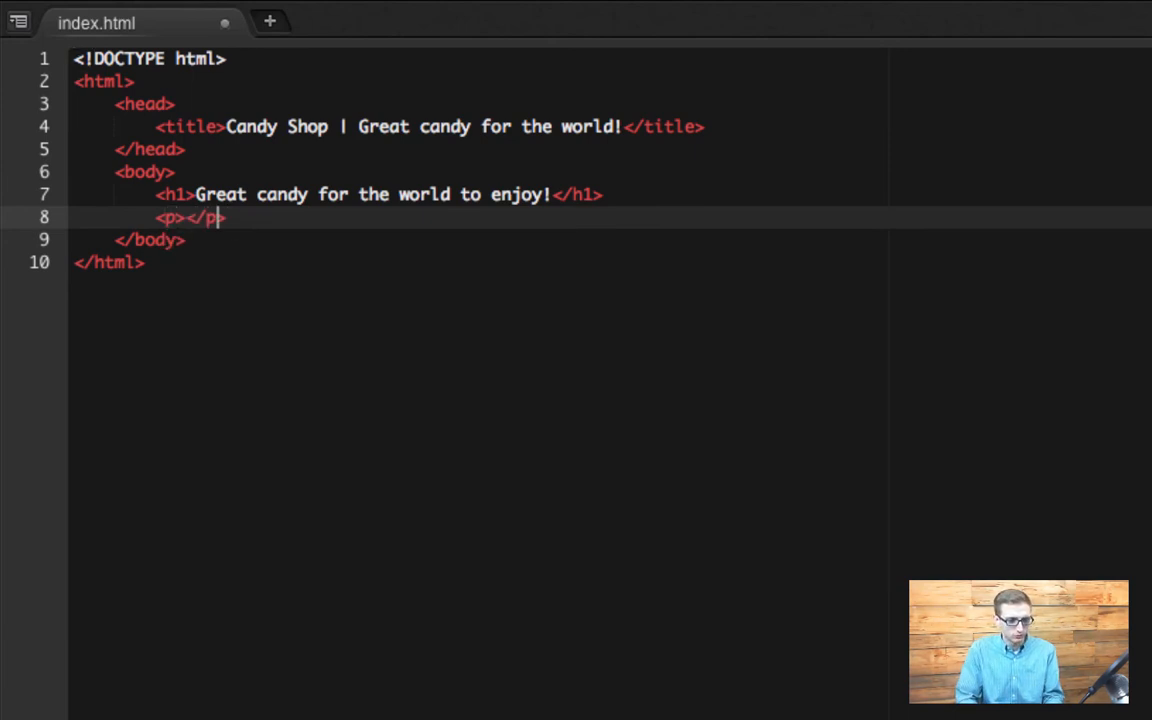
text(Lorem ipsum dolor sit amet, consectetur adipisicing elit. Quo v)
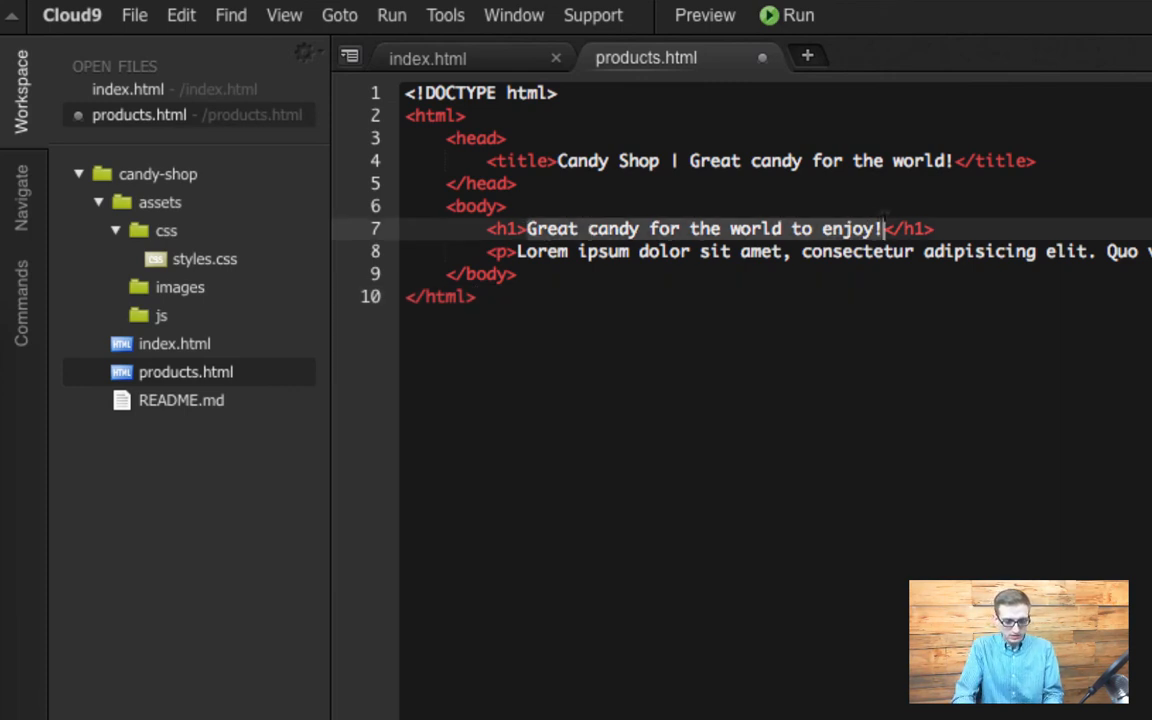
Change the products.html heading to 'Our Candy'.
text(Our Candy</h1>)
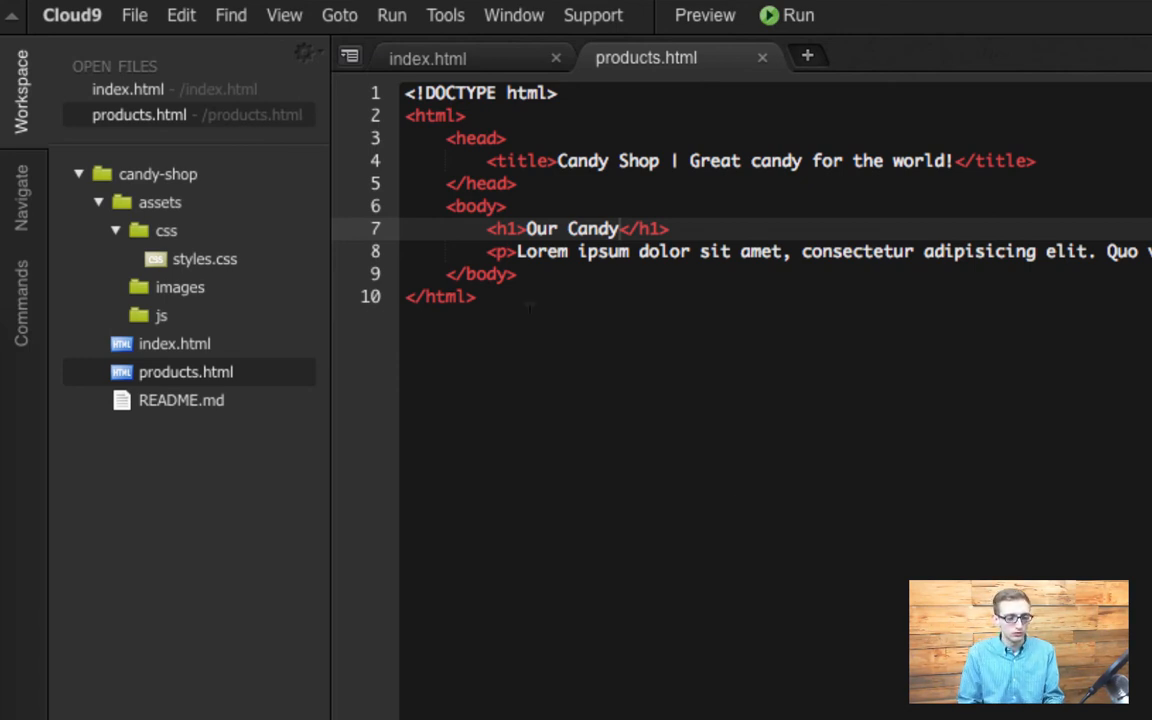
mouse_move(148, 222)
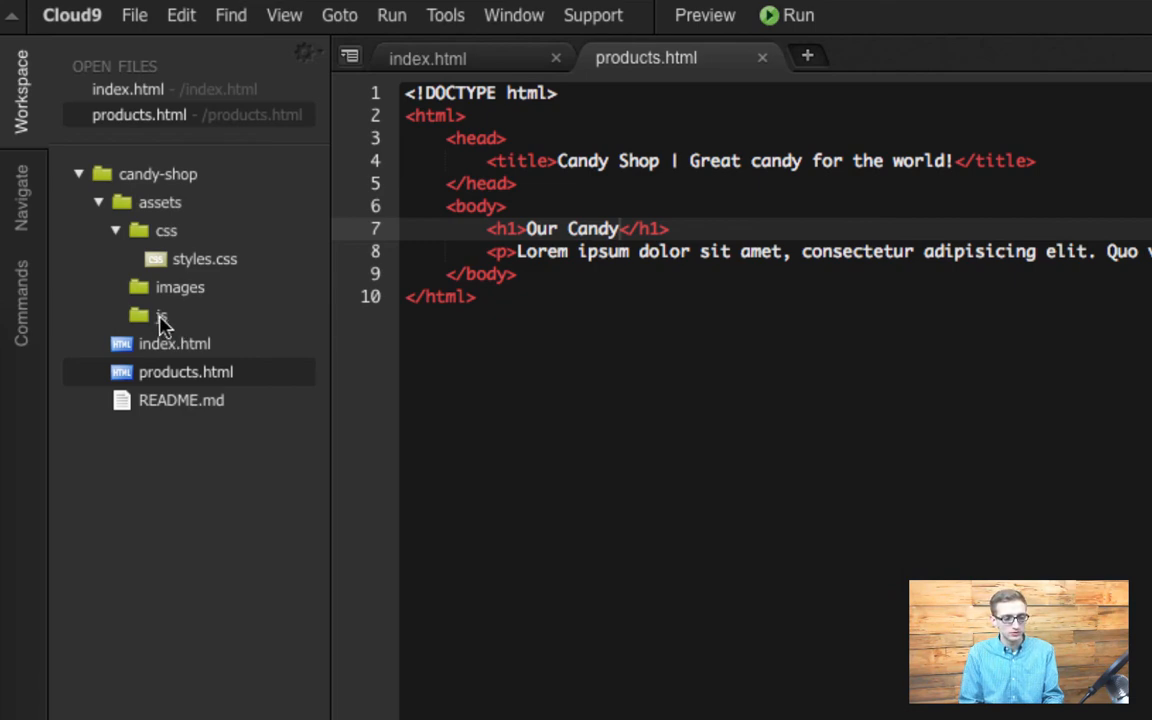
mouse_move(162, 376)
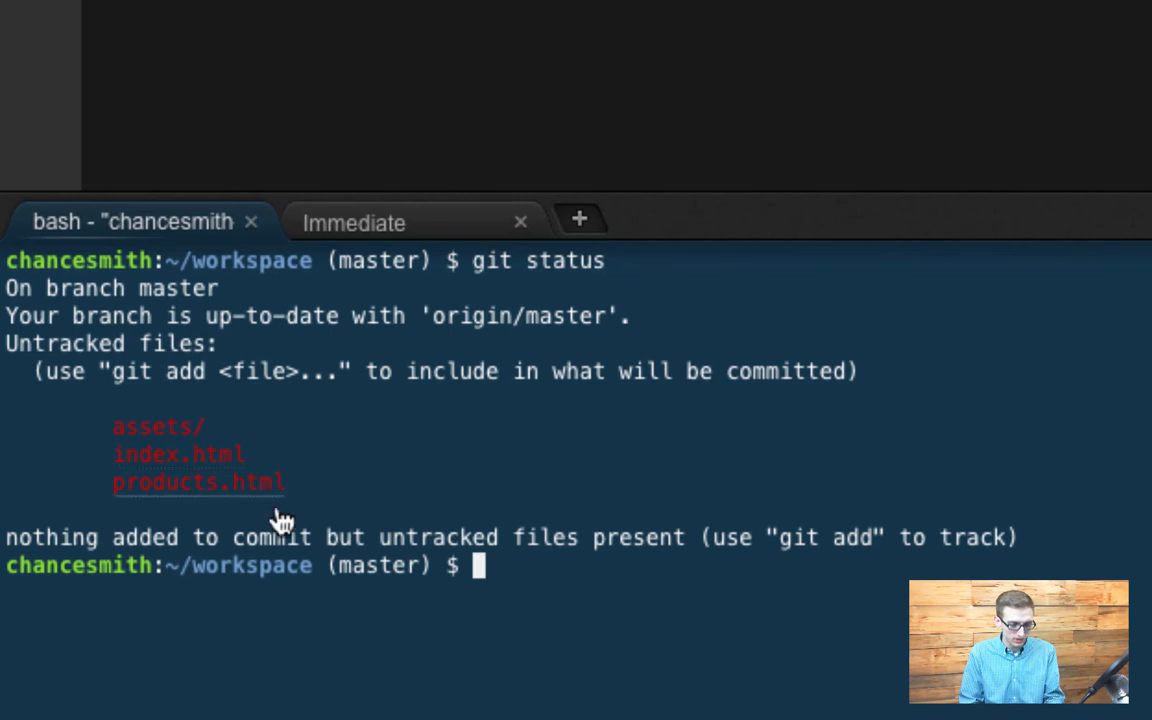
Stage all new files with git add . and check git status.
text(git add)
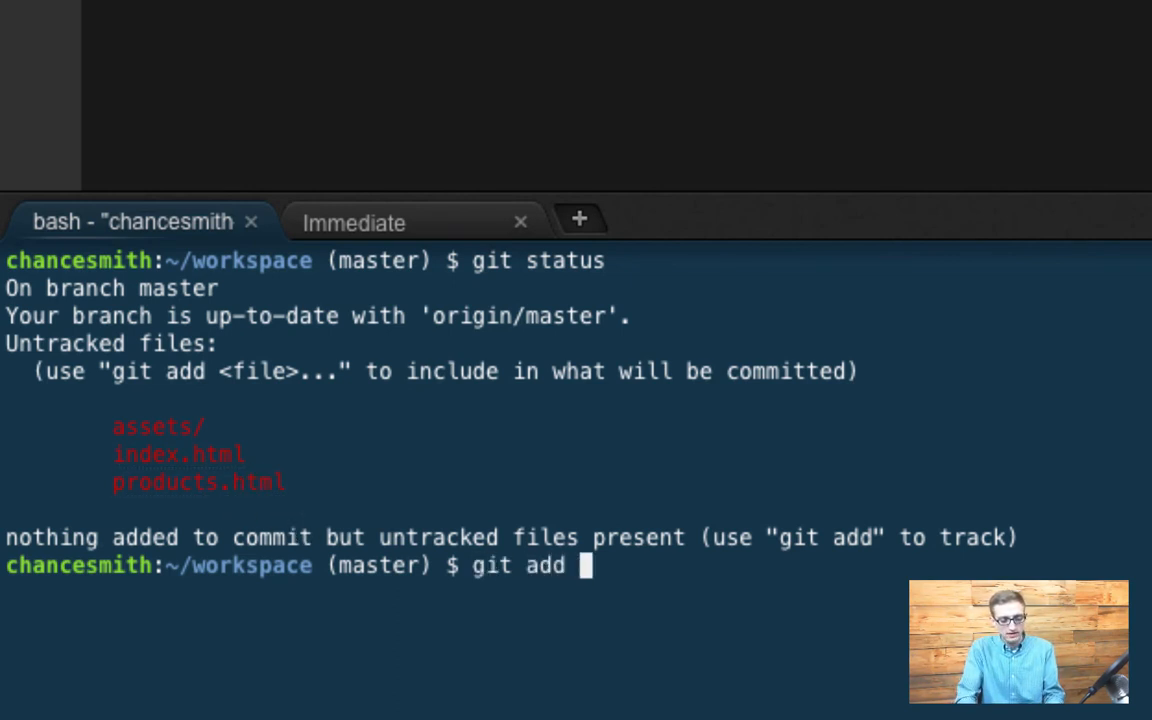
text(.)
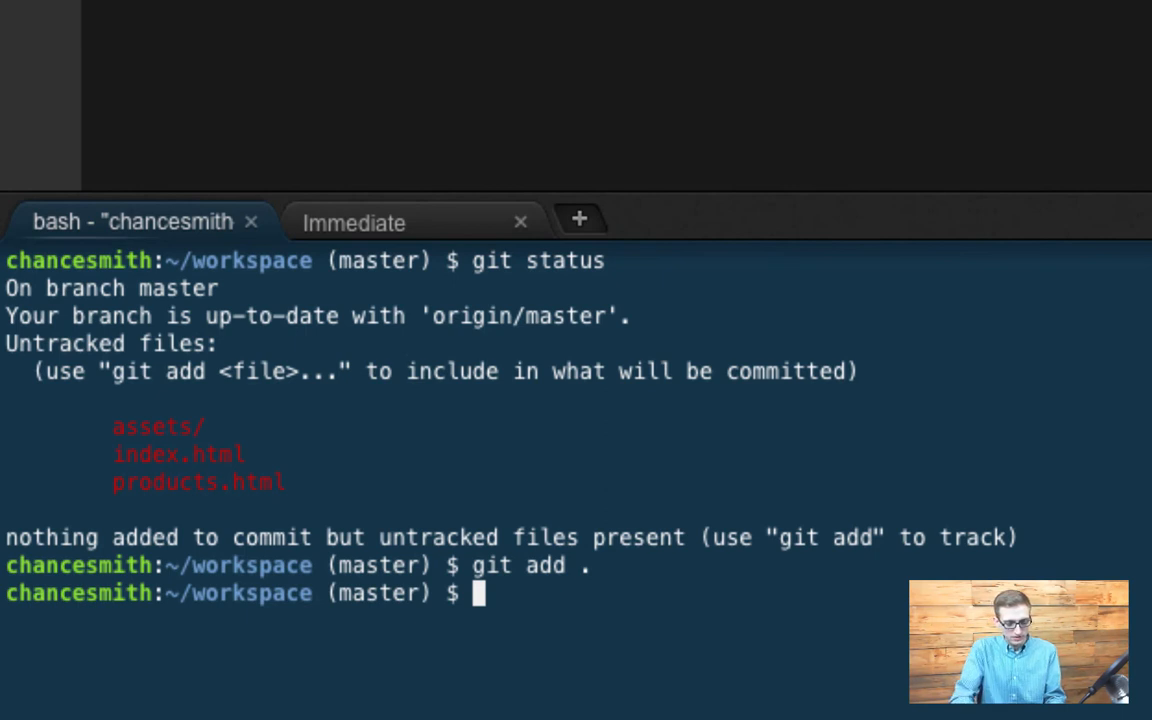
text(git status)
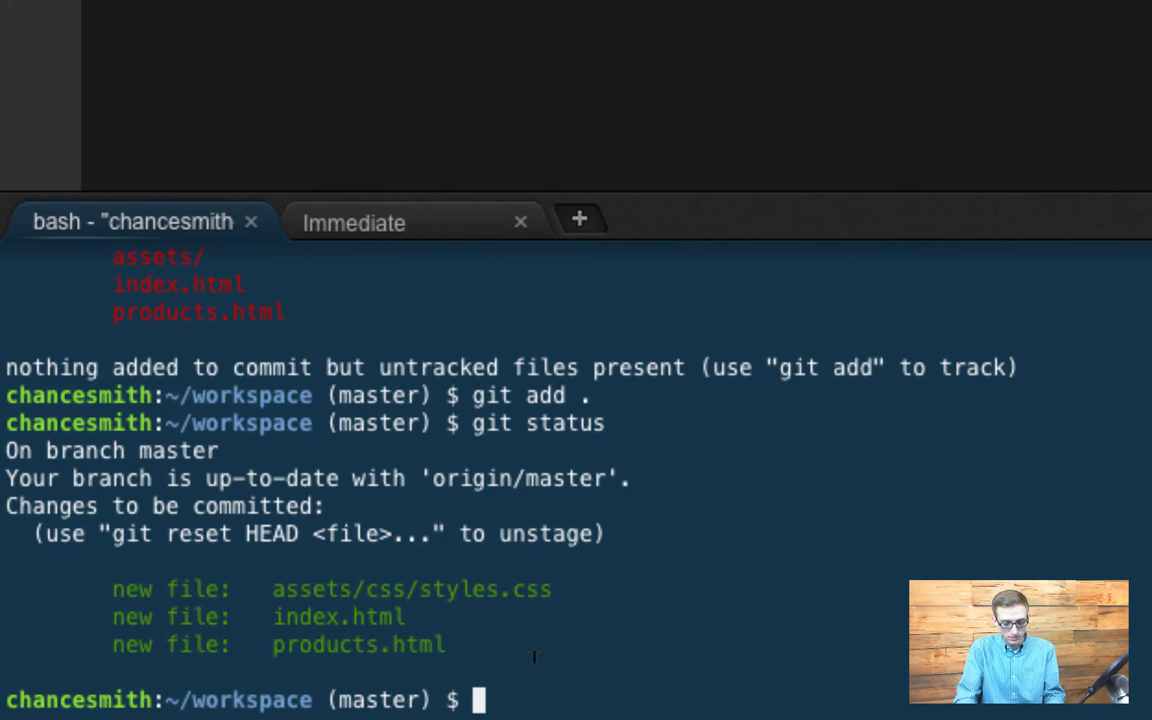
Commit with the message "creates project folder structure".
text(git commit -m)
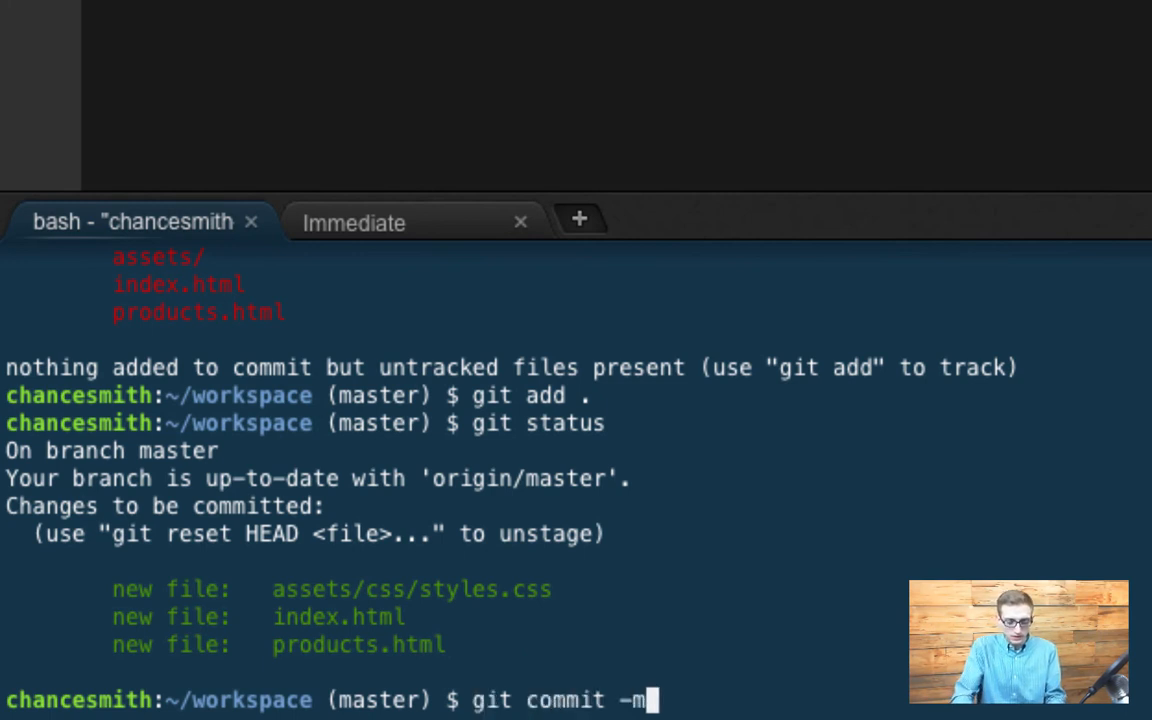
text(")
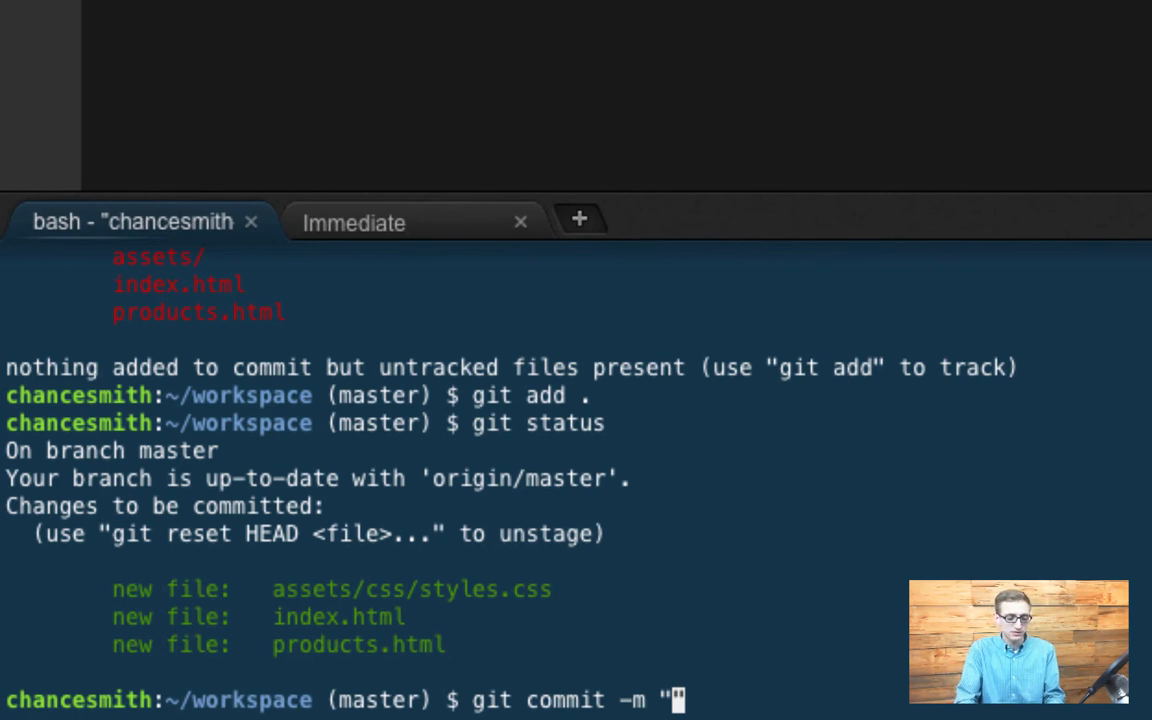
text(in)
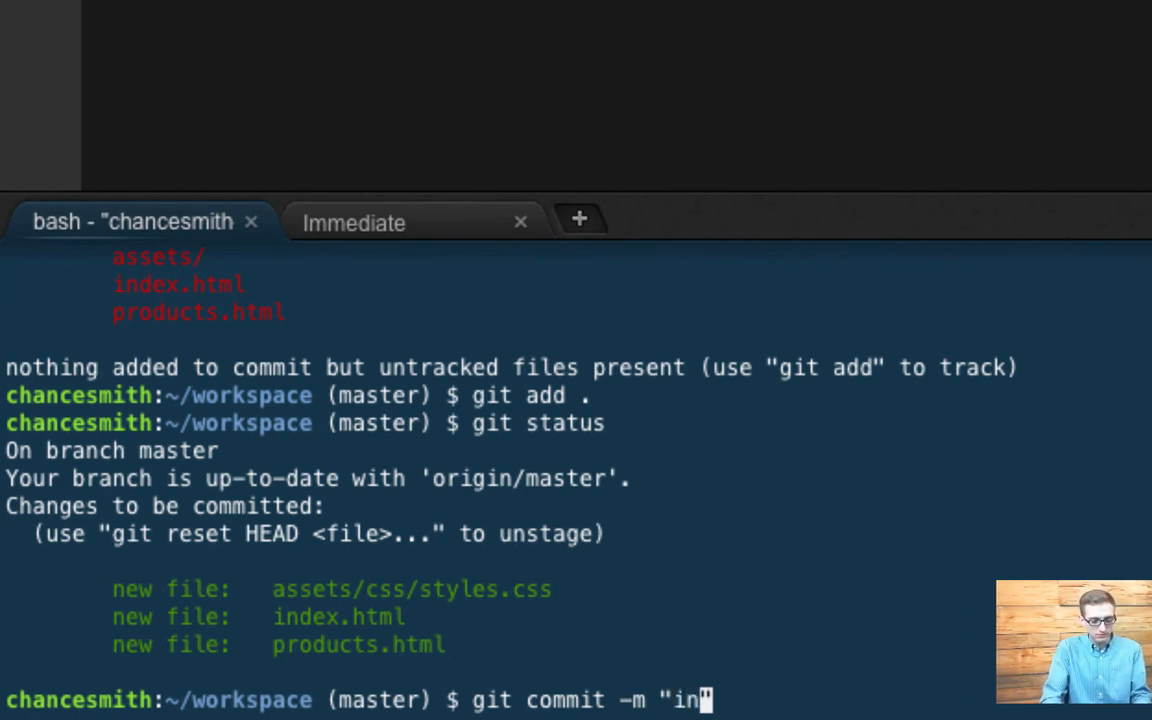
key(BackSpace)
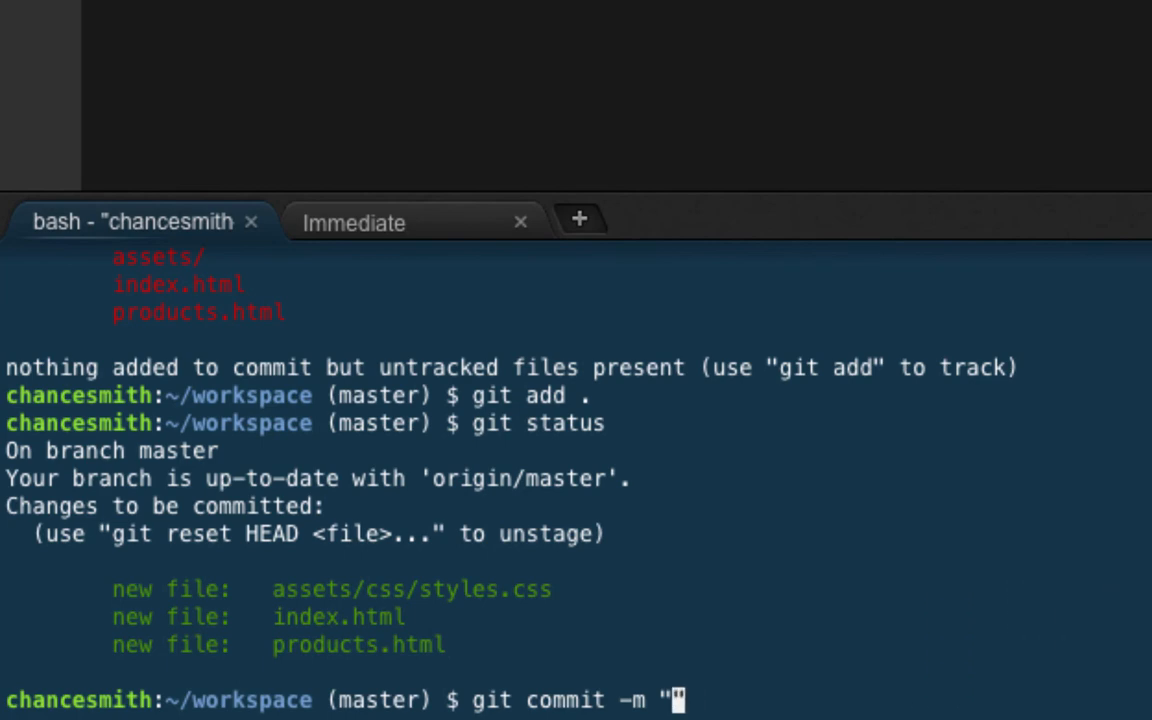
text(creates project folder)
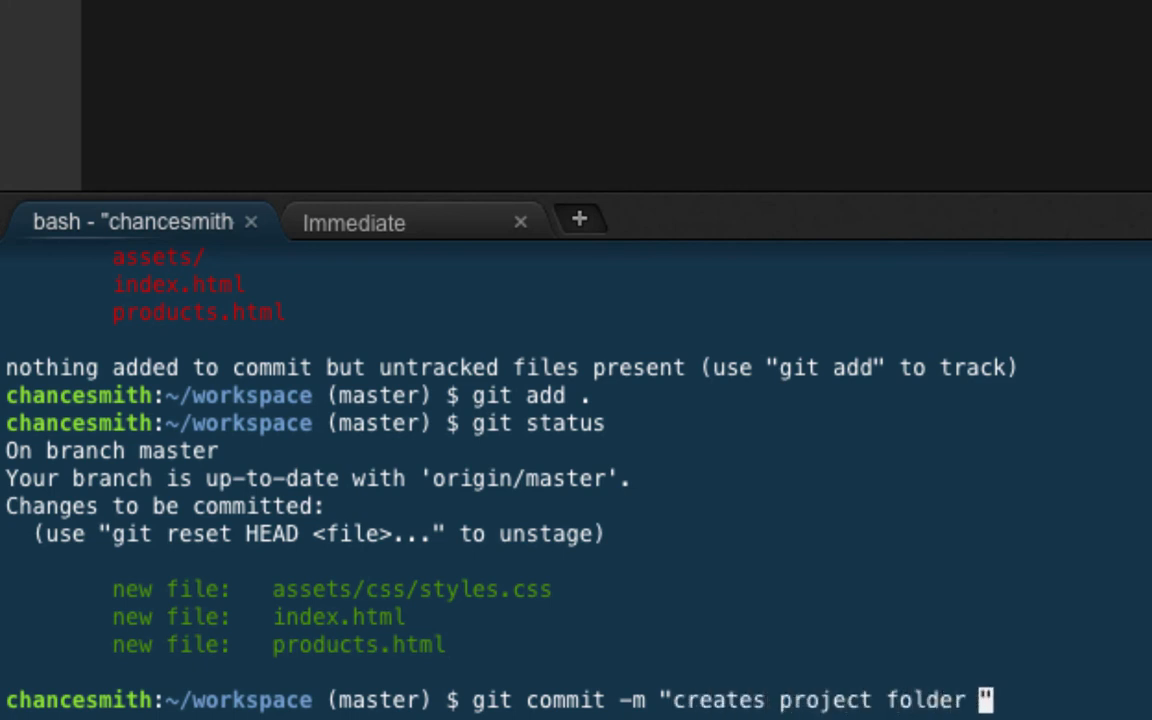
text(structure)
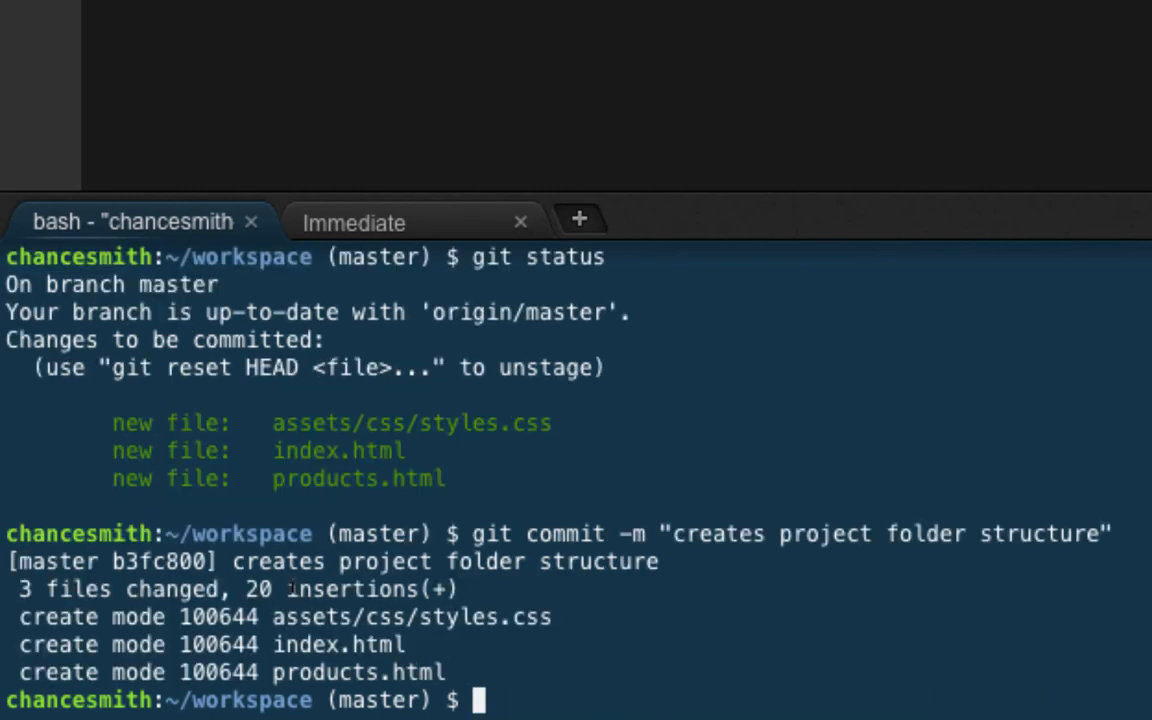
Push the commit to GitHub with git push.
text(git p)
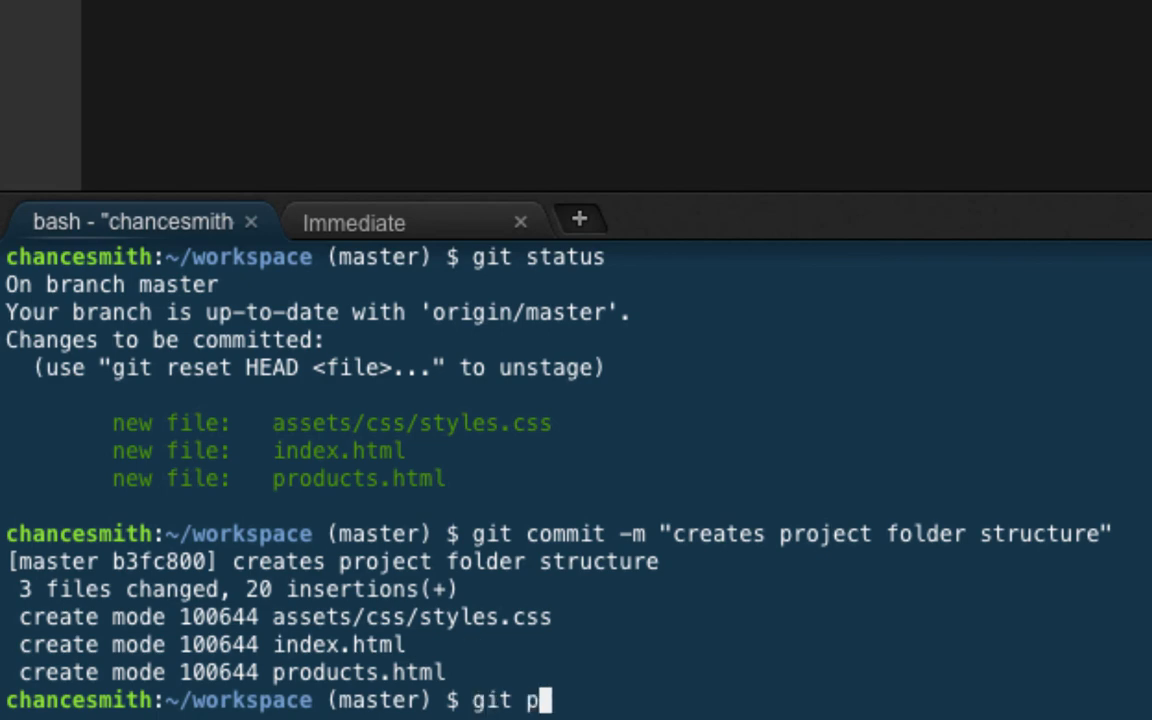
text(ush)
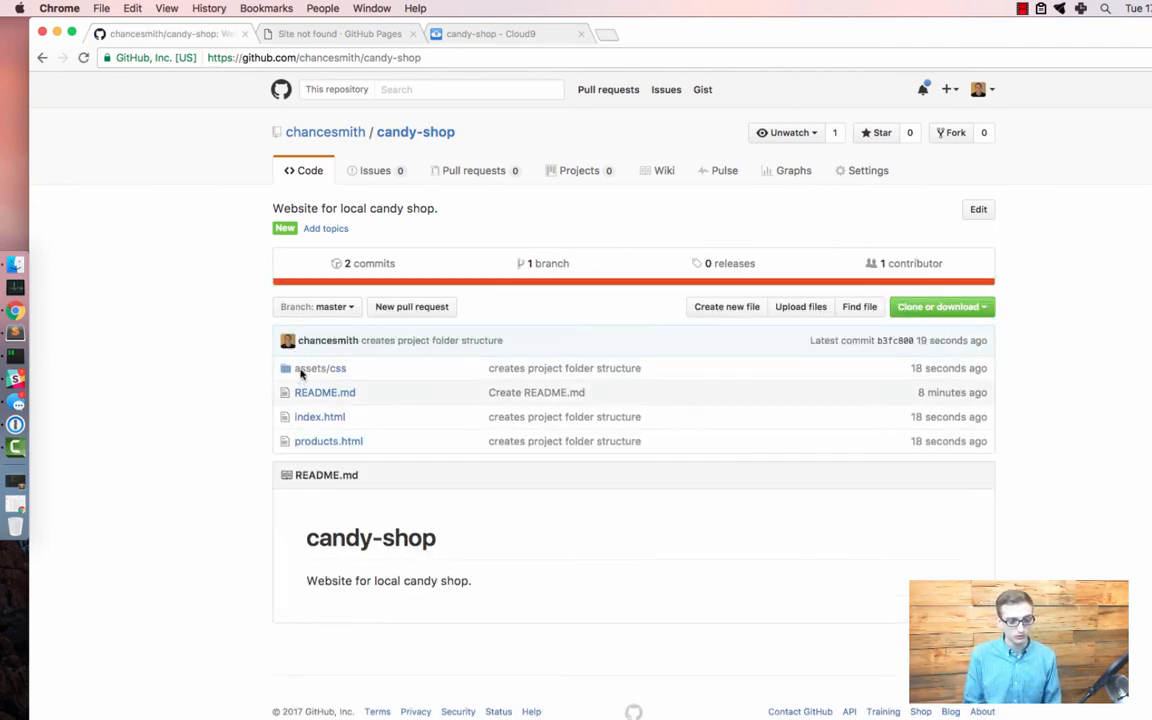
Inspect the pushed assets/css folder, return to the repo, and go to the GitHub Pages site.
click(320, 368)
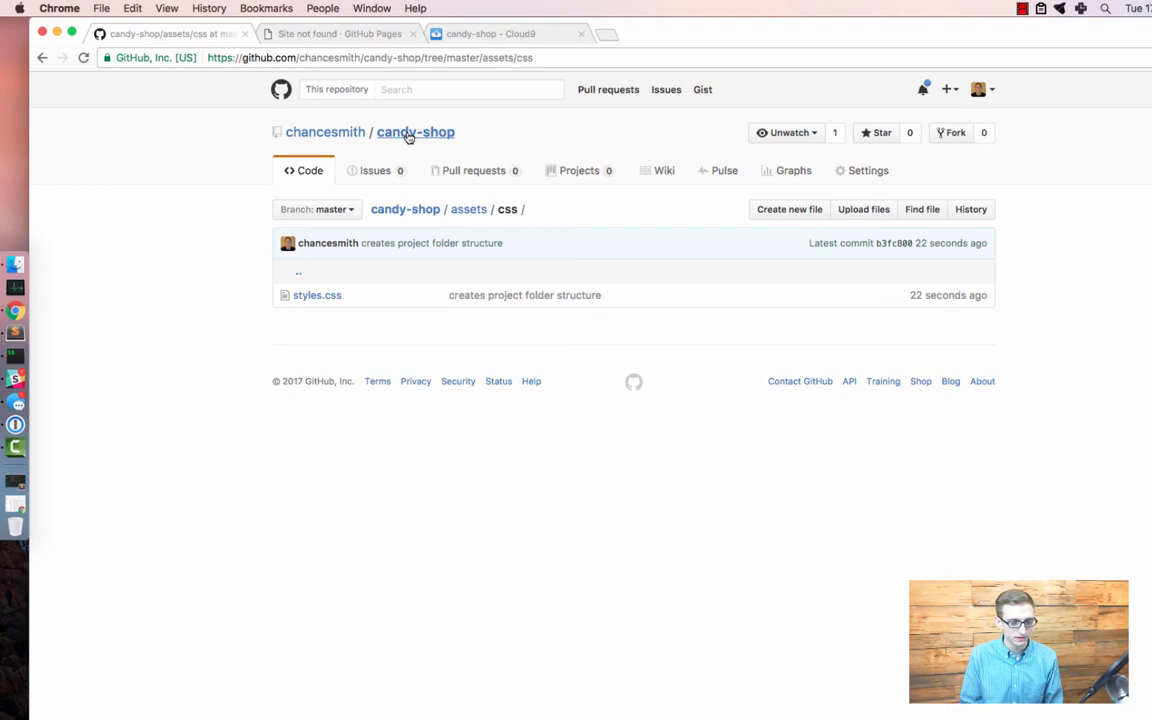
click(416, 132)
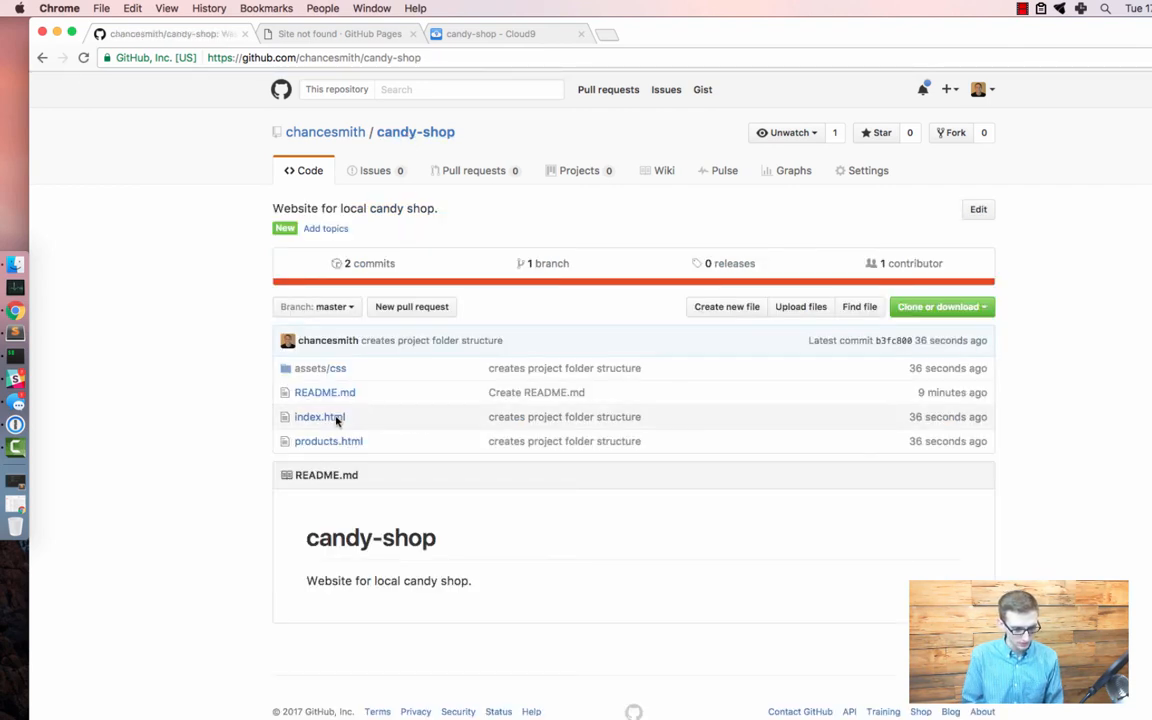
mouse_move(320, 418)
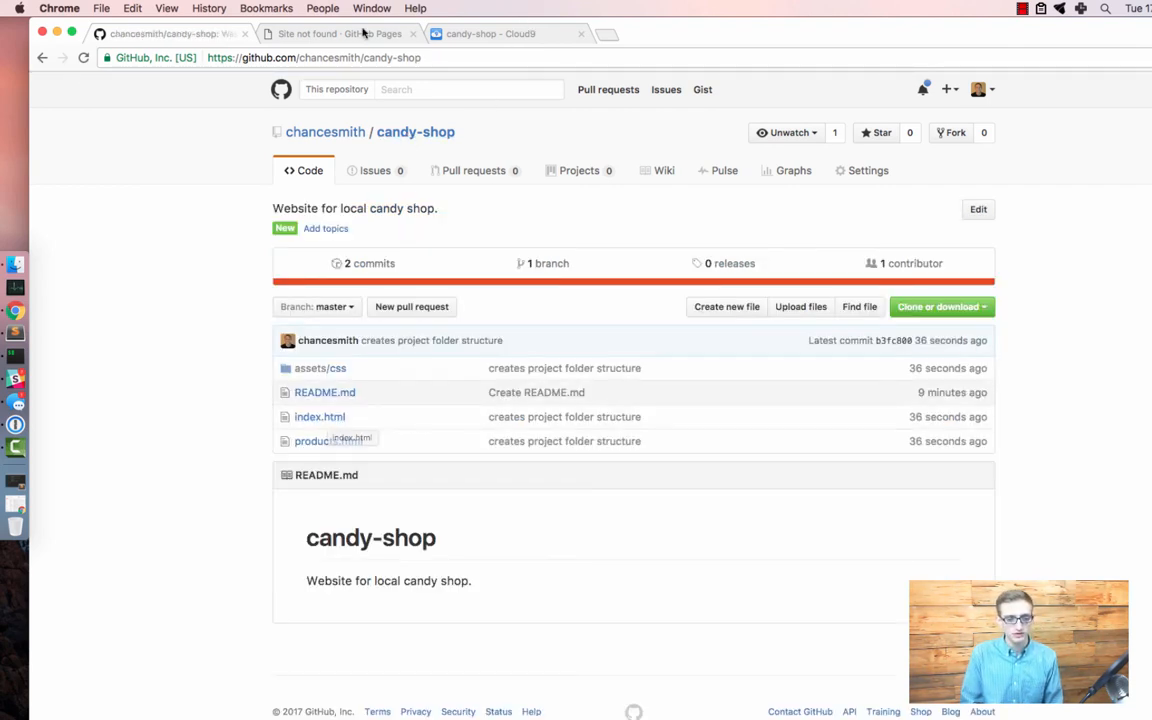
click(336, 32)
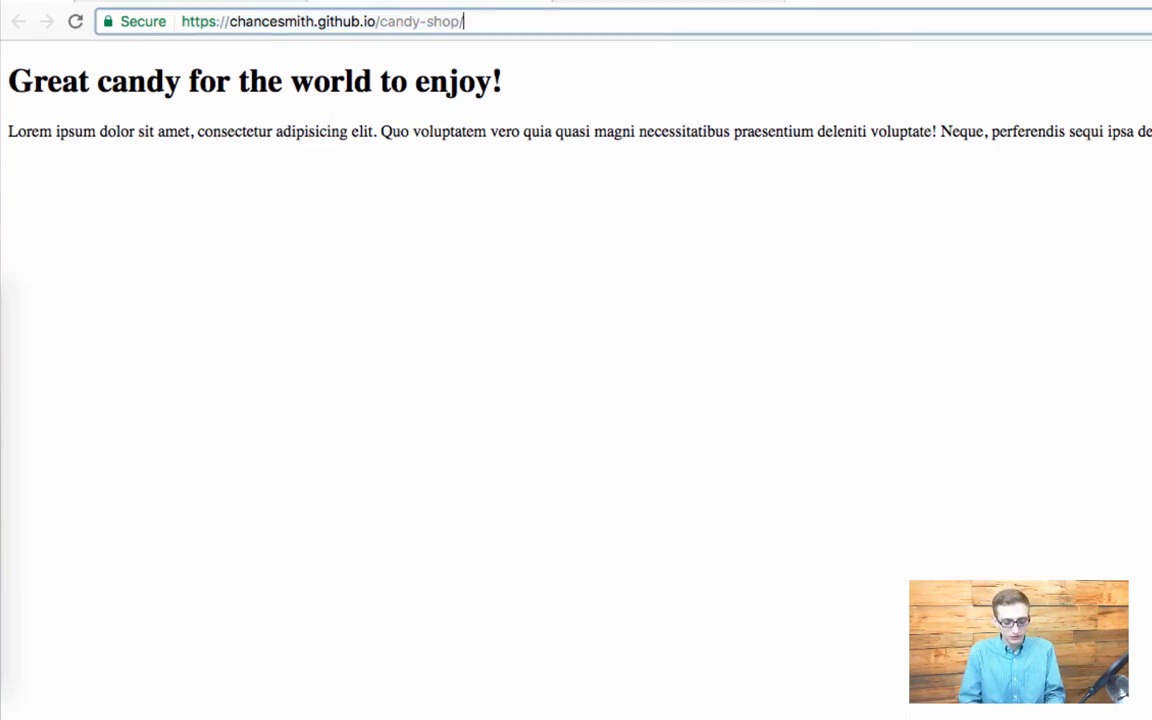
Edit the live site URL to end in products.html.
text(inde)
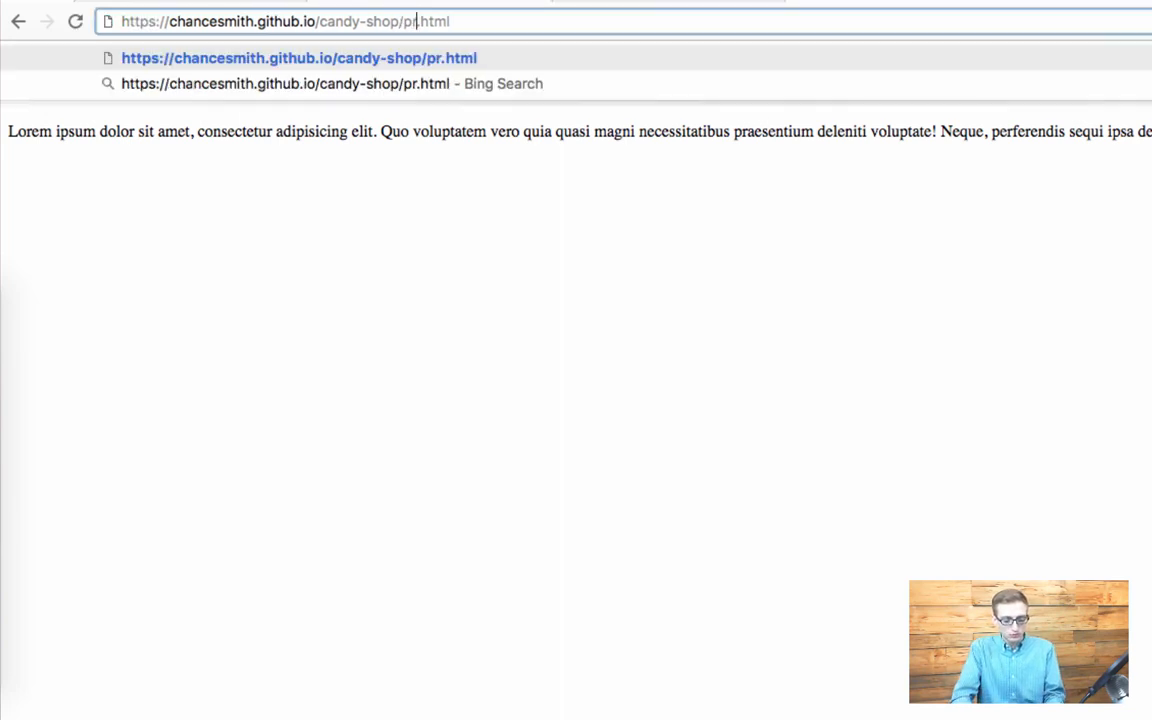
text(products)
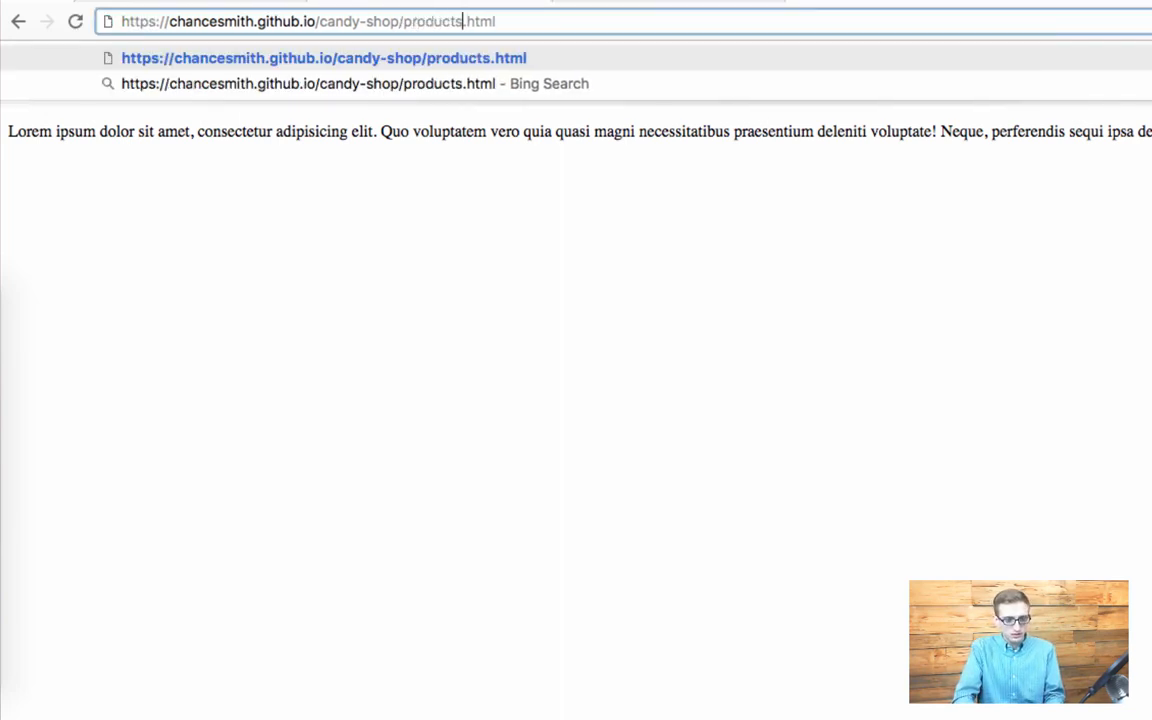